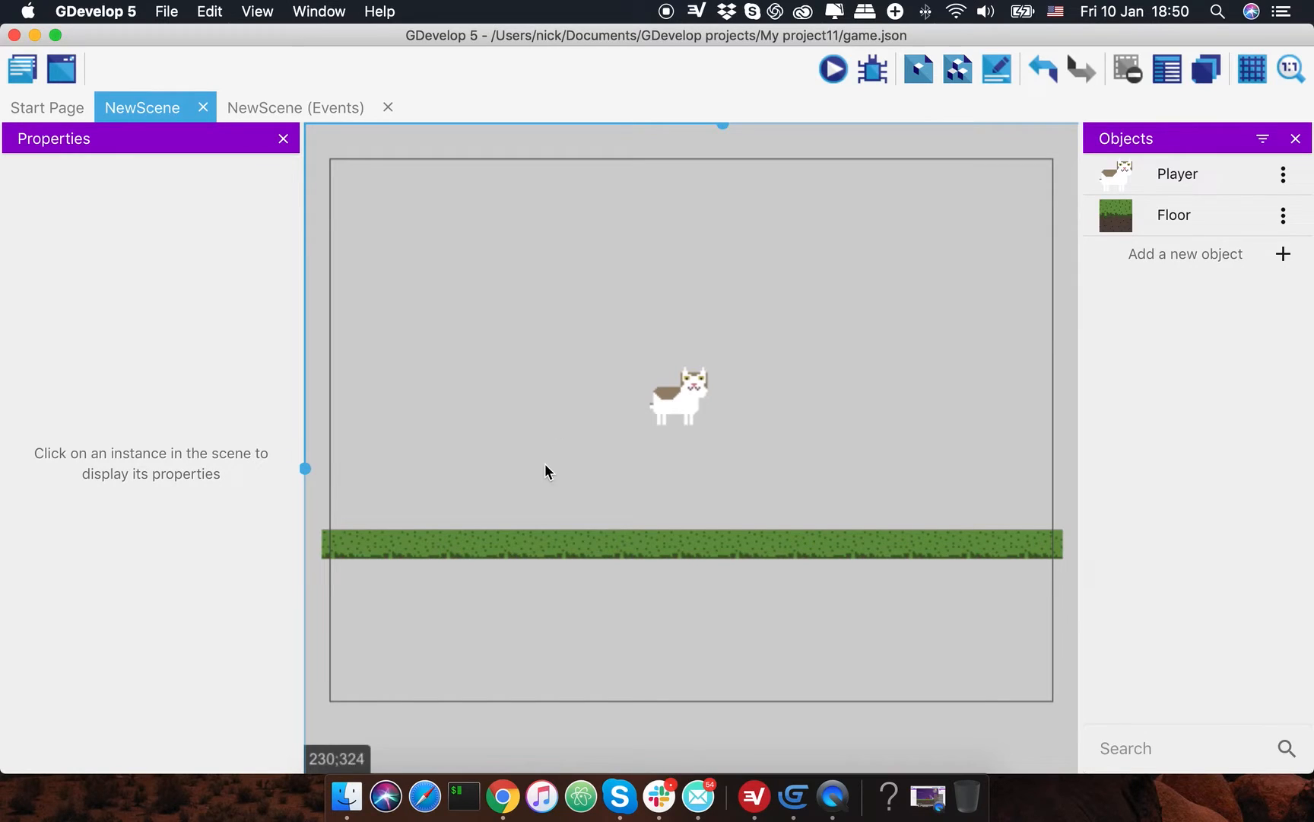
mouse_move(549, 316)
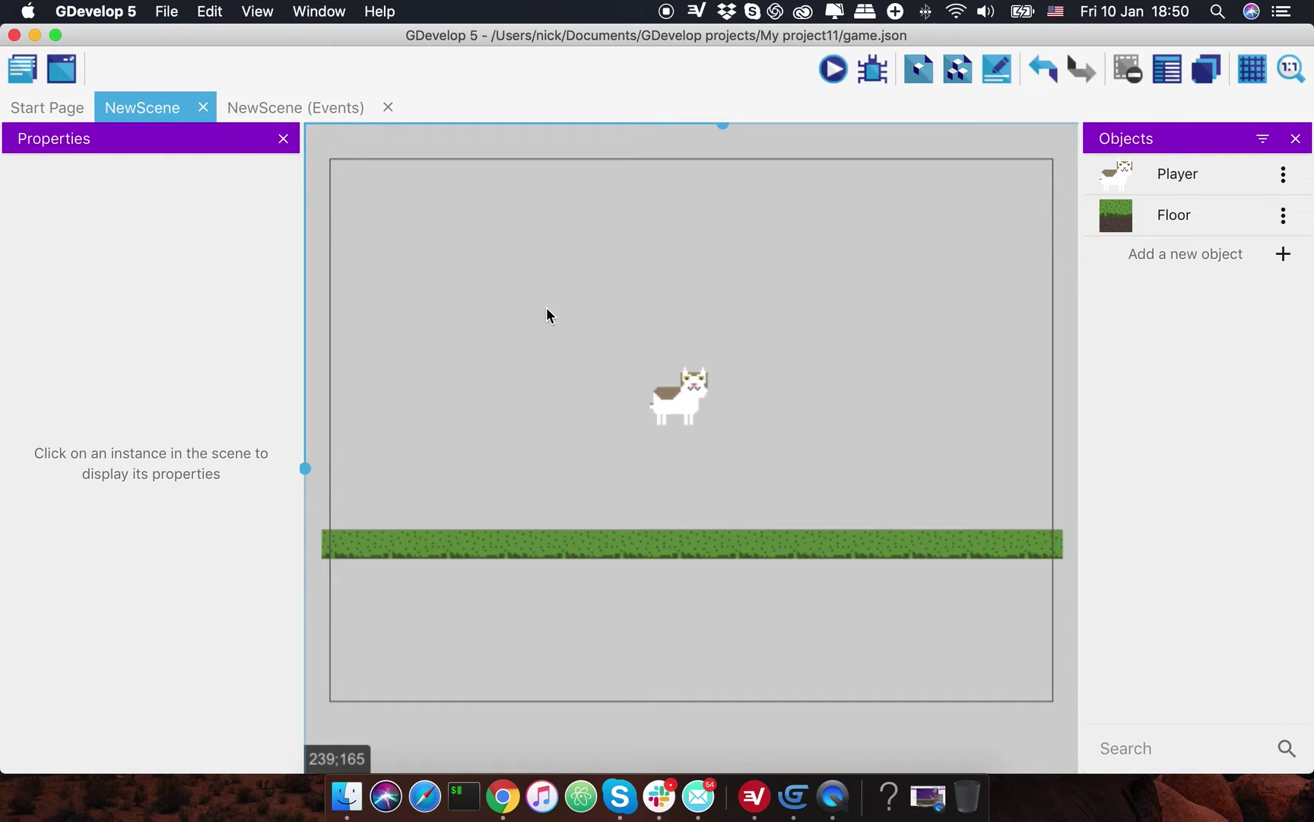
mouse_move(962, 383)
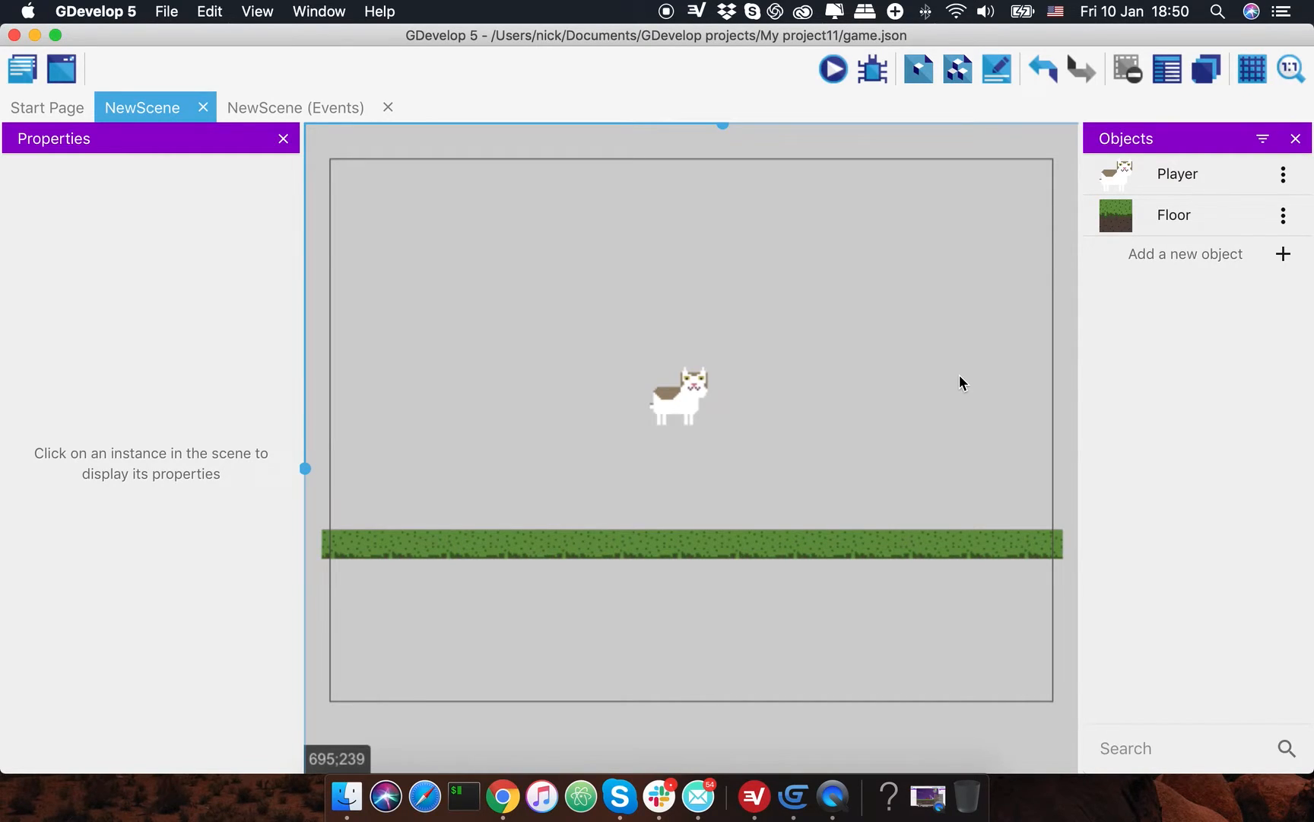
- Create a Text object named Time whose text reads 'Time:'
click(1187, 252)
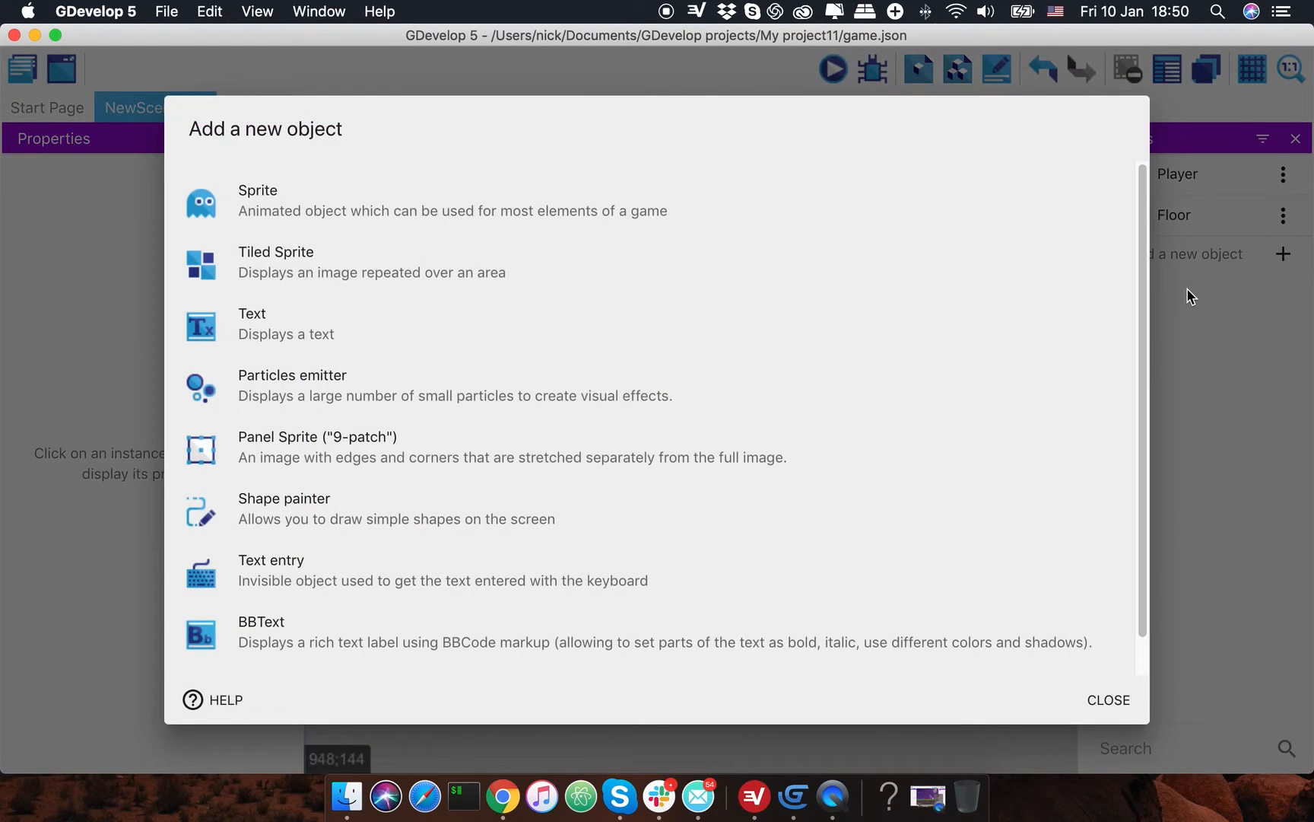
click(252, 314)
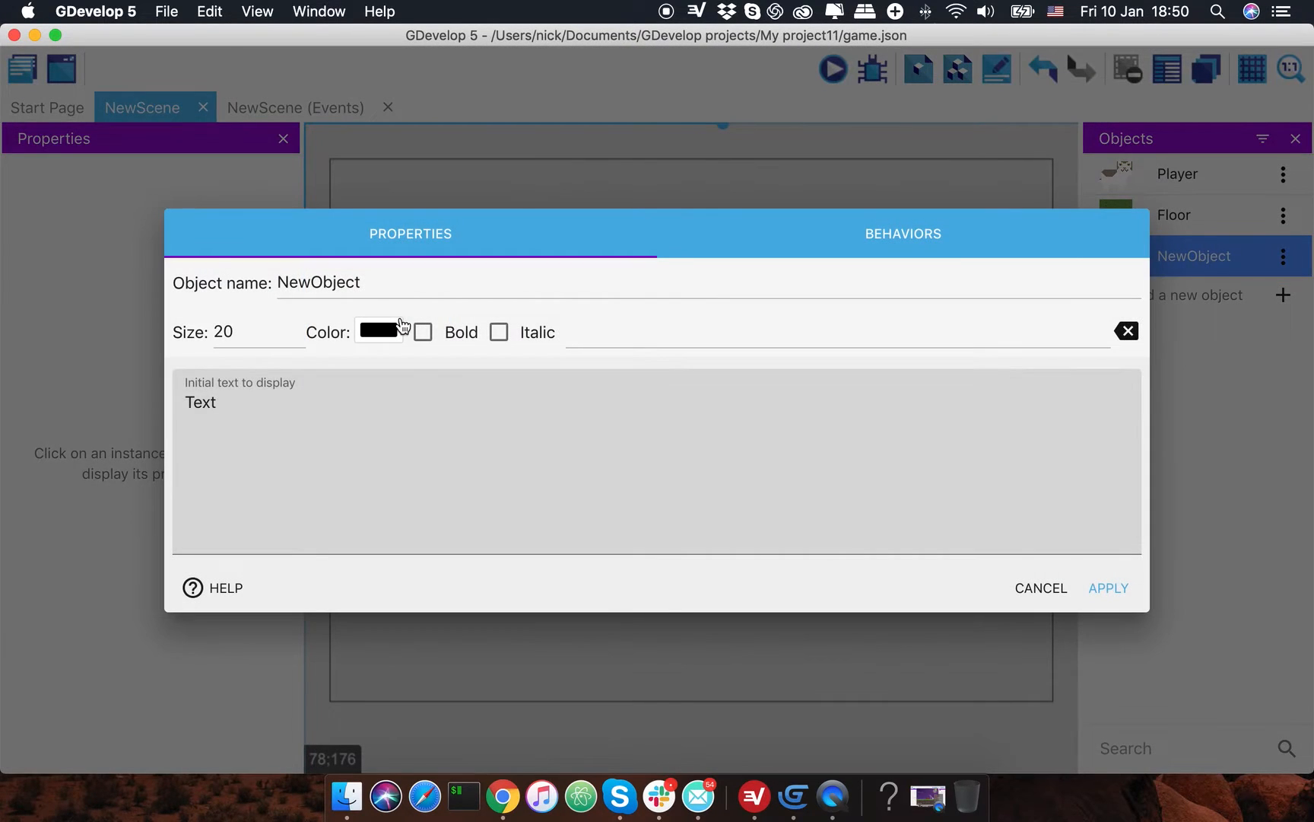
text(Ti)
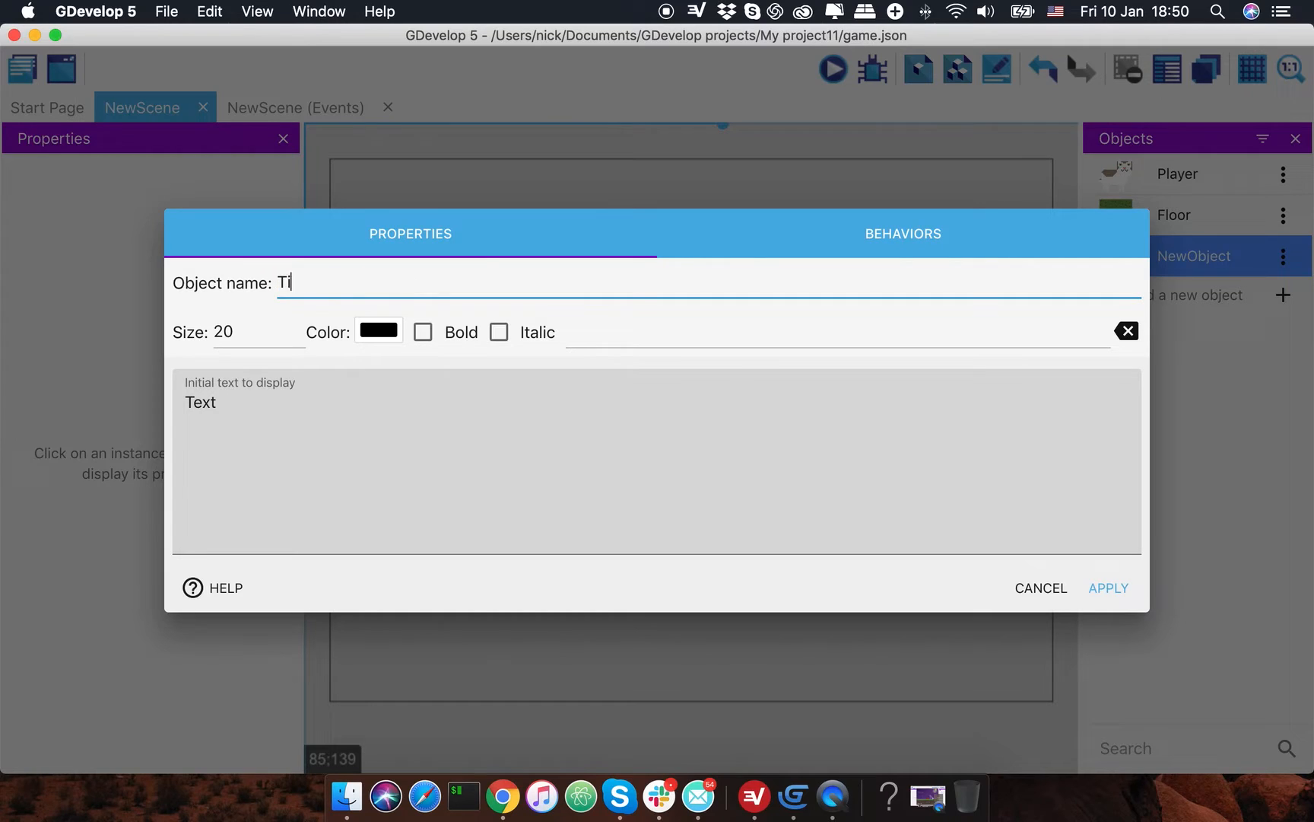
text(me)
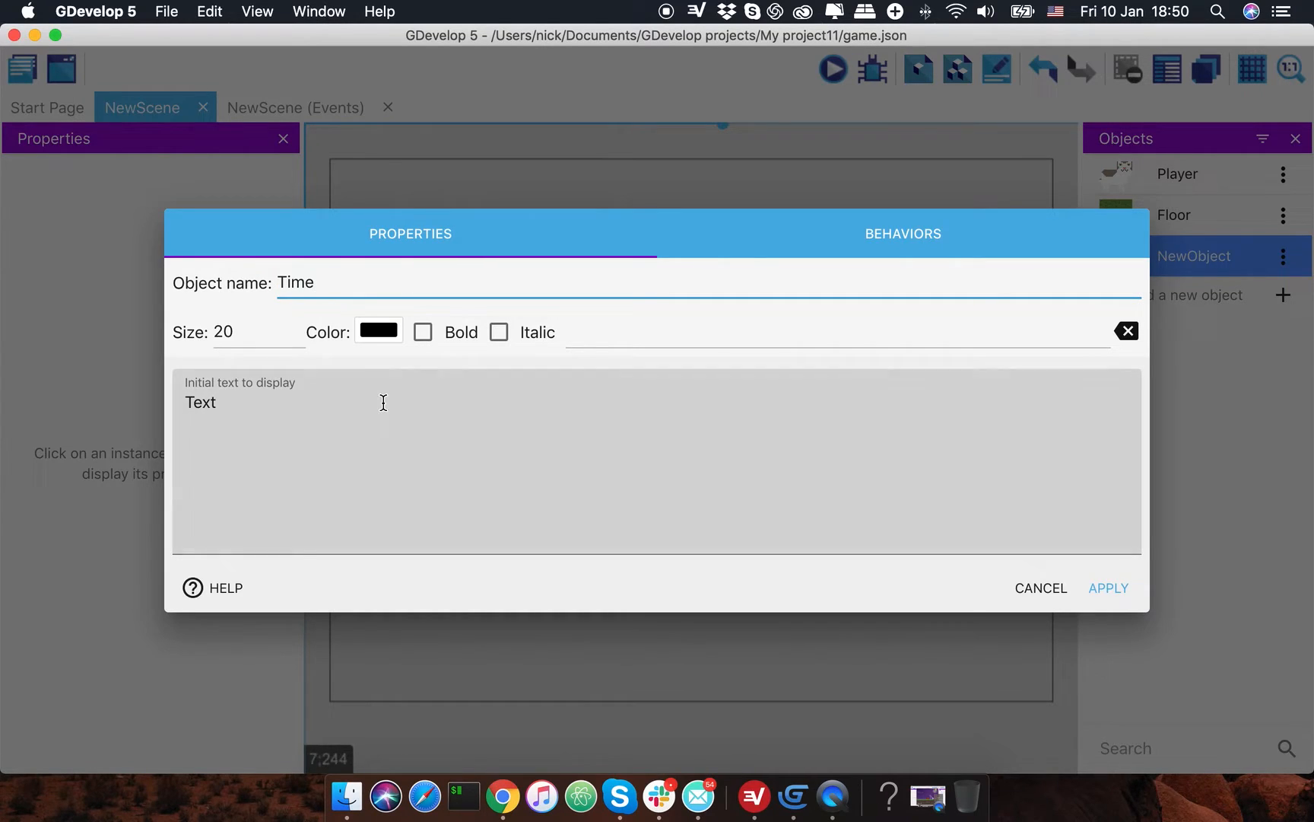
text(Time:)
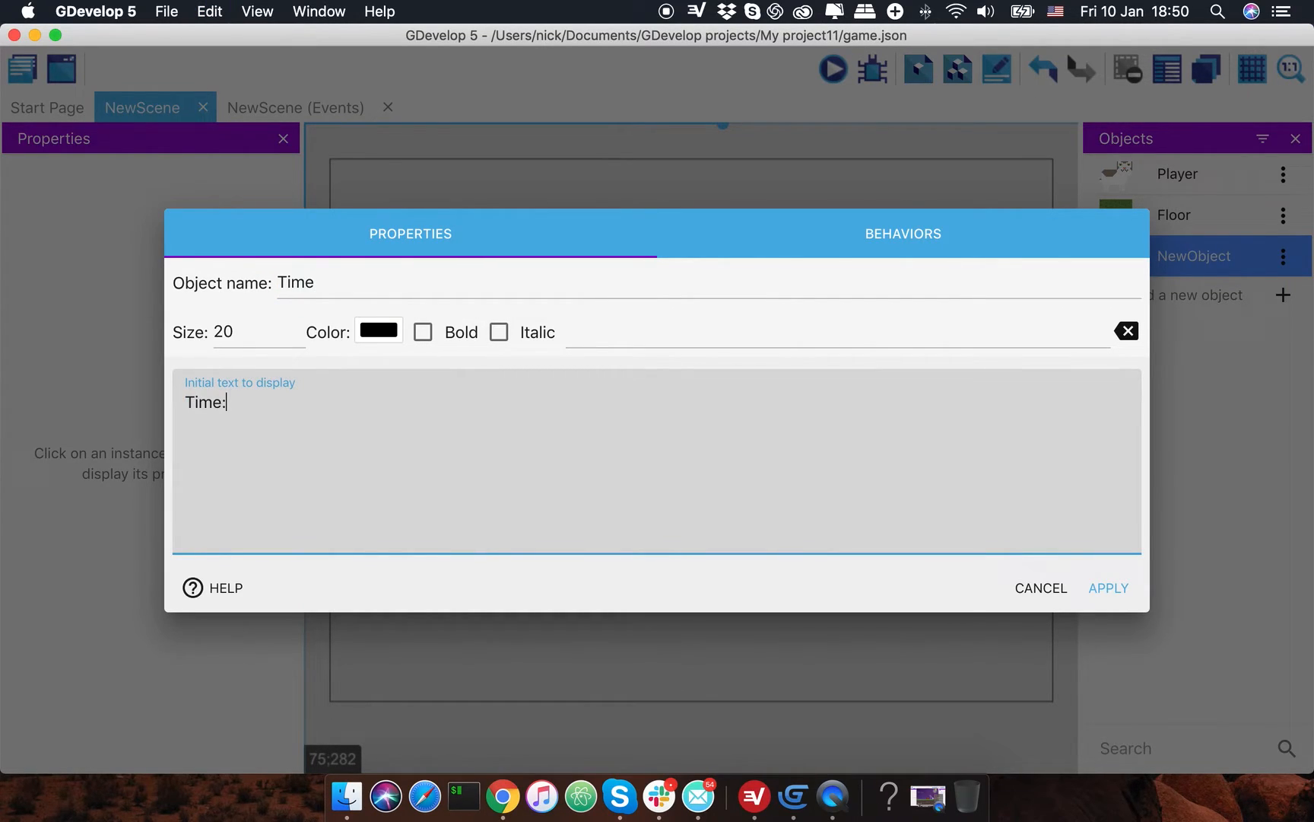
click(1109, 587)
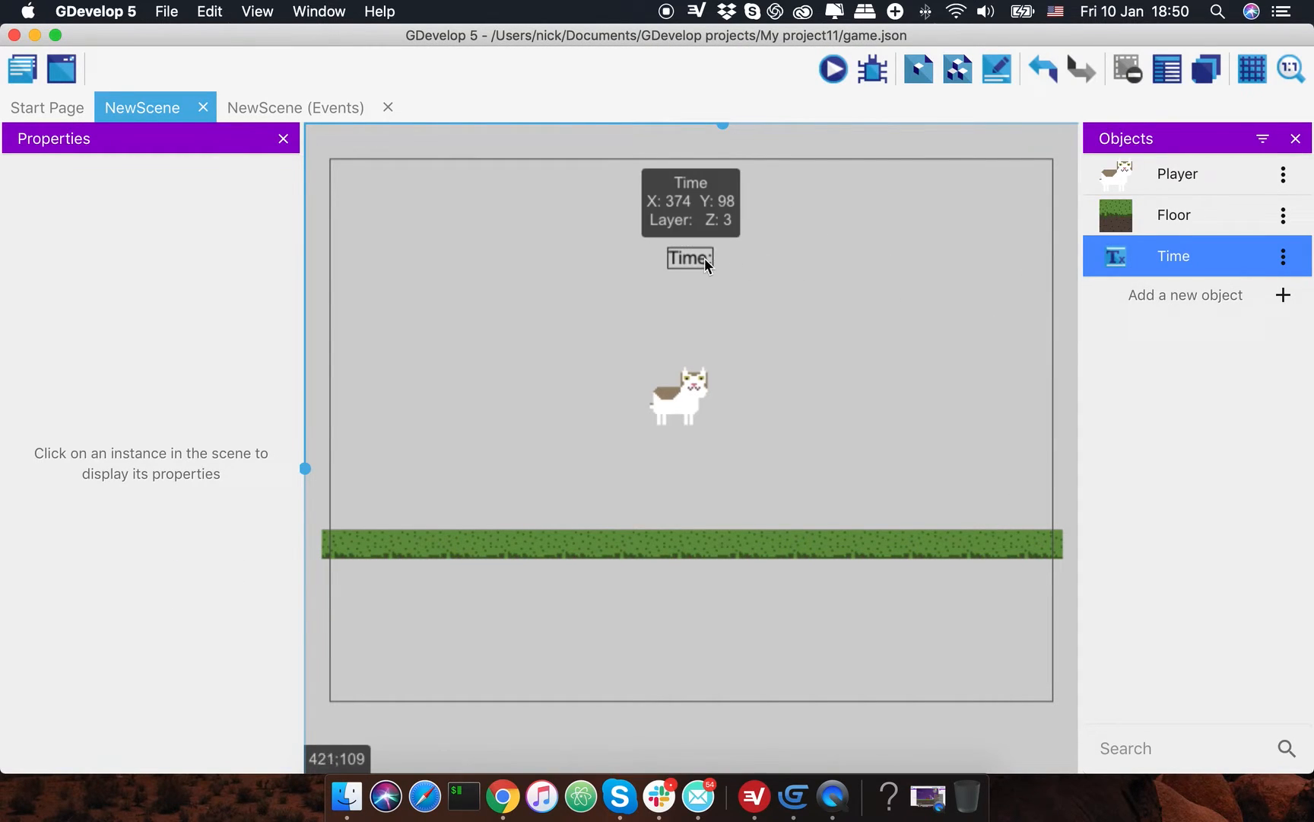
- Place the Time text above the cat and launch the scene preview
click(690, 257)
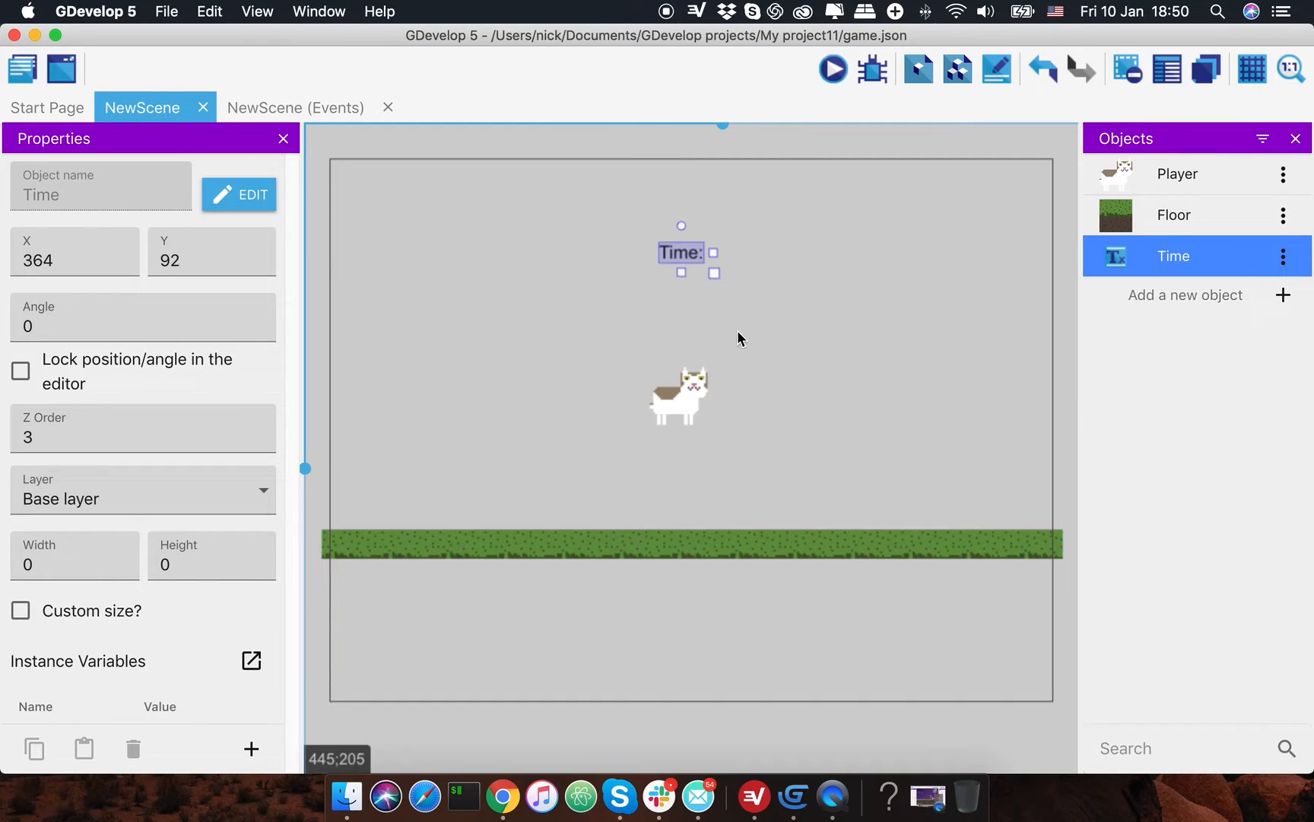
click(834, 69)
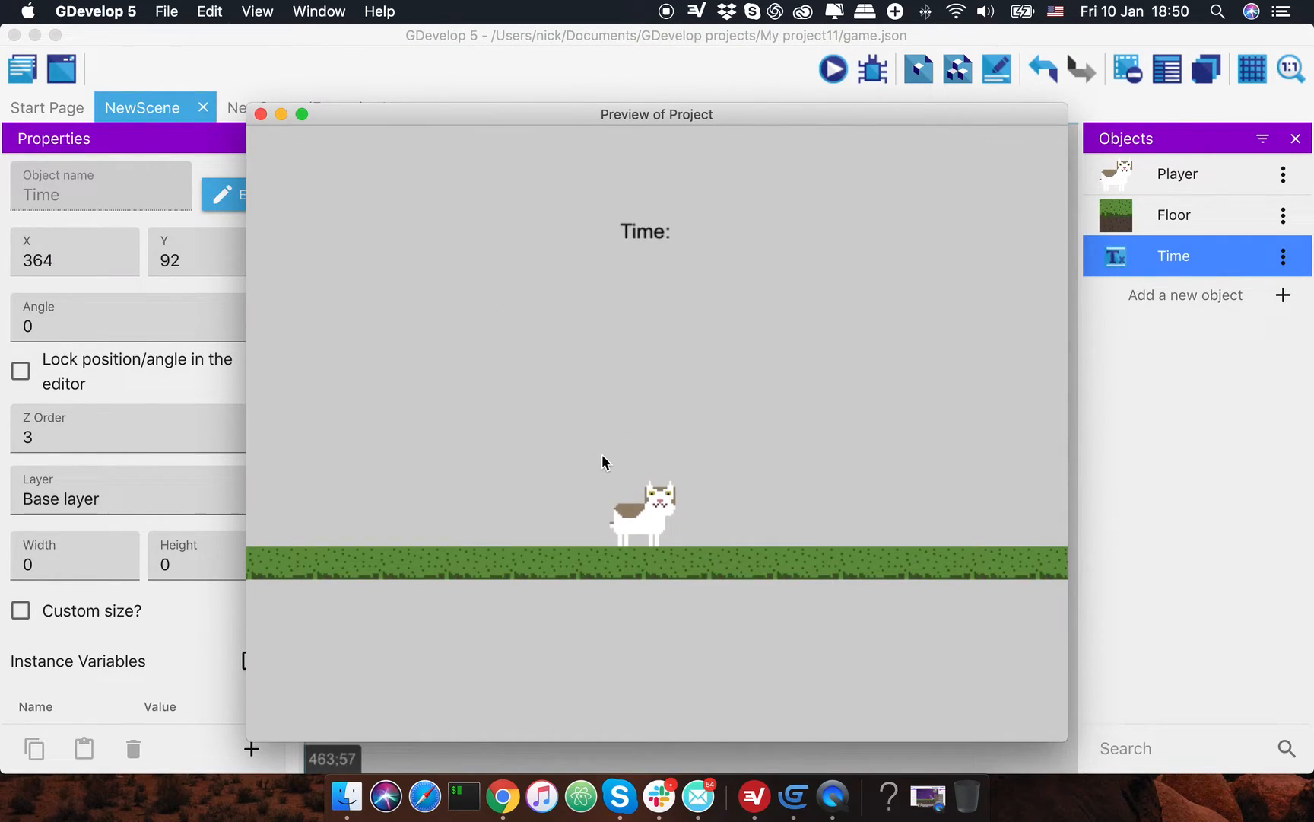
mouse_move(429, 577)
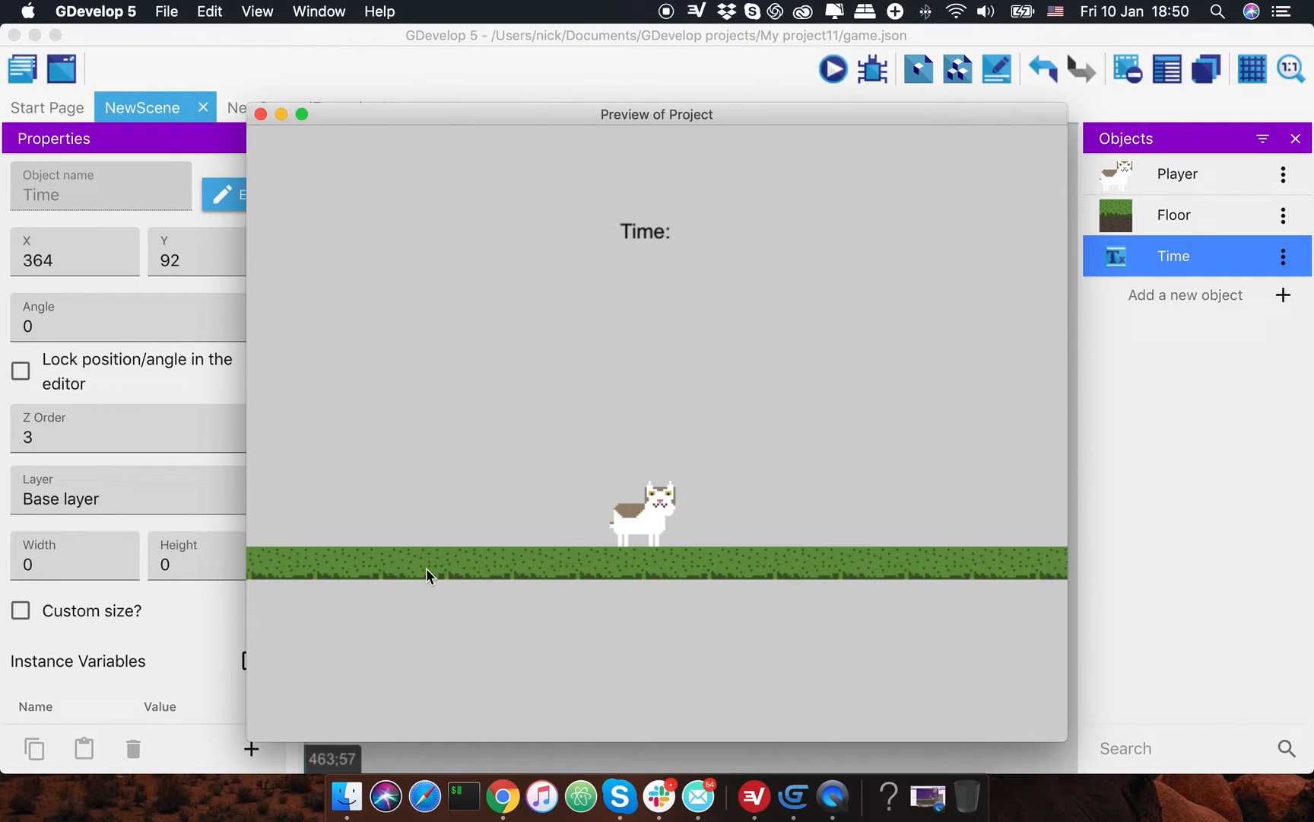
mouse_move(549, 313)
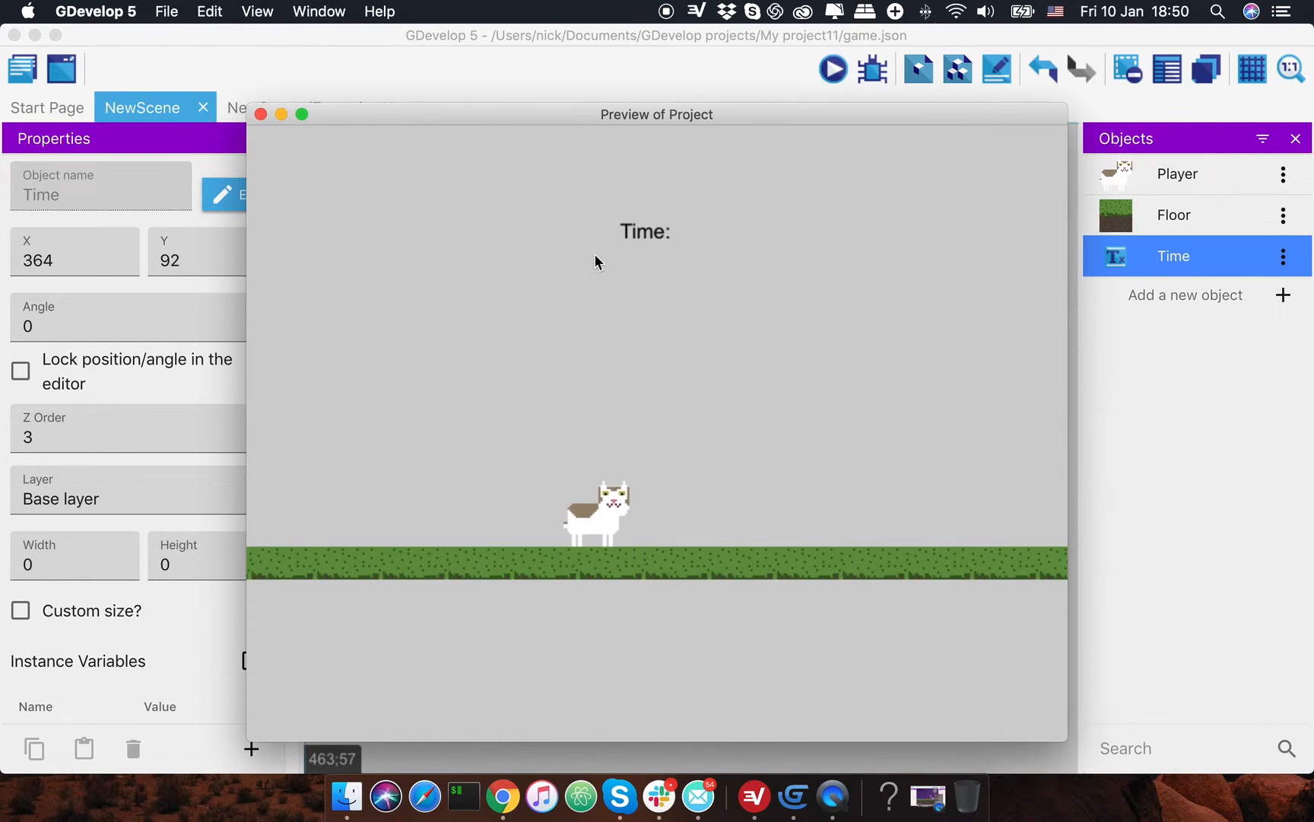
mouse_move(662, 137)
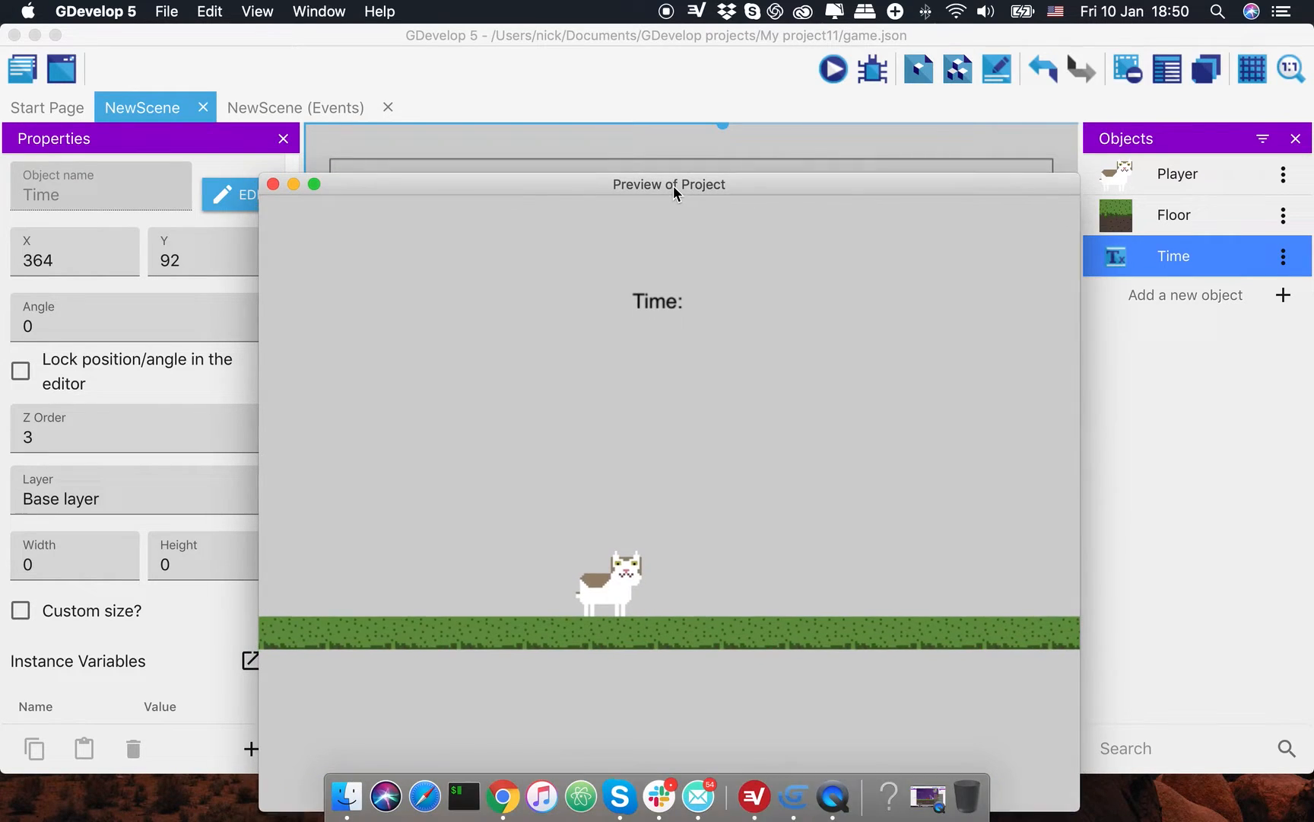
- Move the preview window aside, then return to the scene editor with the layers list open
drag(676, 184, 680, 100)
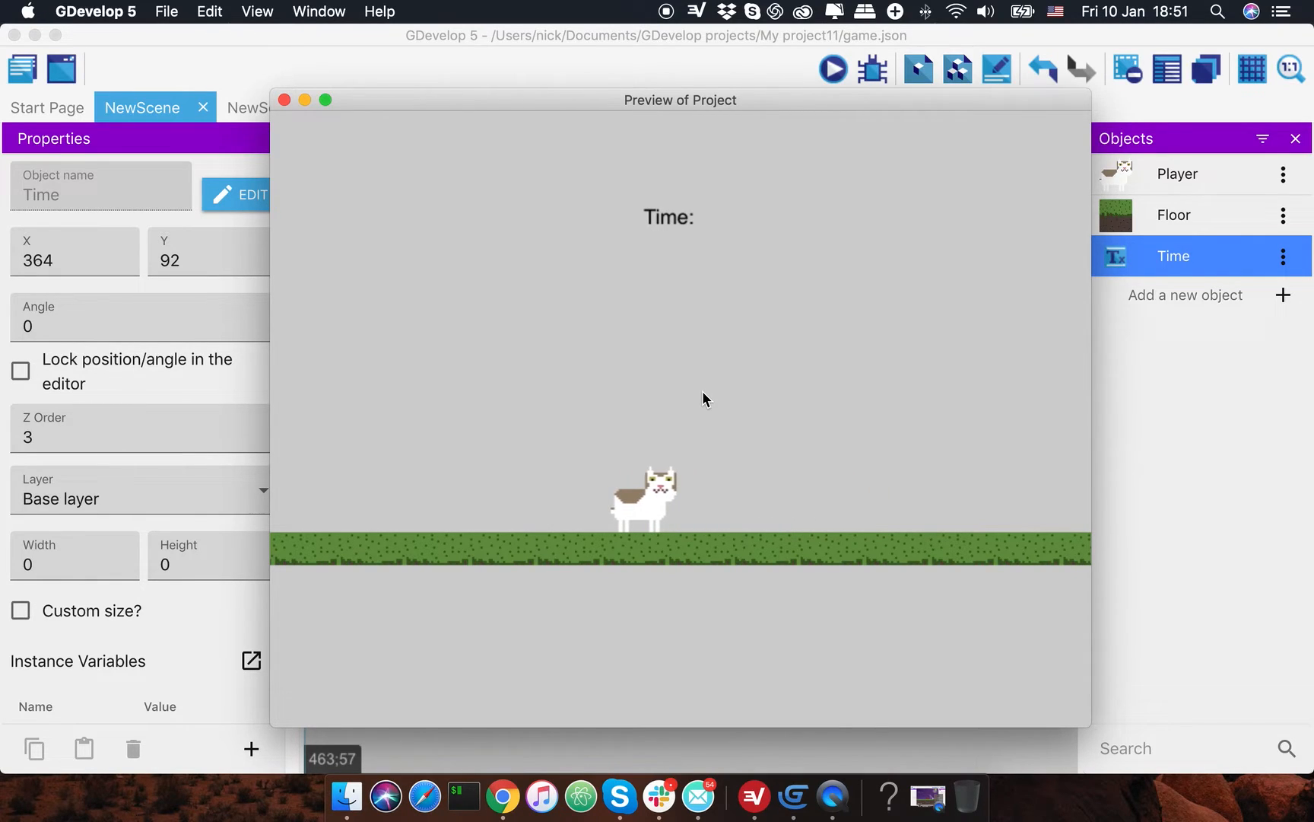
mouse_move(607, 512)
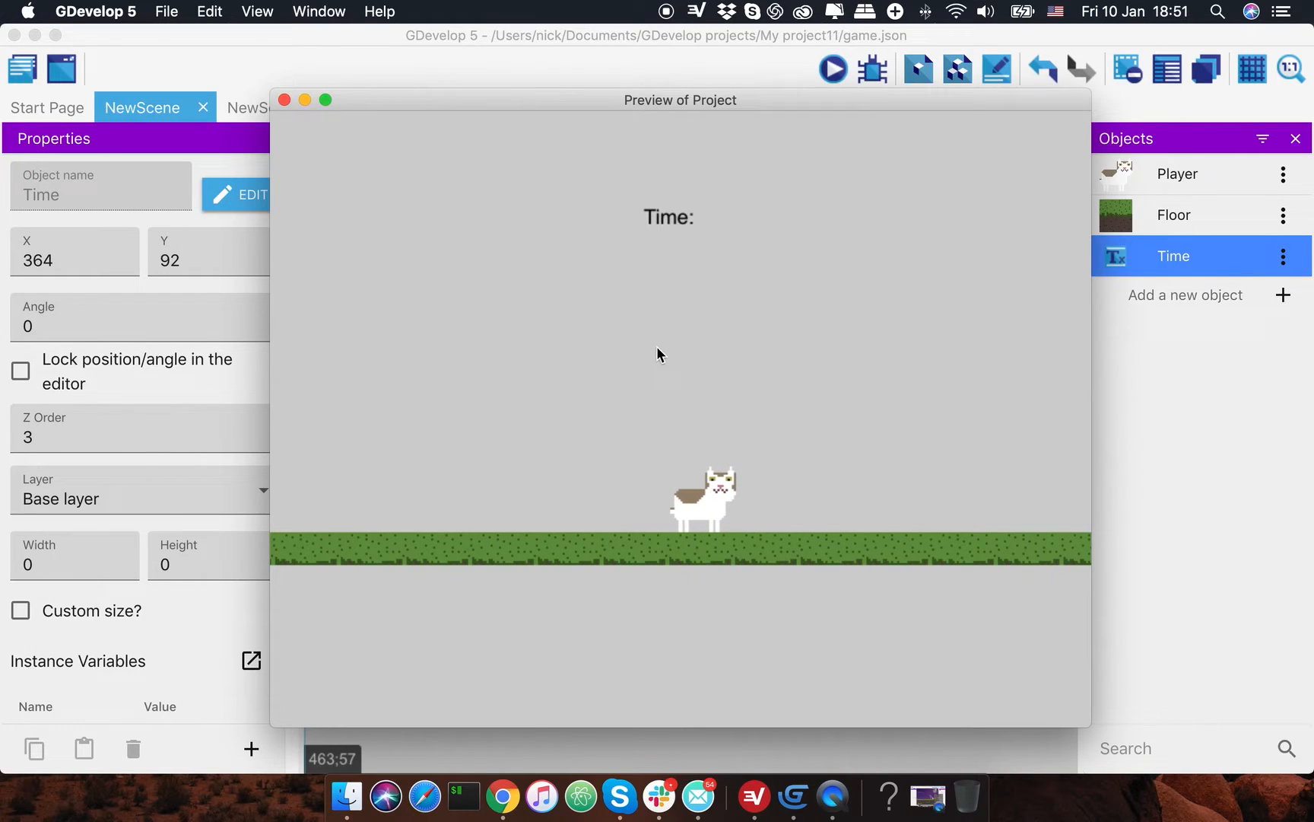
mouse_move(624, 241)
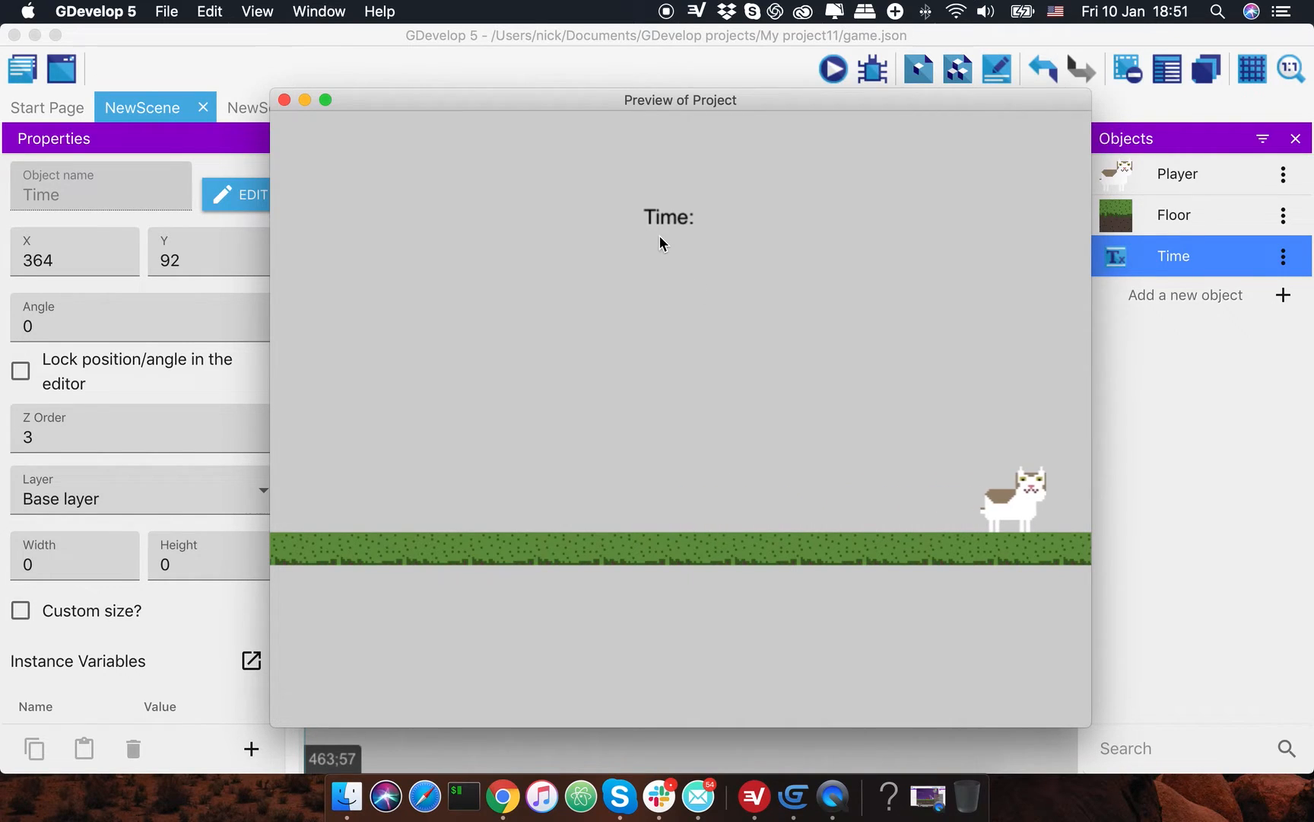
mouse_move(770, 199)
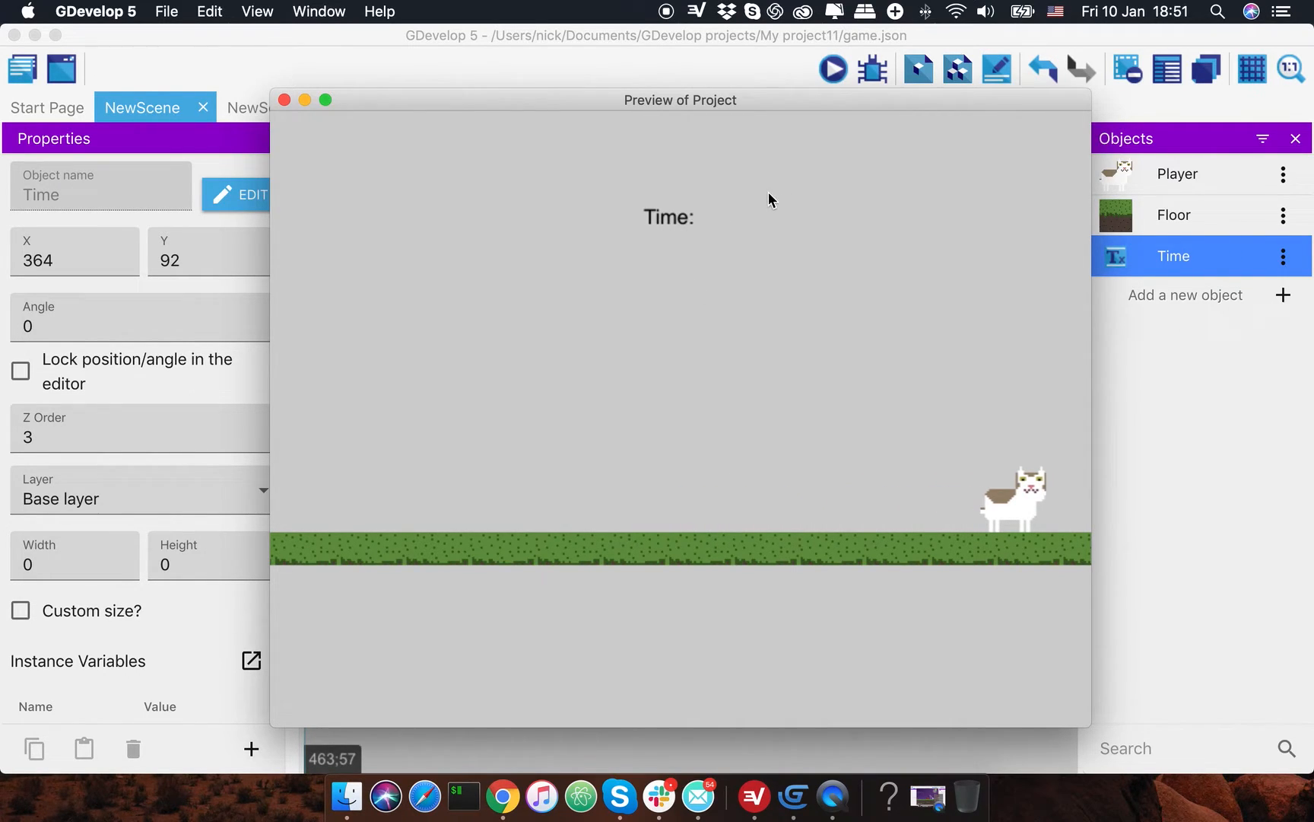
mouse_move(669, 222)
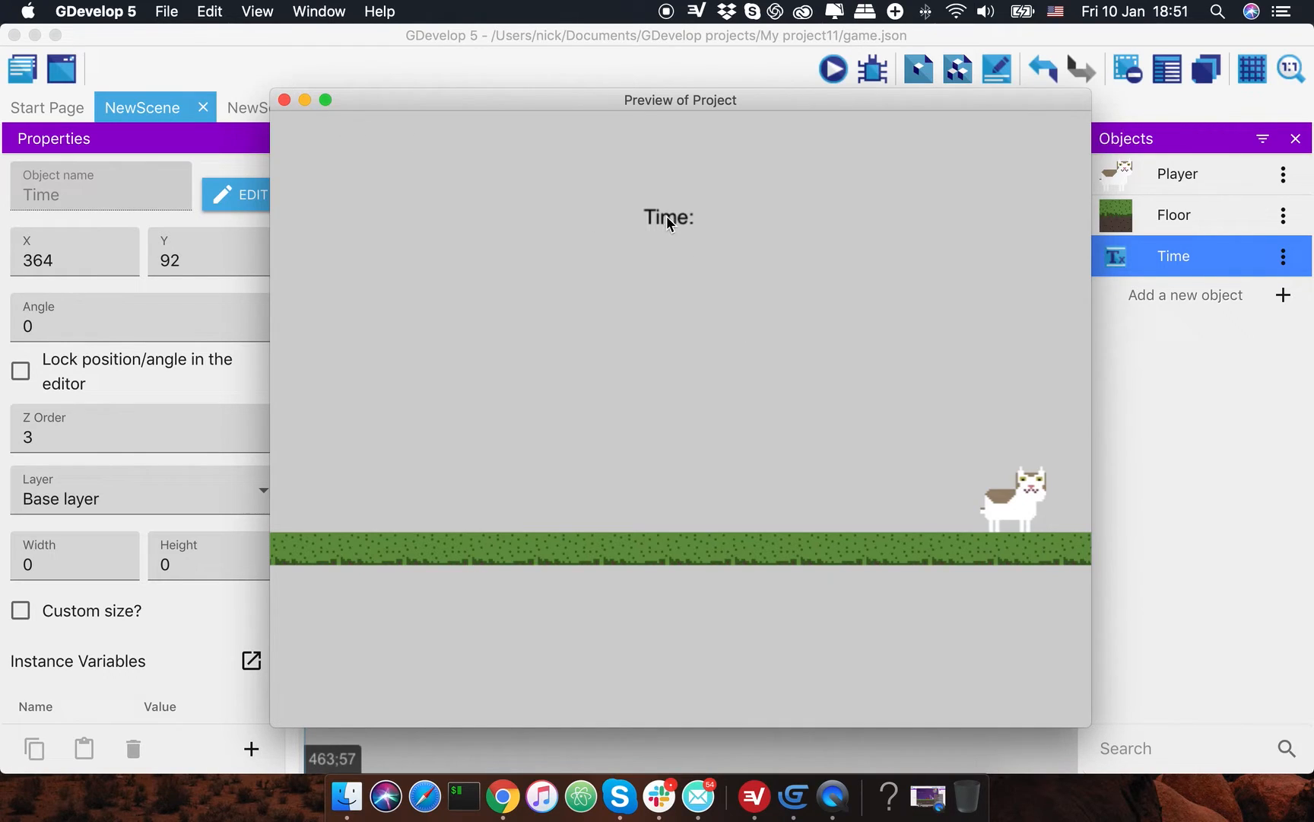
click(286, 101)
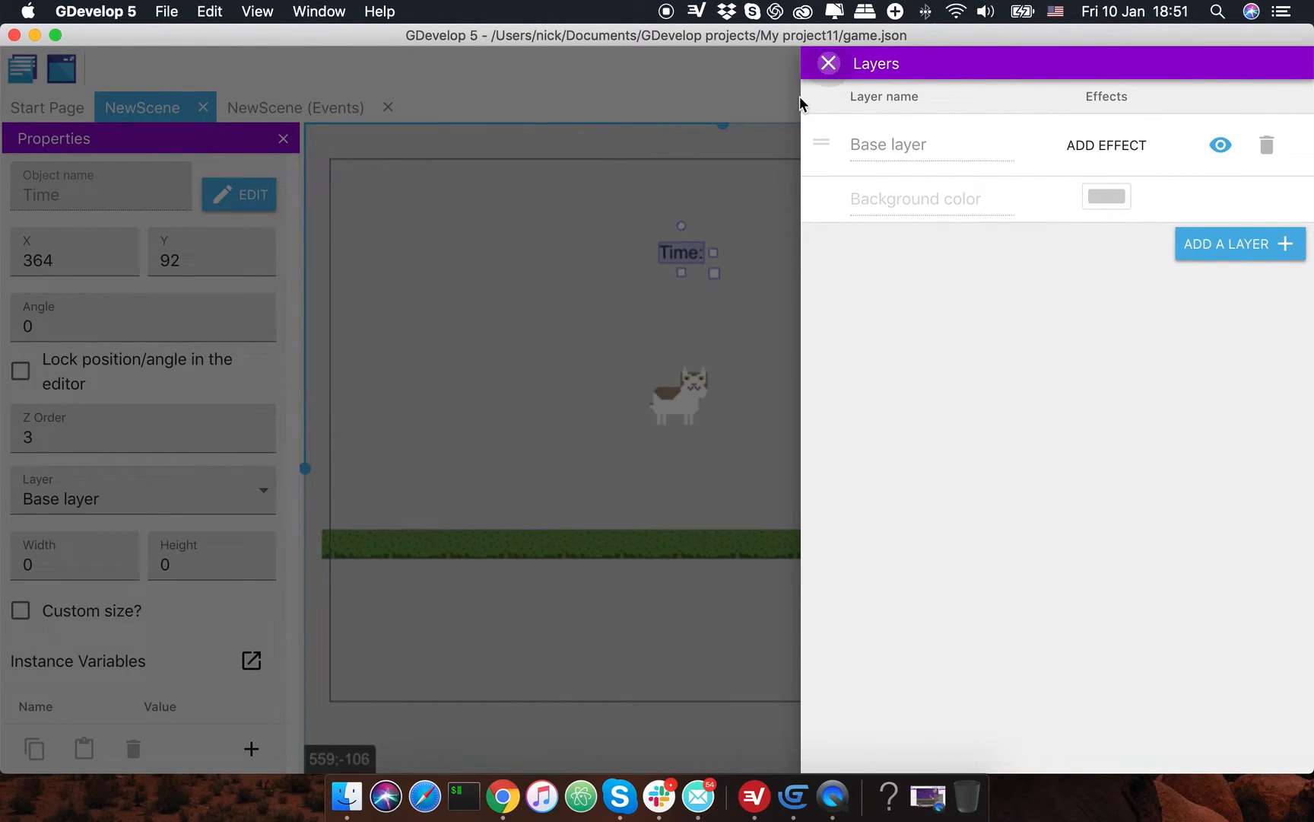
- Close the layers list, leaving only the scene editor showing
click(827, 63)
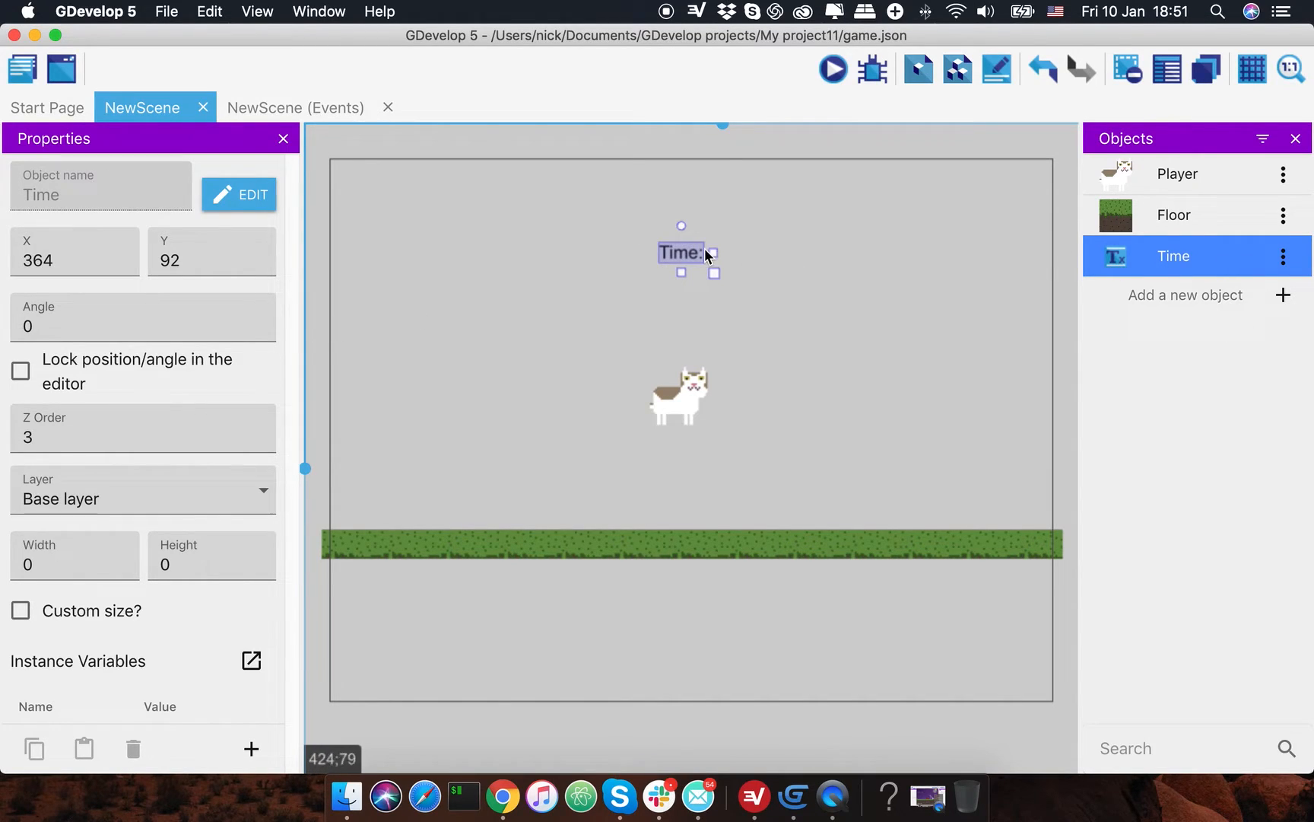
mouse_move(176, 507)
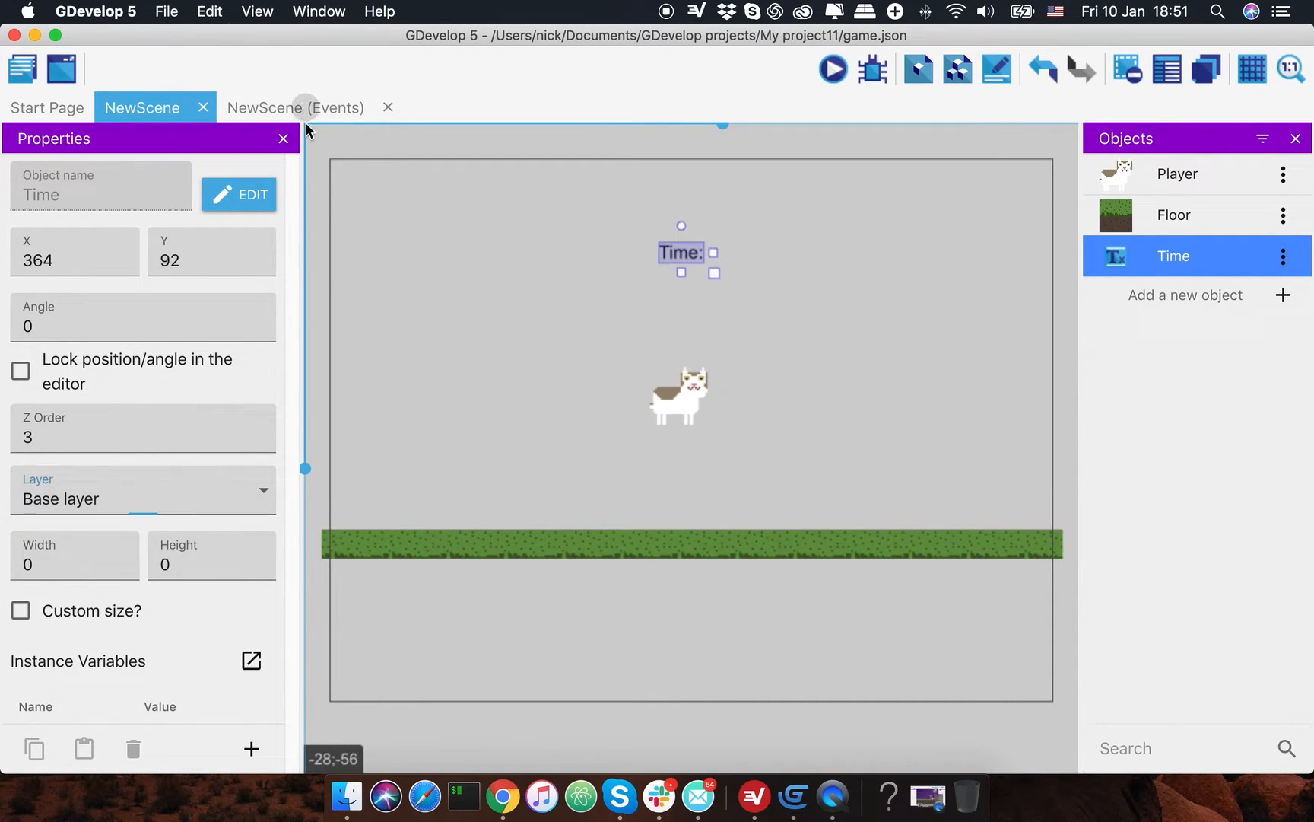
- Switch to the NewScene events sheet and add its first empty event
click(295, 107)
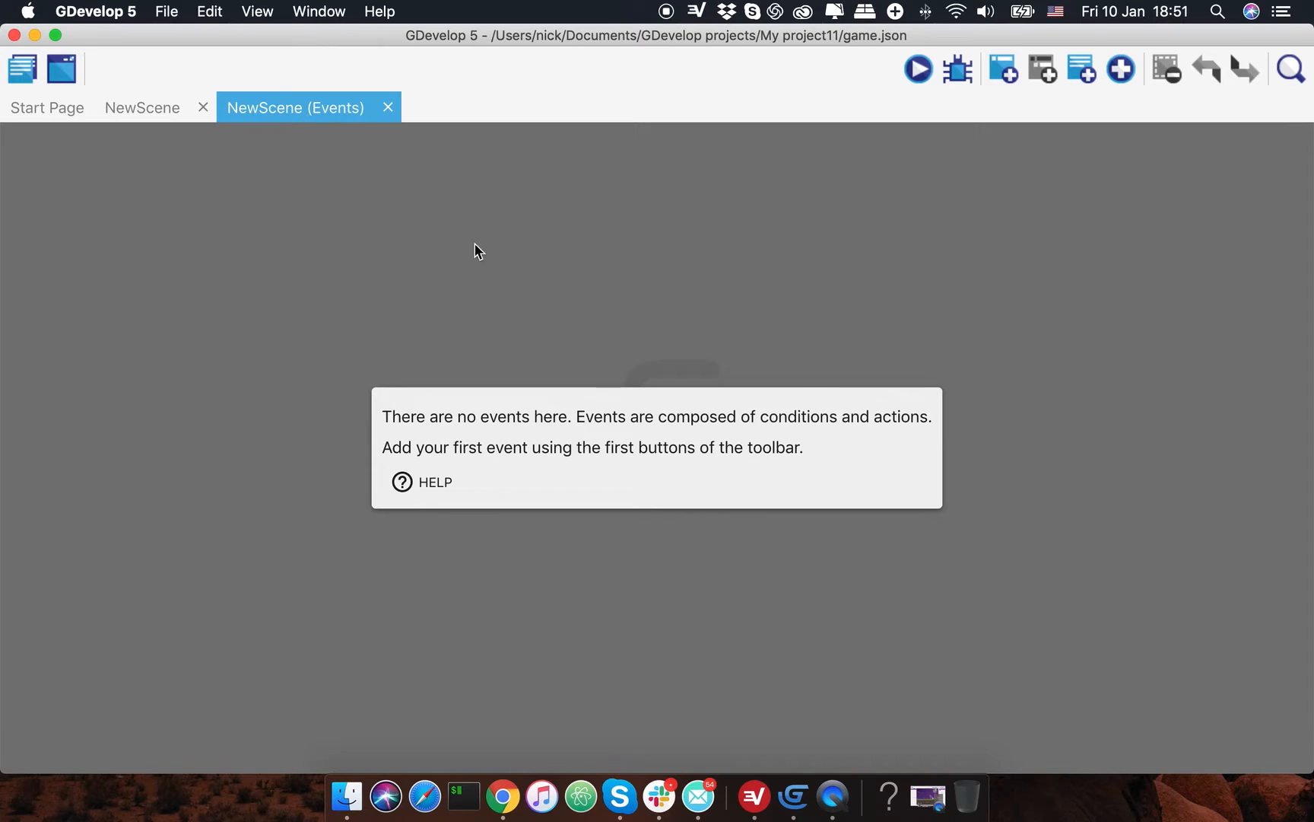
mouse_move(1000, 75)
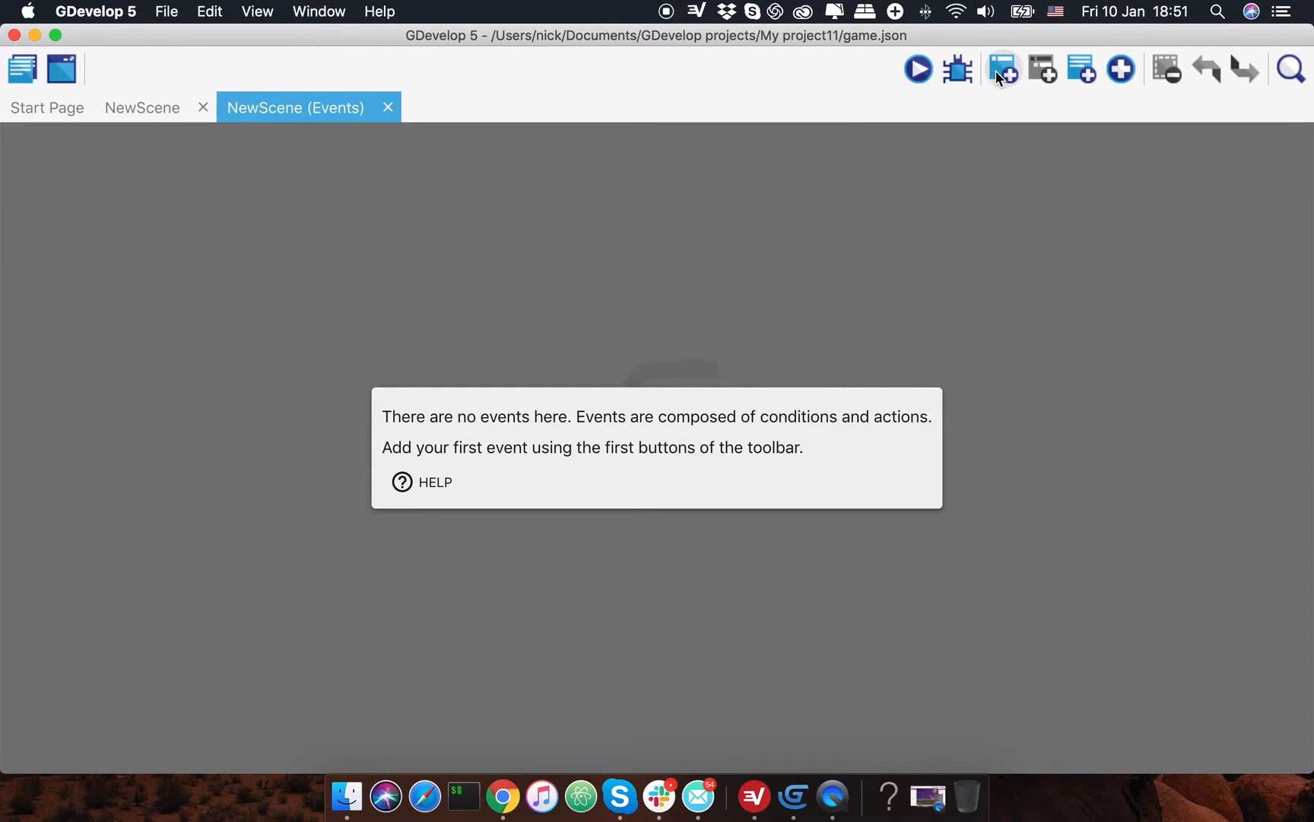
click(1003, 70)
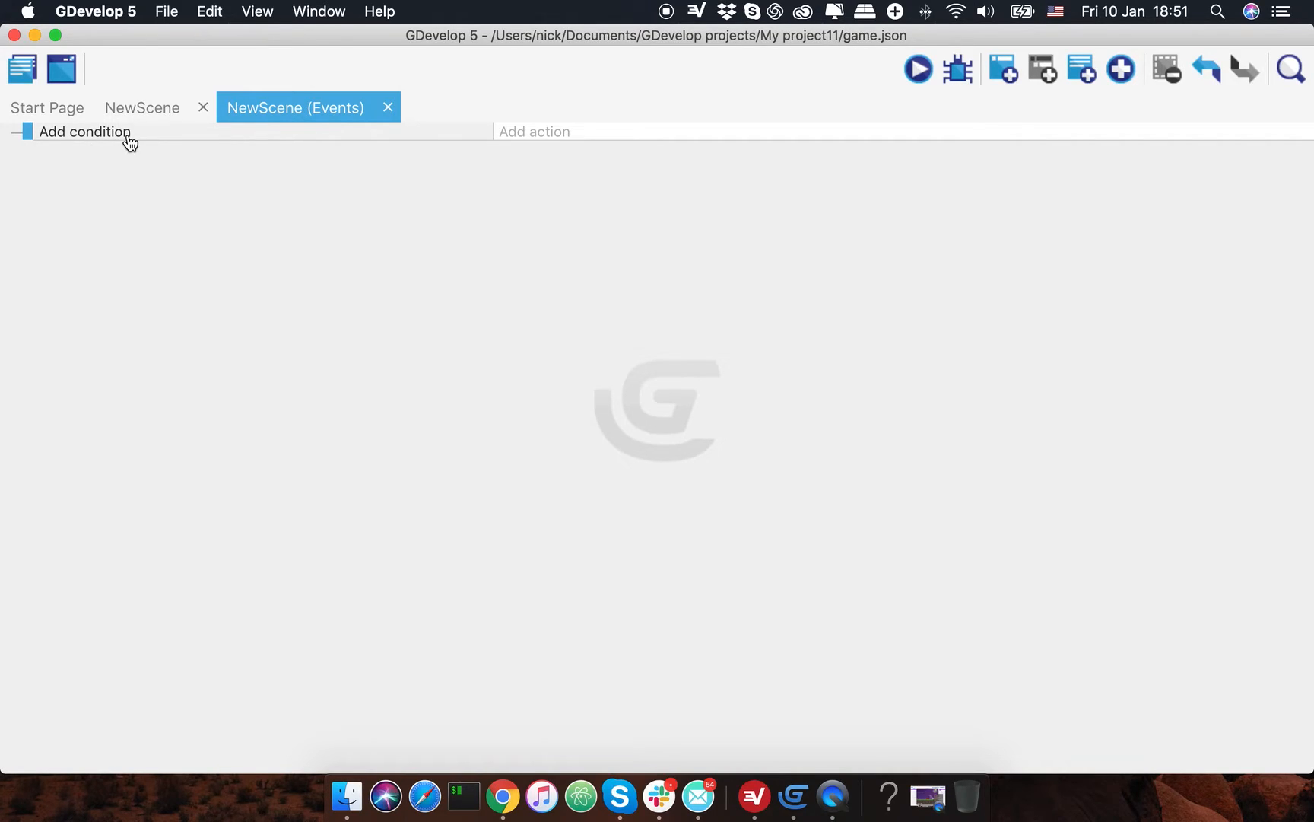
mouse_move(128, 146)
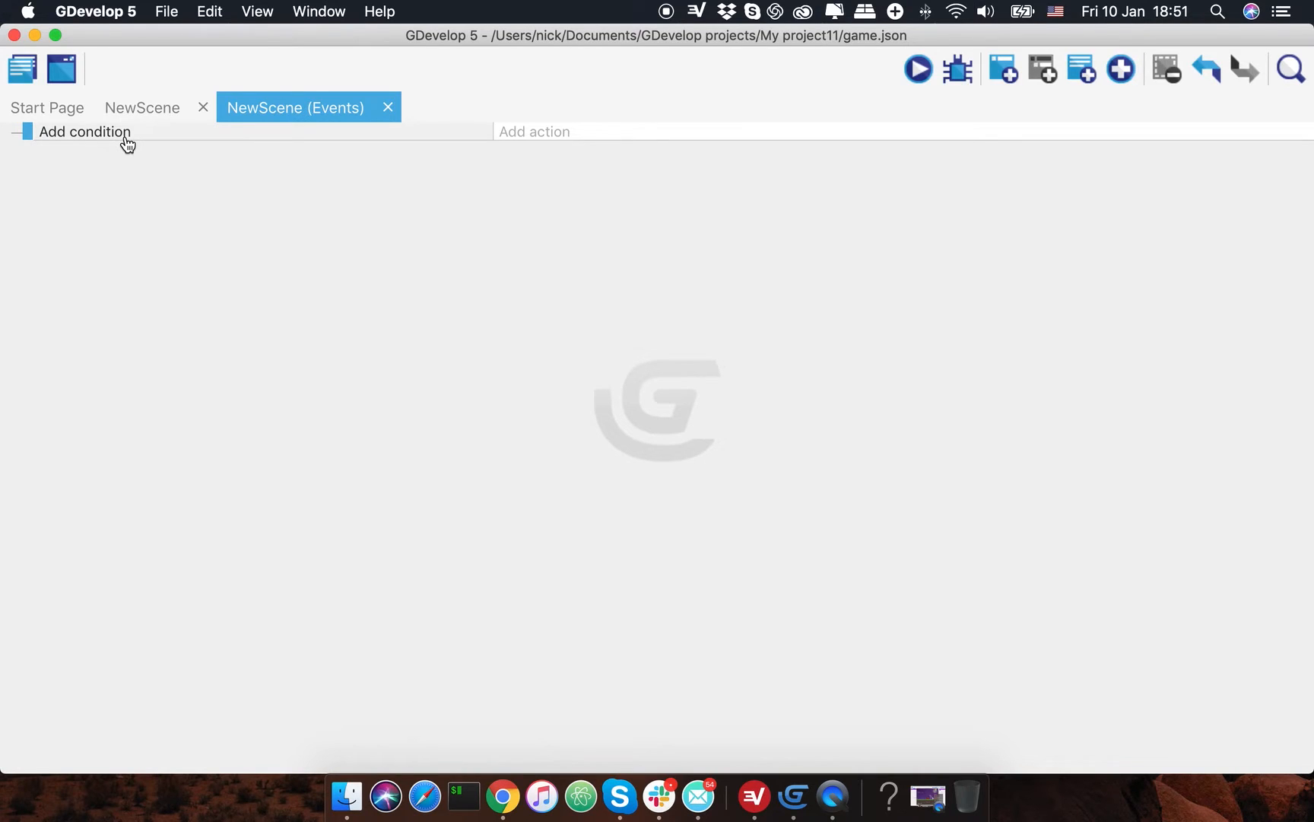
- Add an action to the event, searching 'value' and choosing Value of a scene variable
click(534, 130)
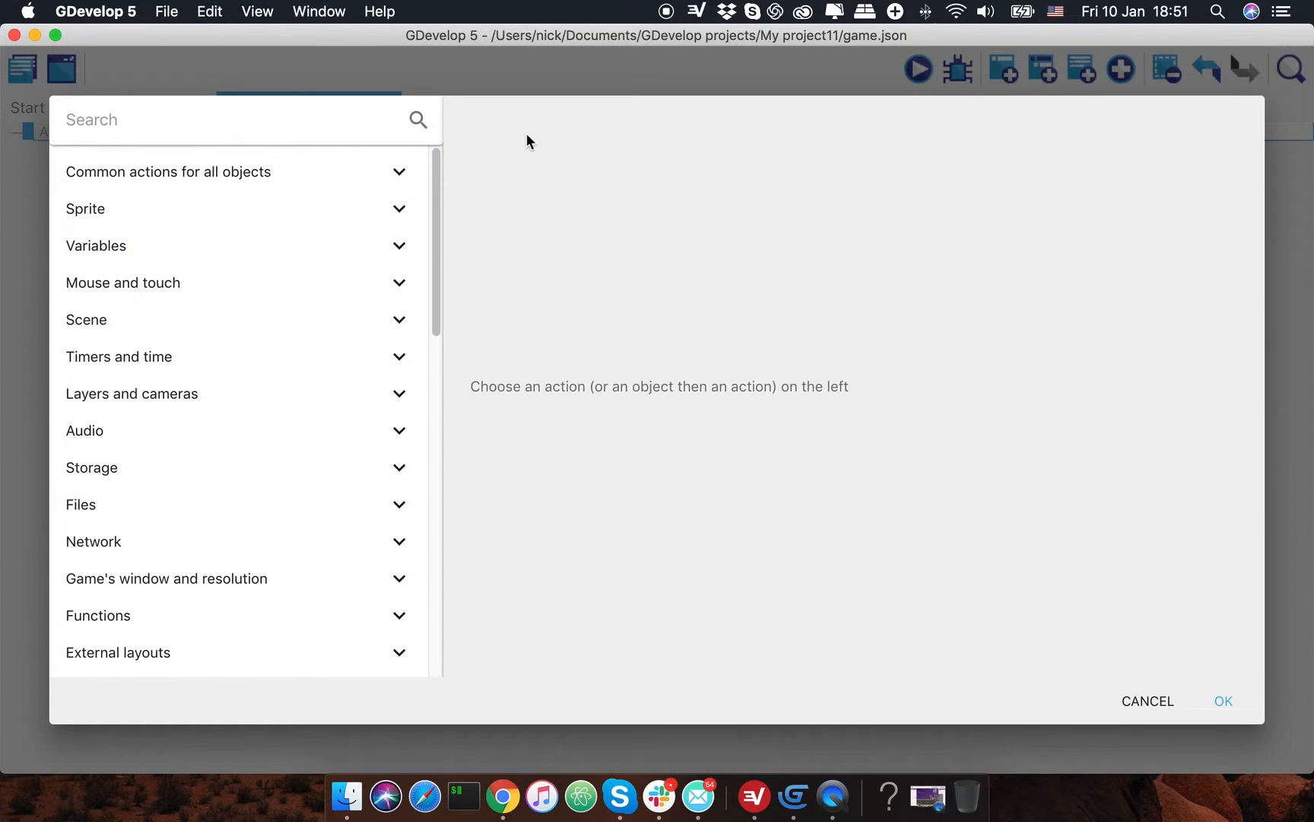
text(value)
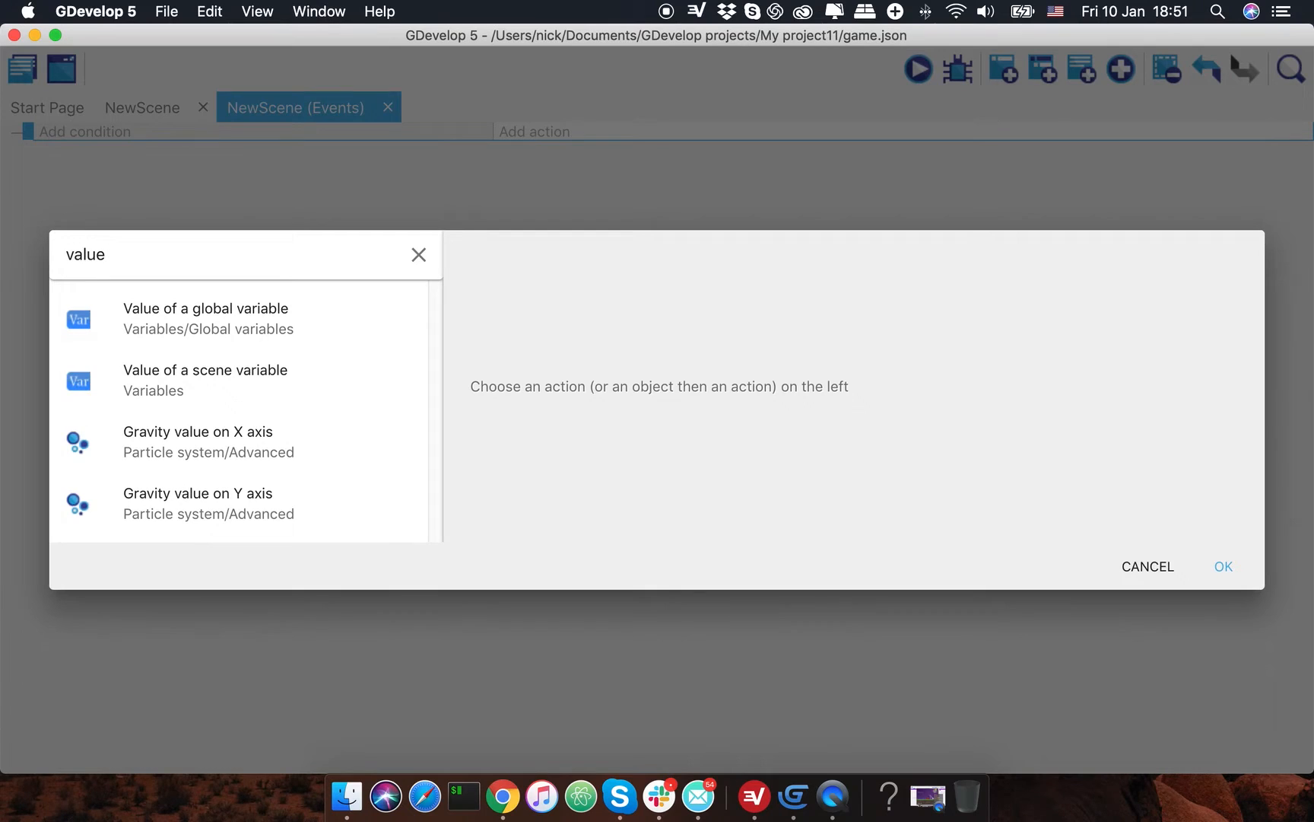
mouse_move(240, 393)
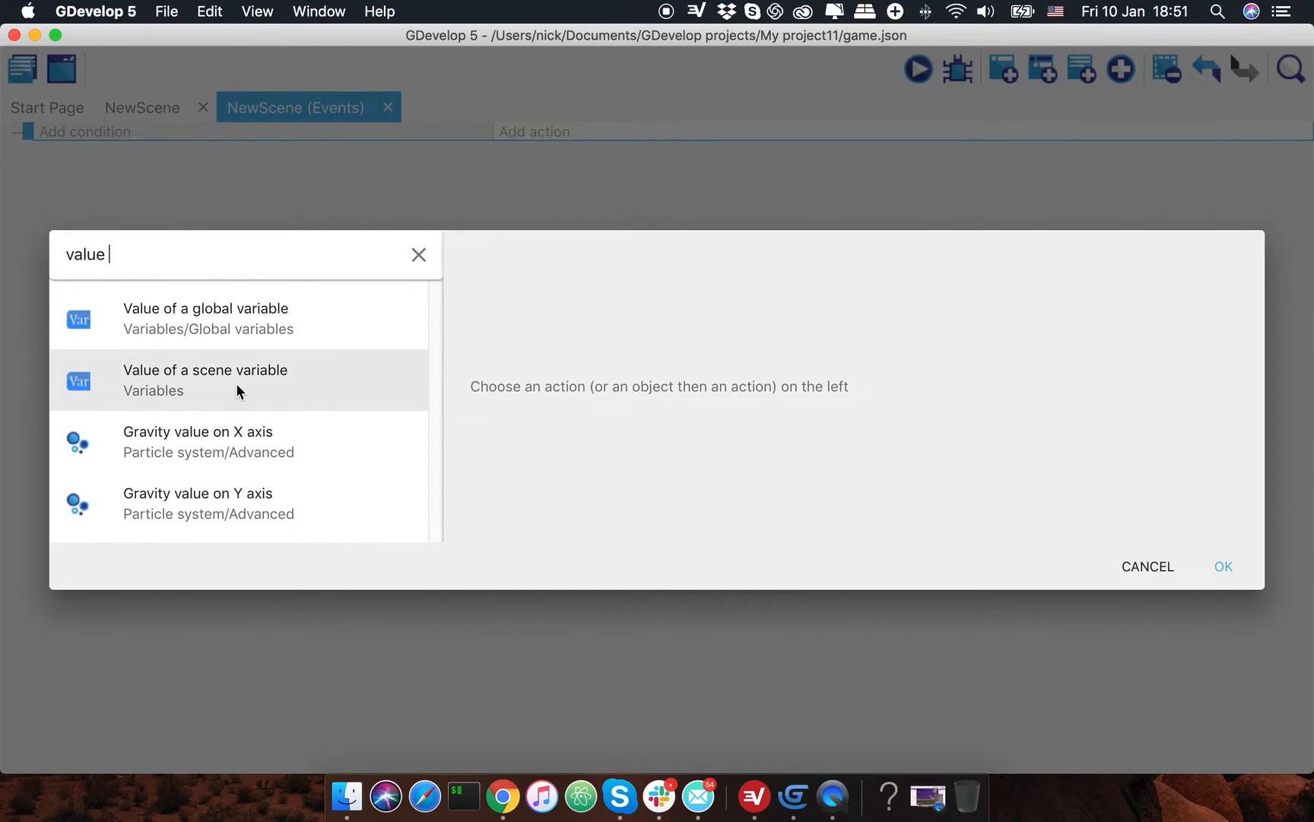
click(205, 380)
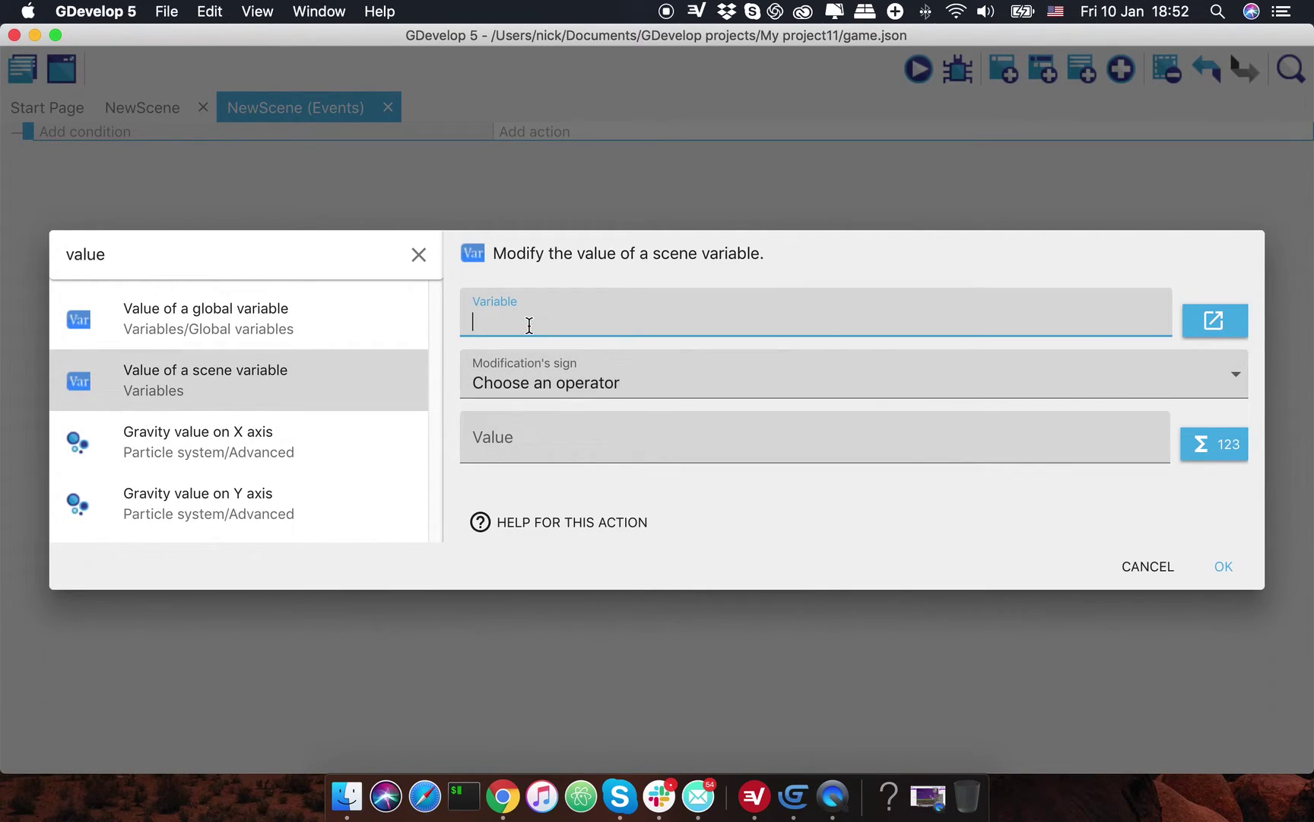
- Add a new scene variable named Time as the action's target variable
click(1214, 319)
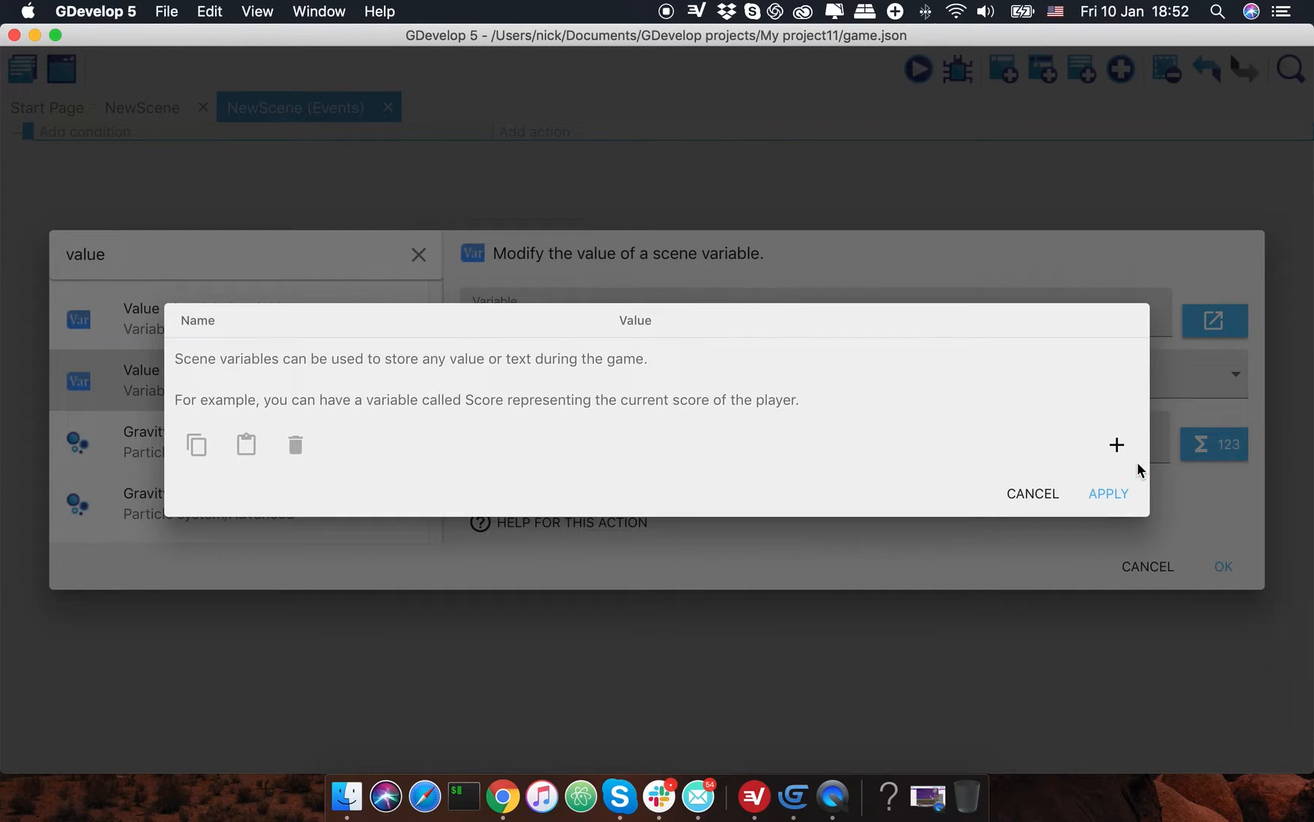
click(1117, 444)
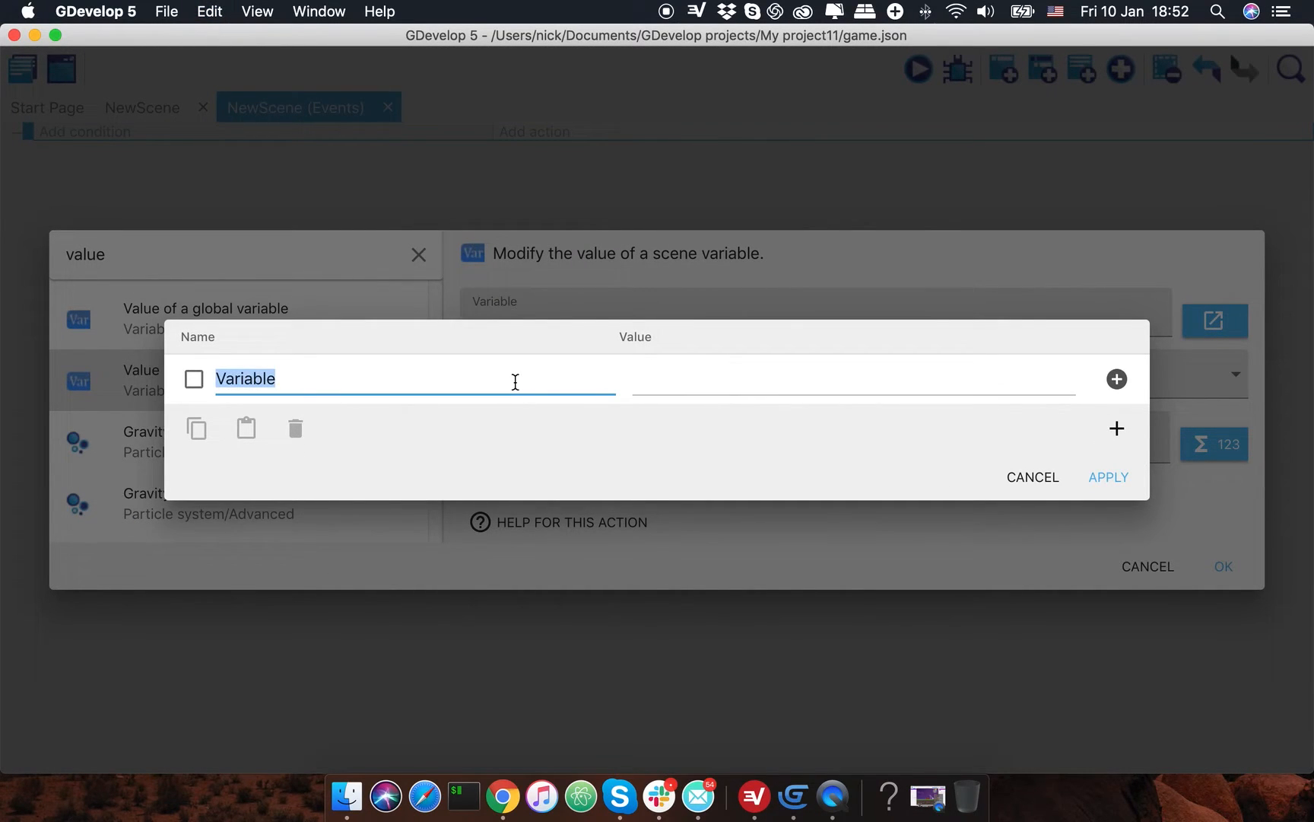
text(Time)
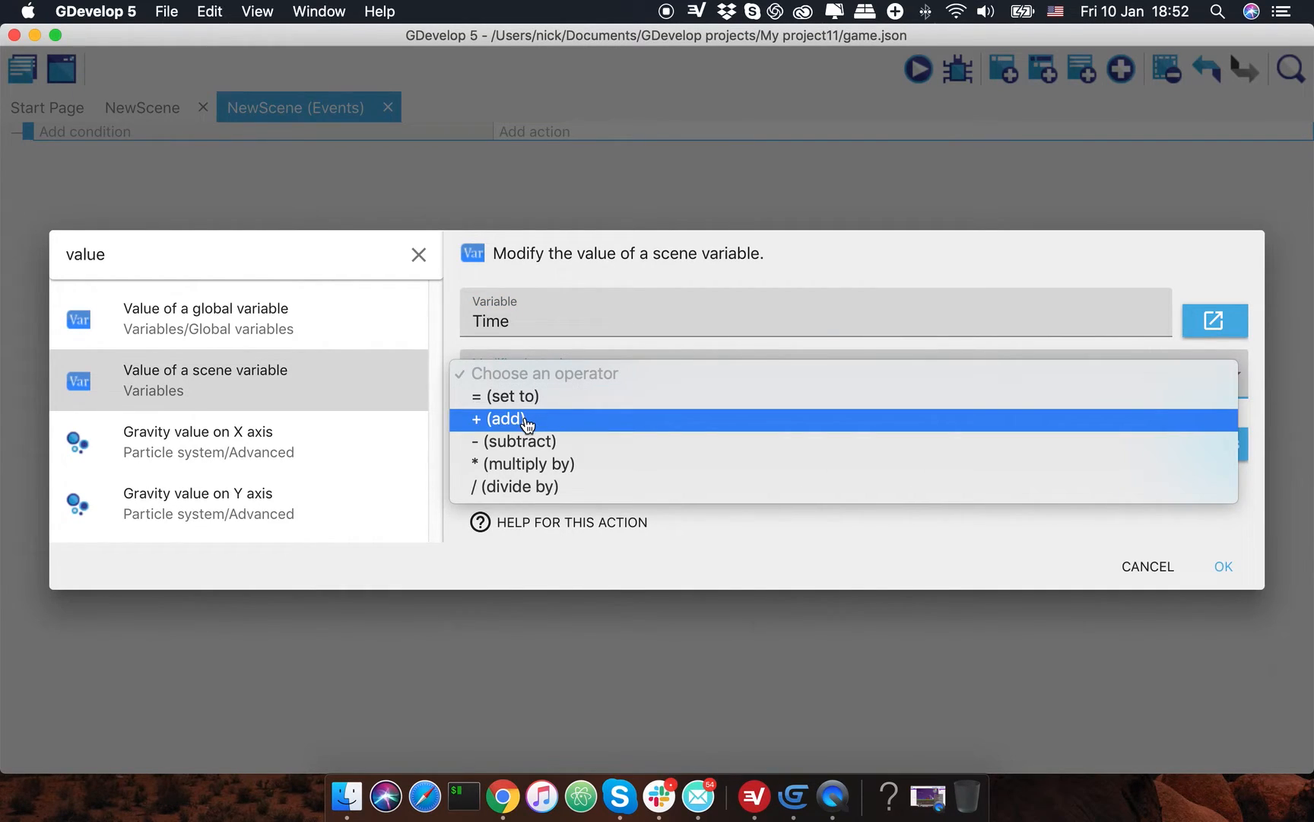
- Set the action to add 1 to the Time variable and confirm it
click(511, 418)
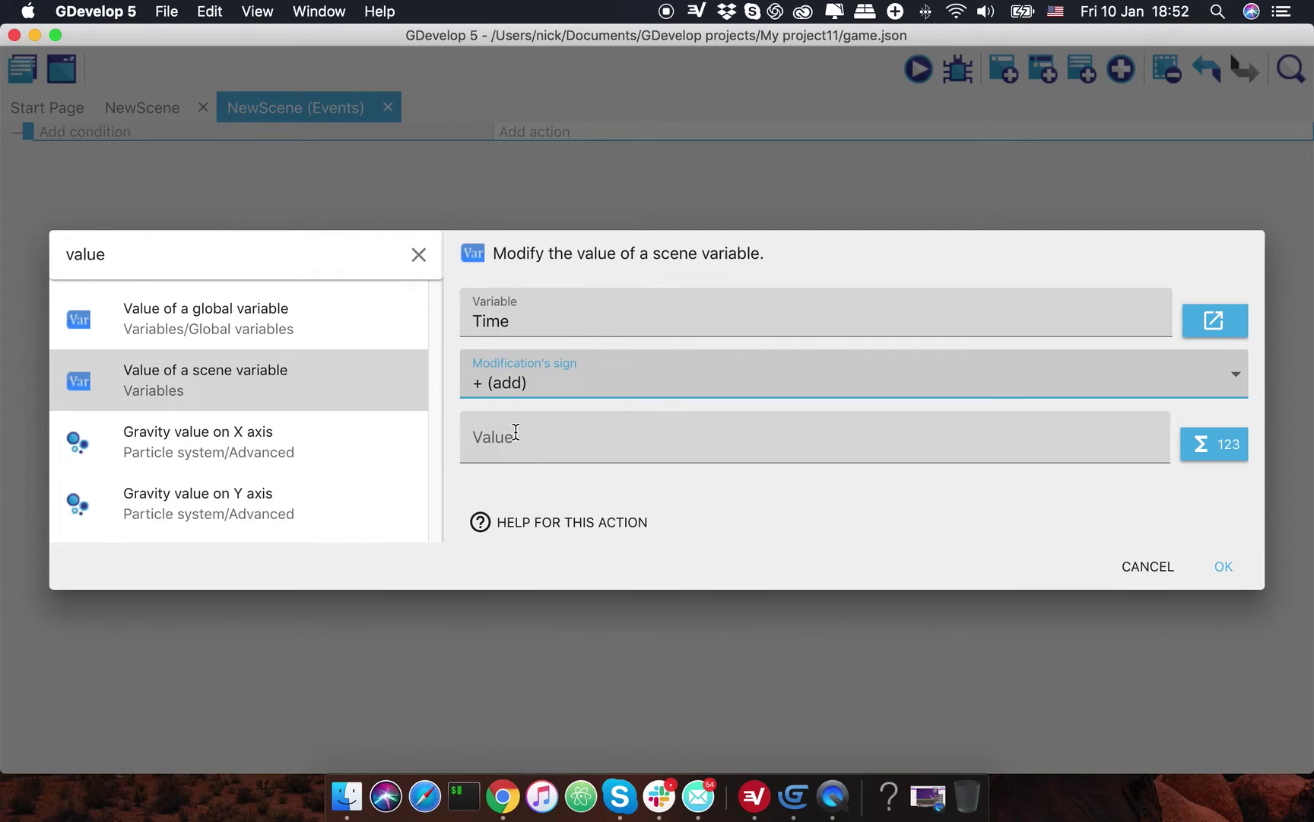
text(1)
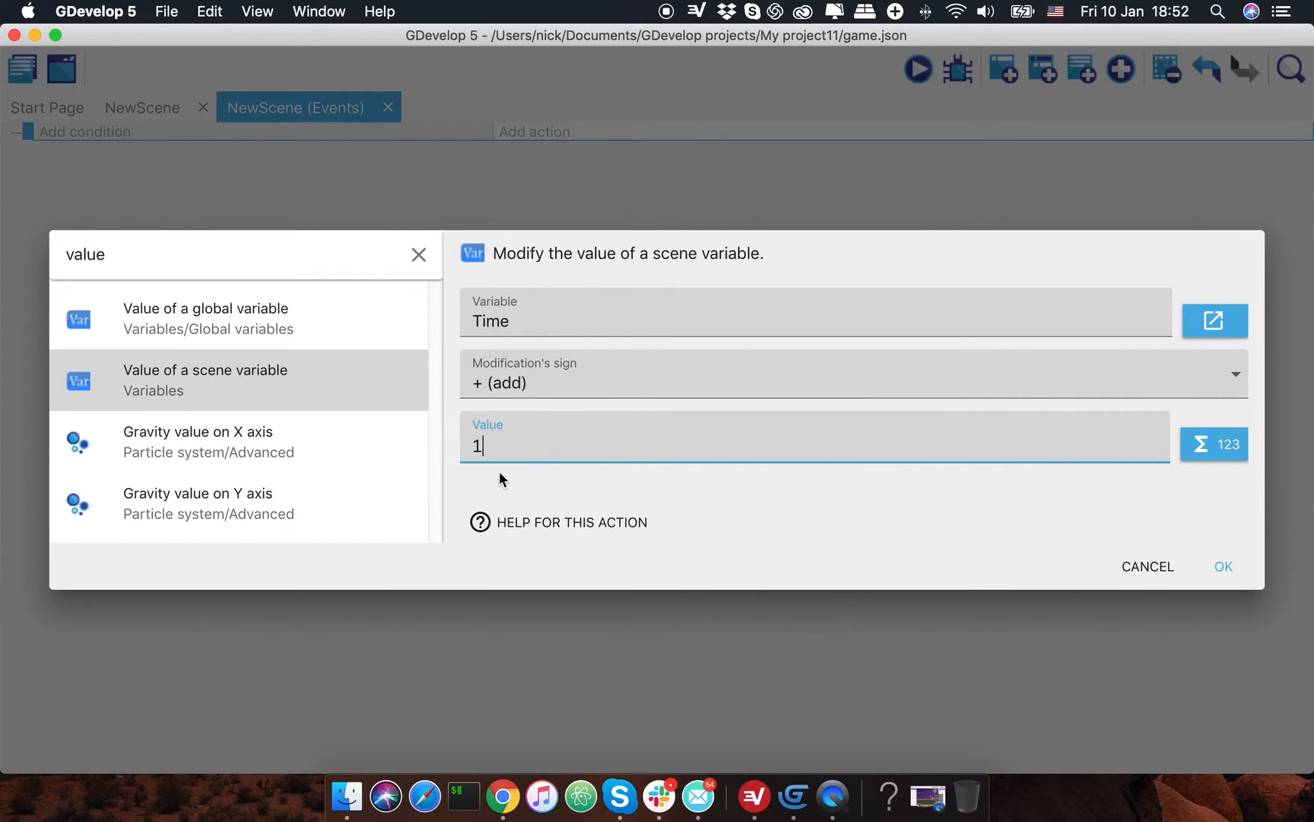
mouse_move(610, 322)
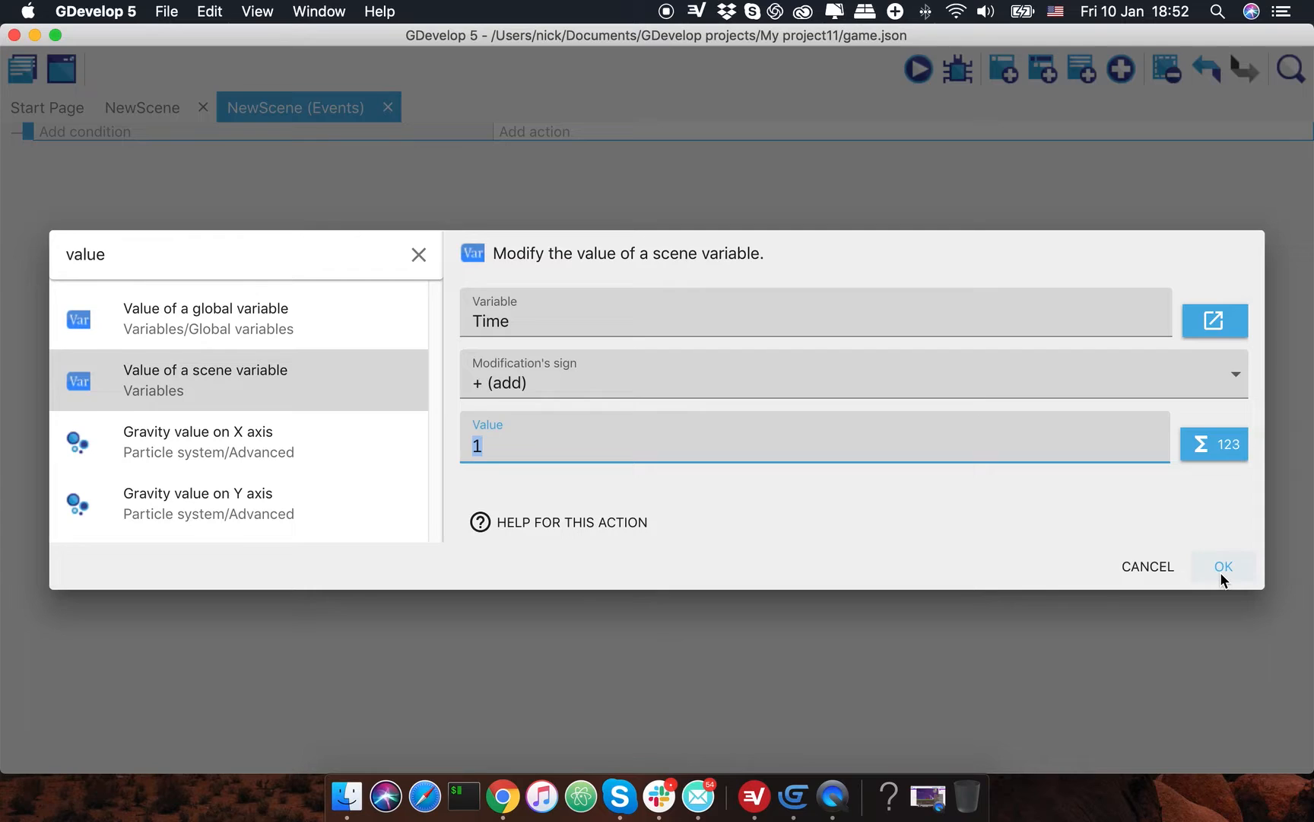
click(1224, 566)
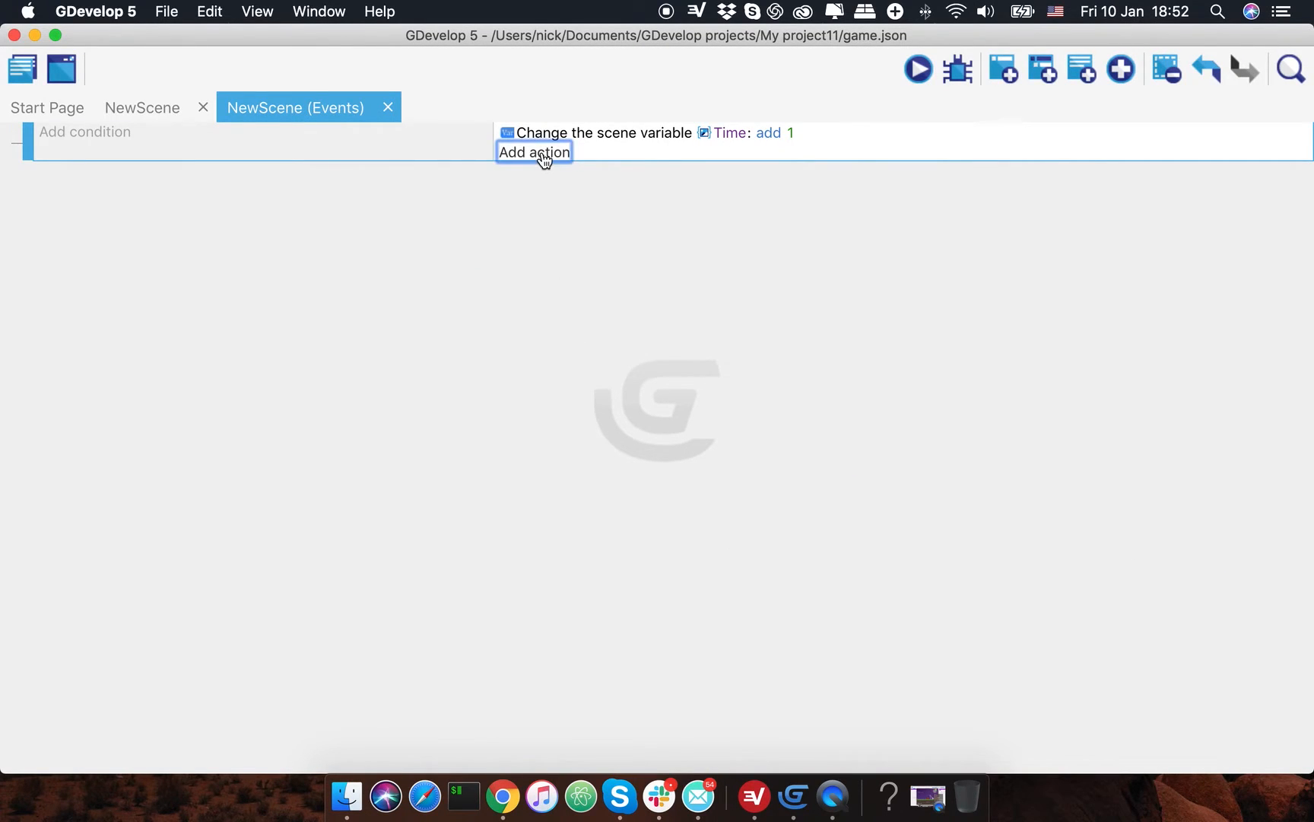
- Add a second action, searching 'modify', choosing object variable text modification and the Time object
click(533, 152)
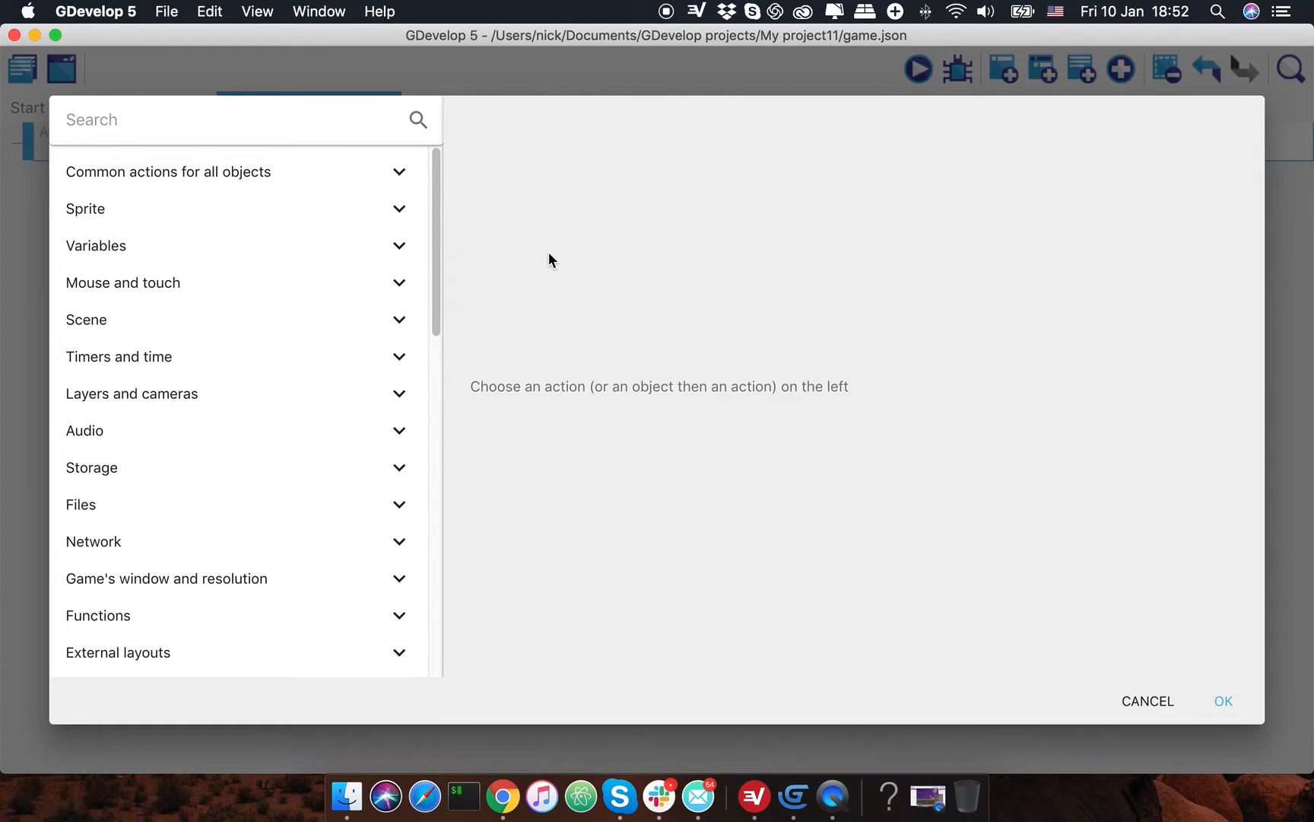
text(modify)
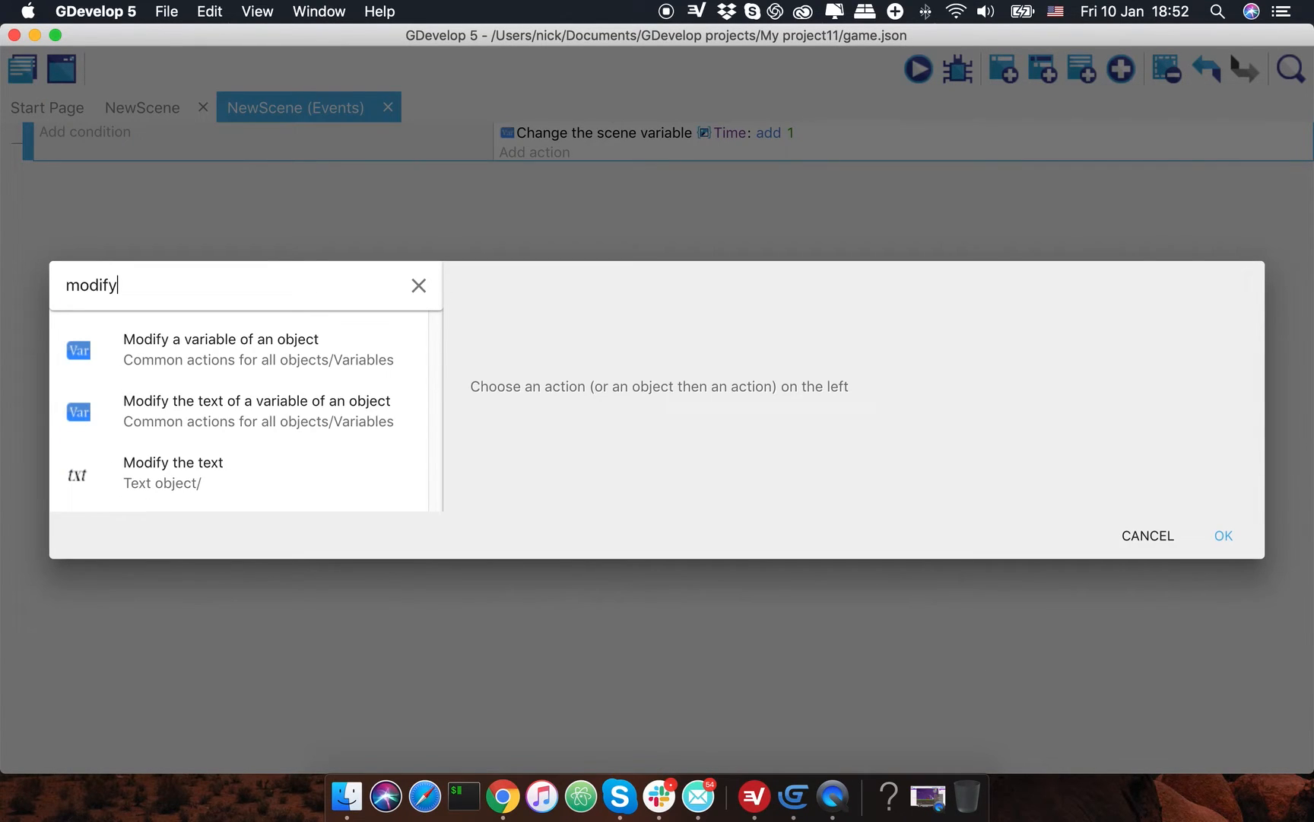
mouse_move(264, 361)
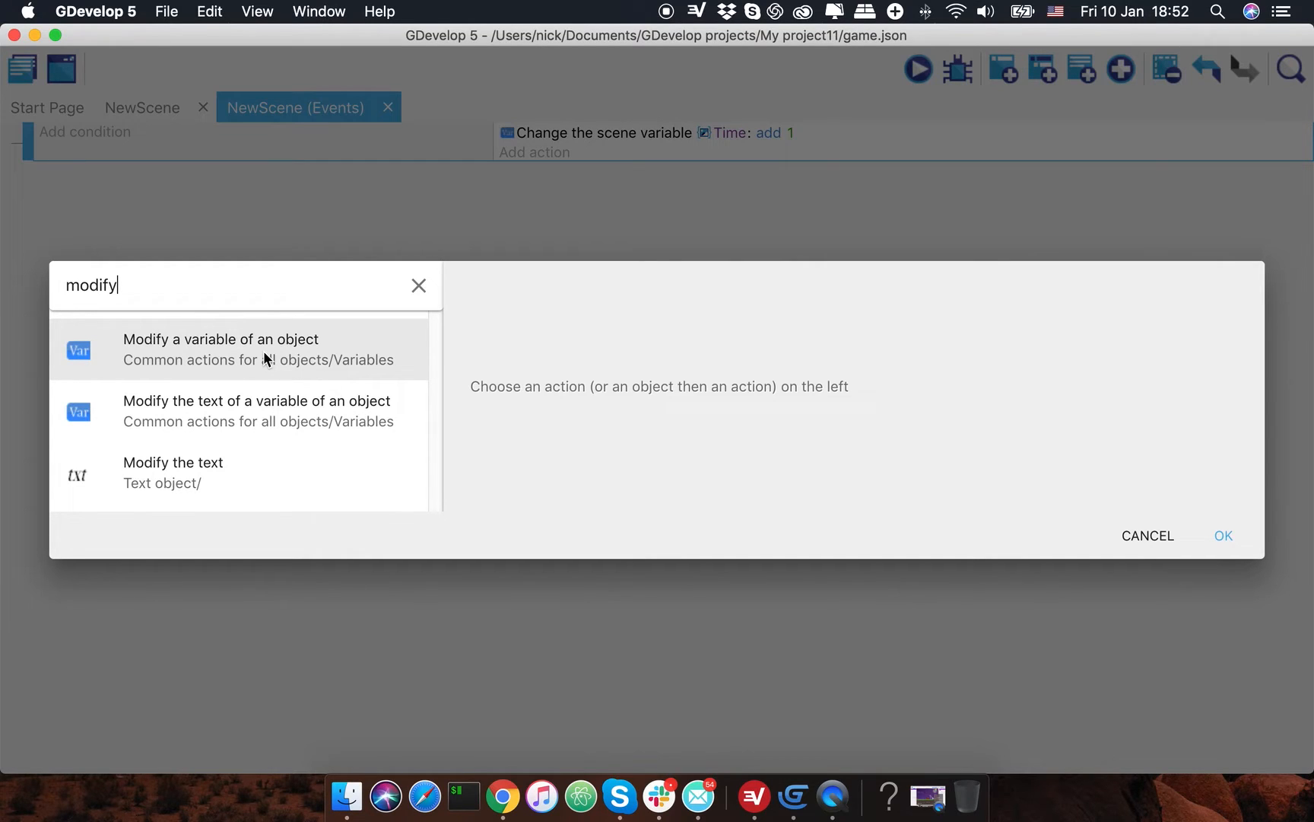
mouse_move(281, 420)
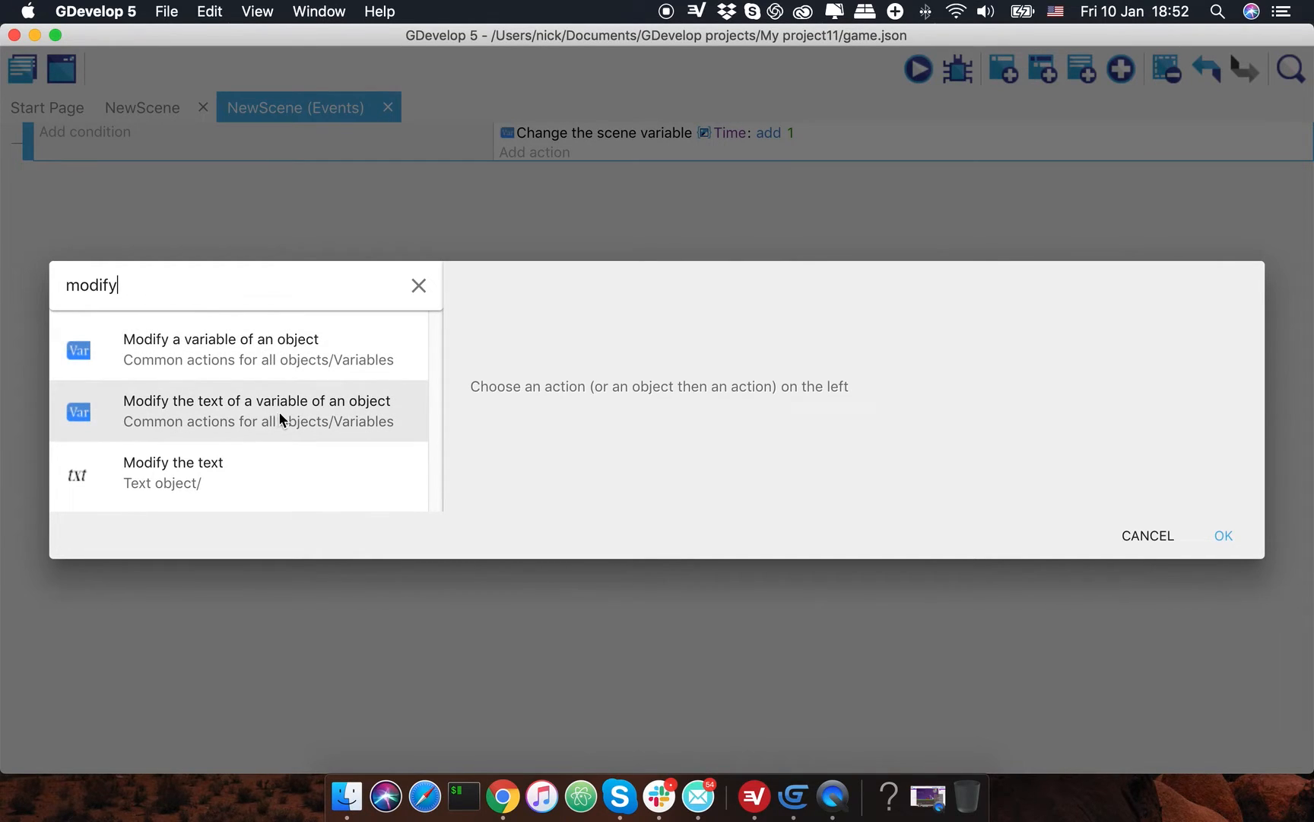
click(256, 410)
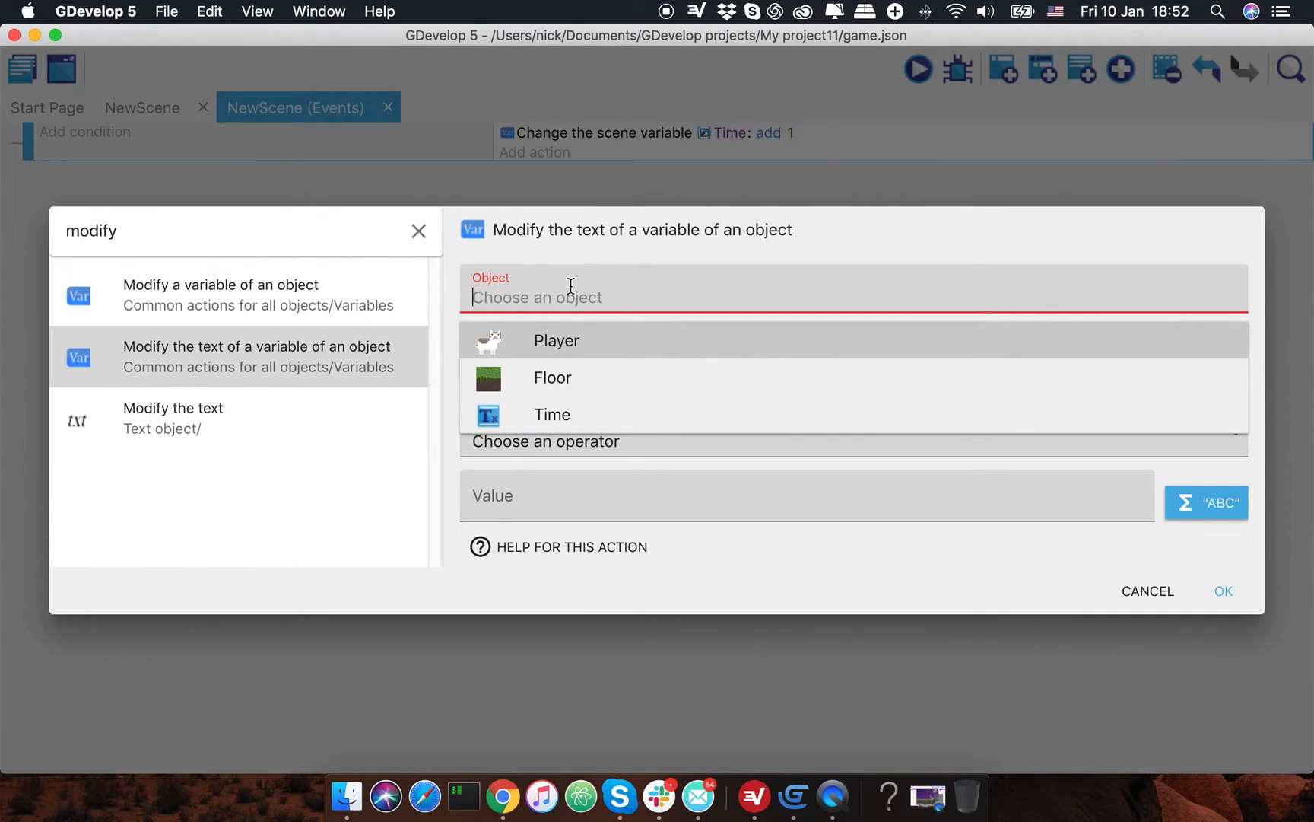
mouse_move(560, 393)
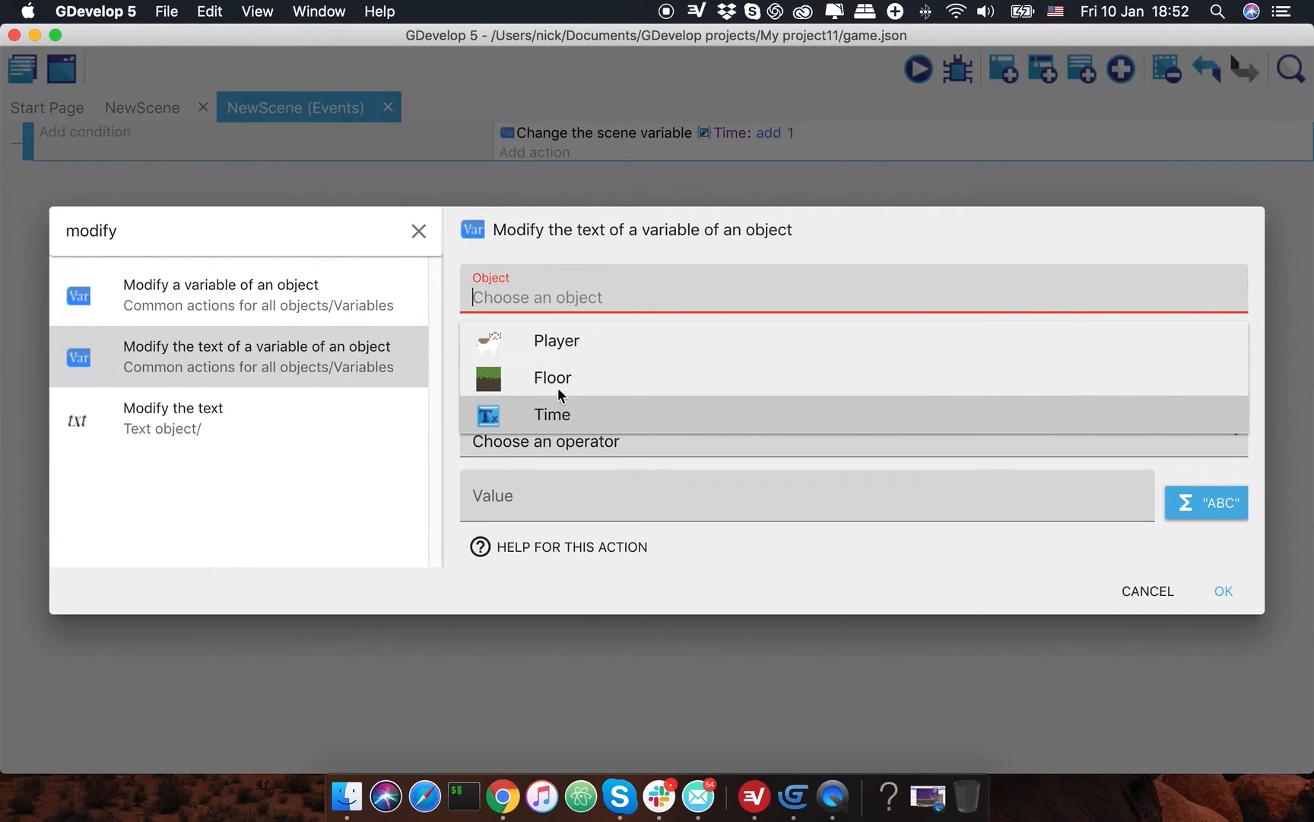
mouse_move(580, 341)
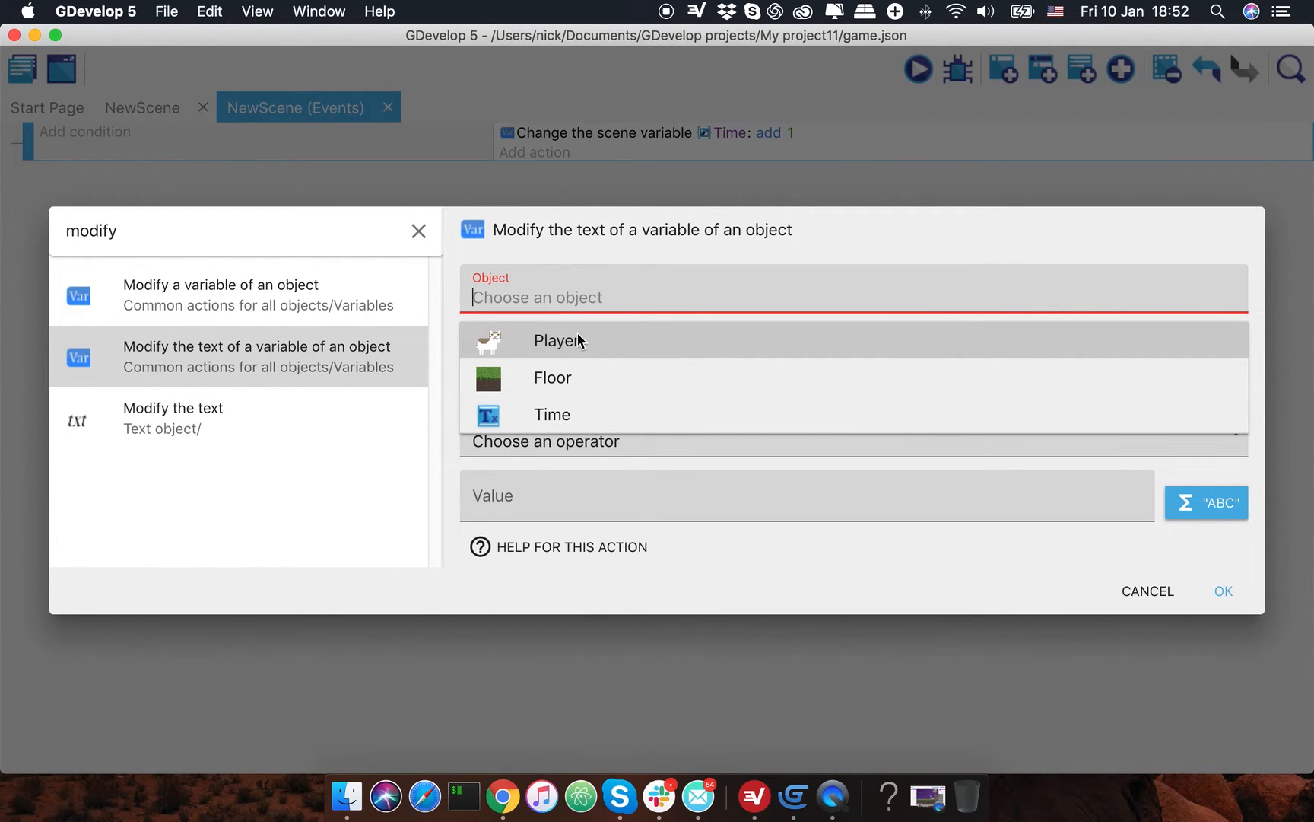
mouse_move(552, 420)
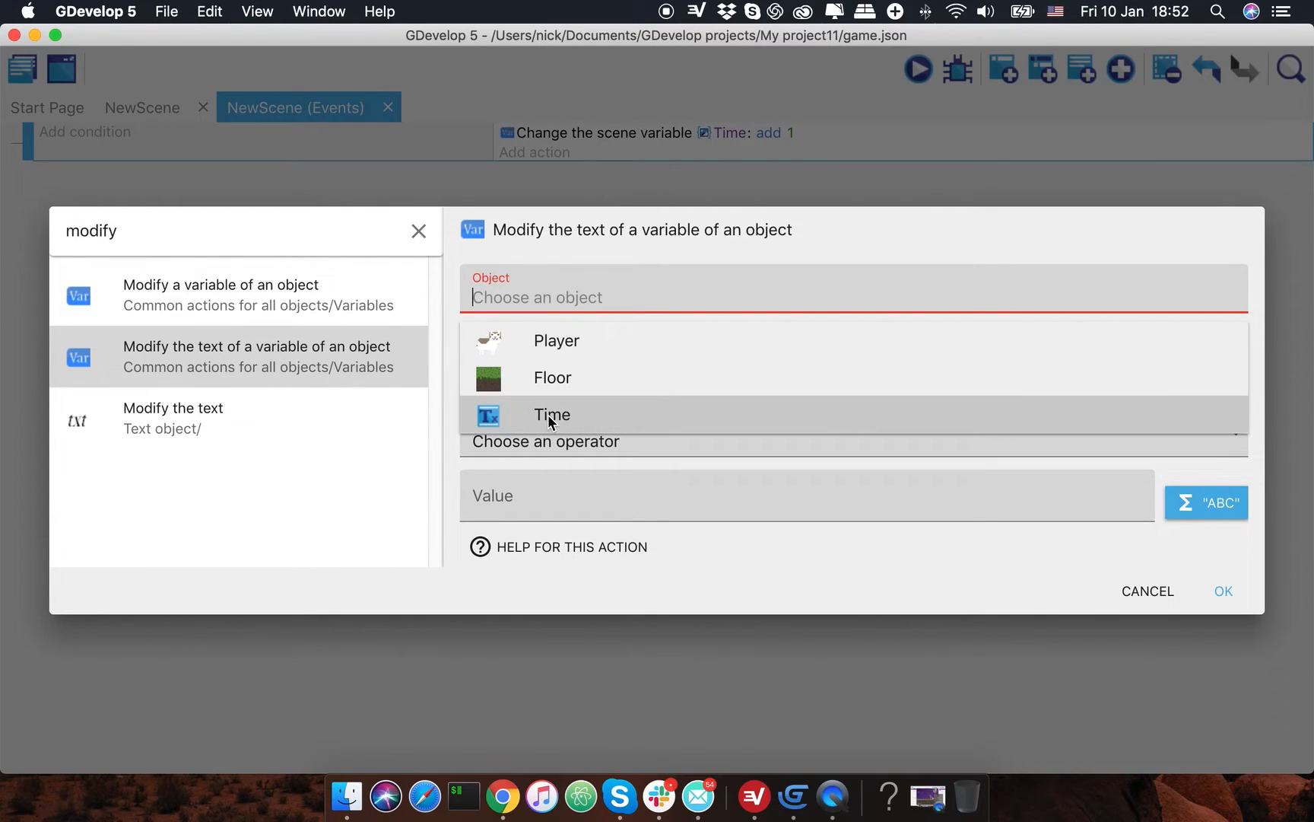
click(552, 415)
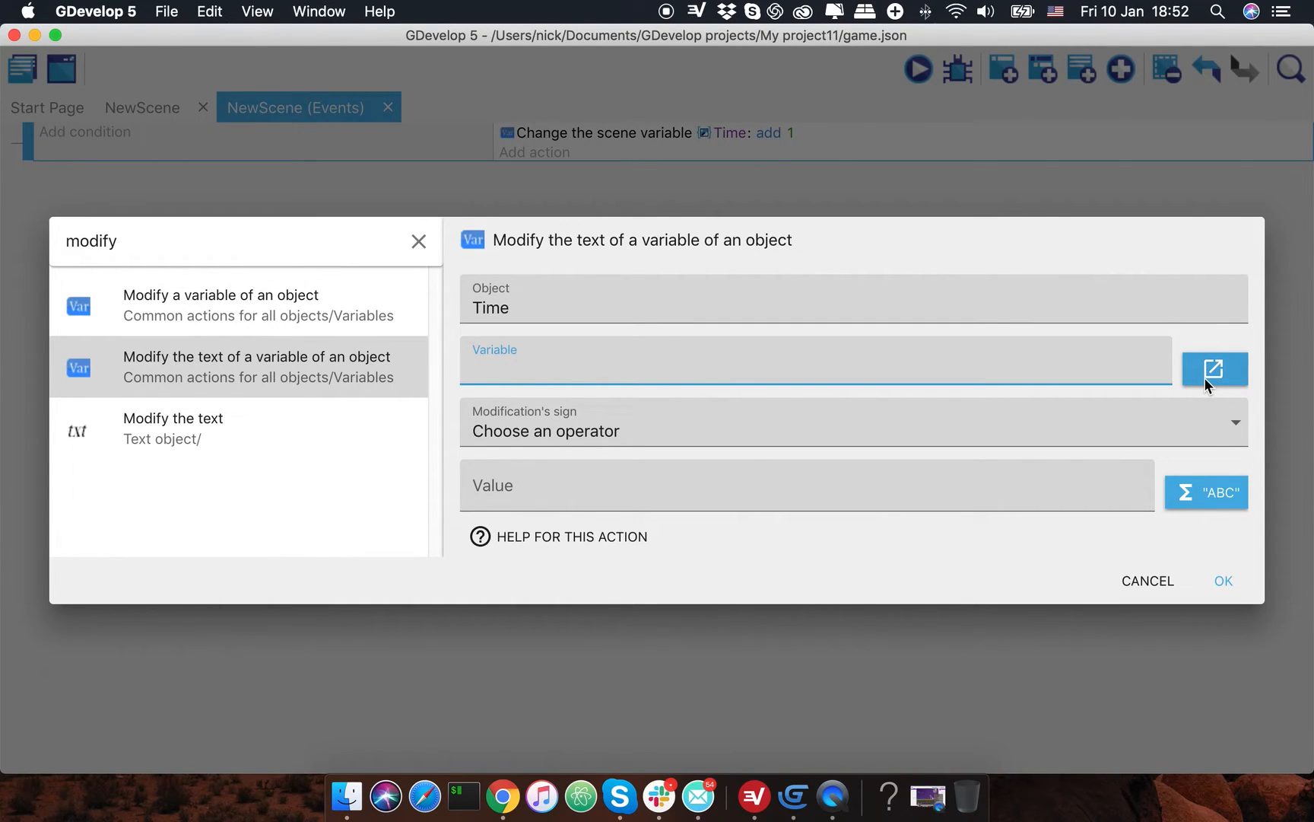
mouse_move(730, 407)
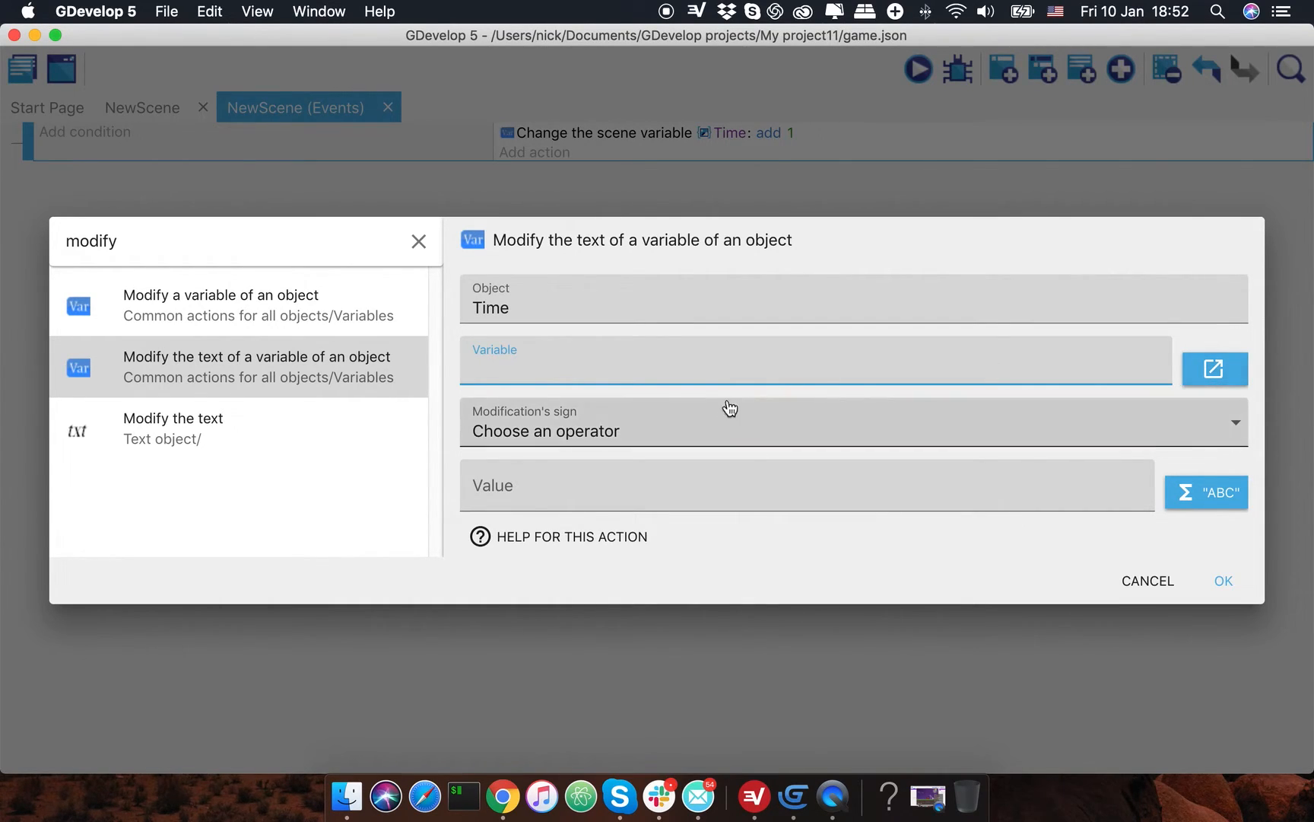
mouse_move(189, 429)
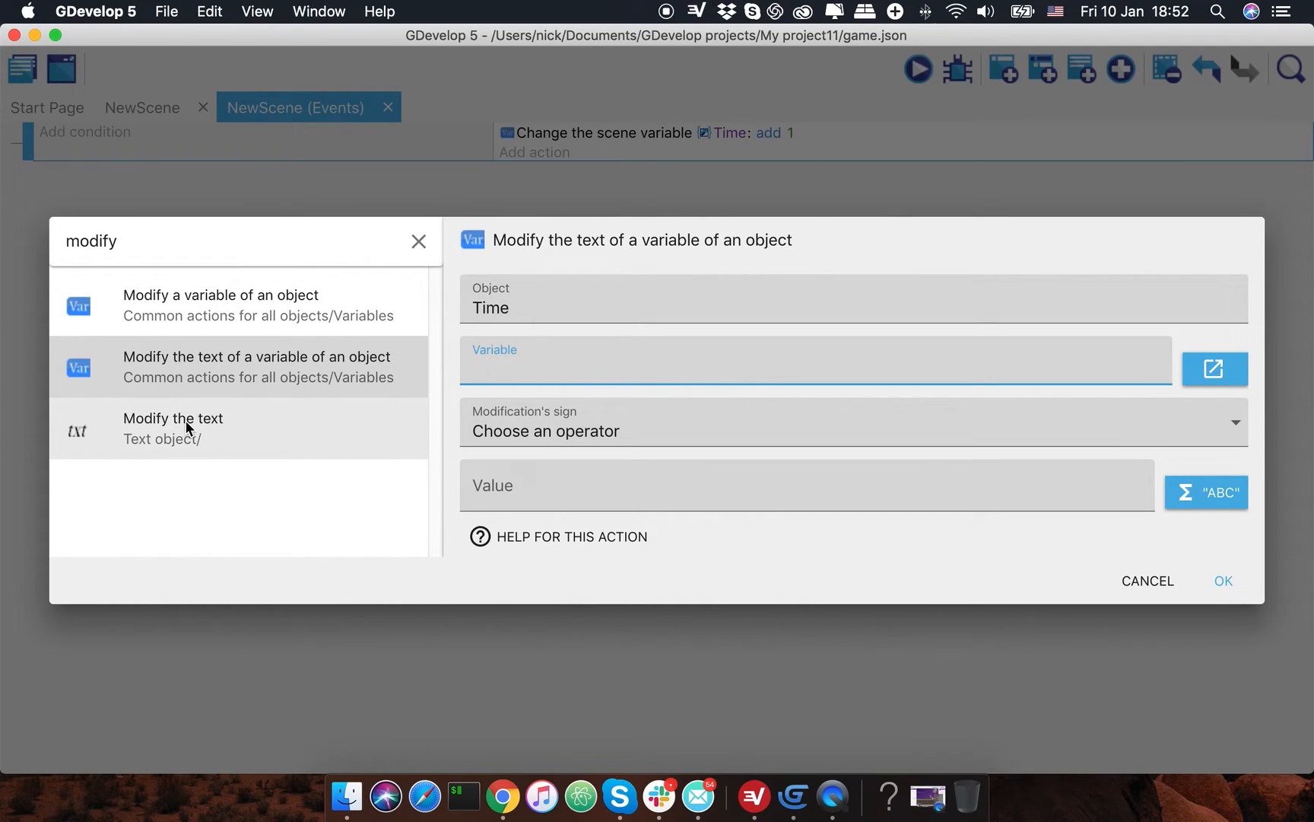
- Switch the action to modifying the Time object's text with the '= (set to)' sign
click(174, 429)
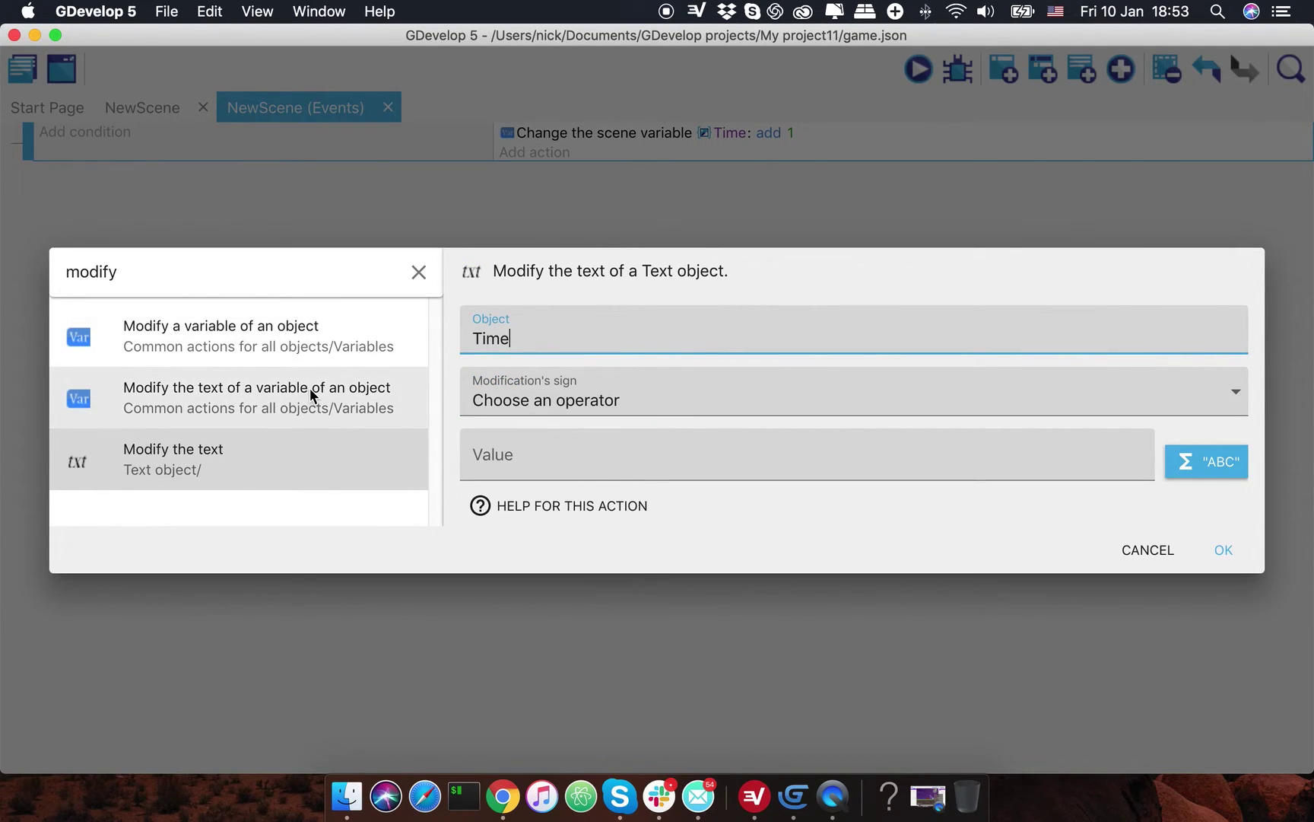
mouse_move(551, 424)
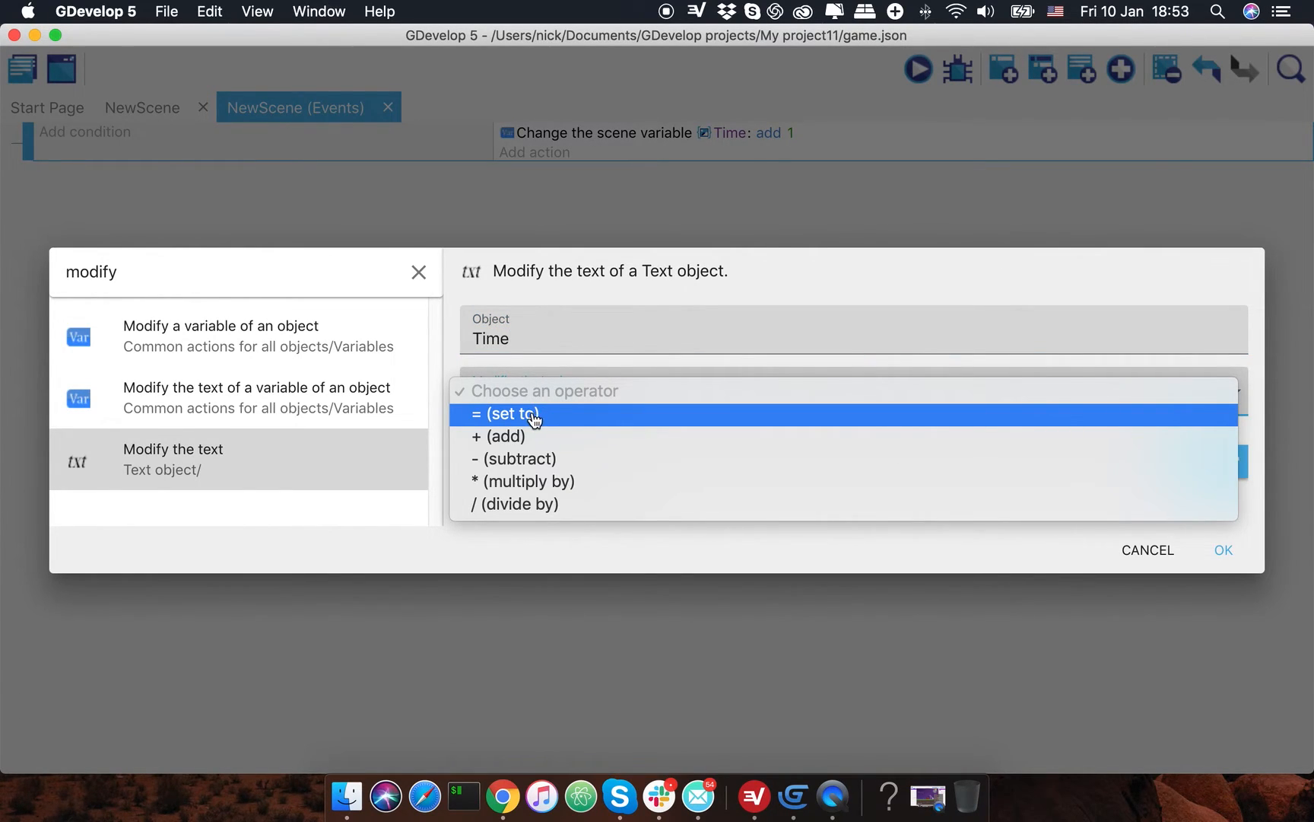
click(505, 414)
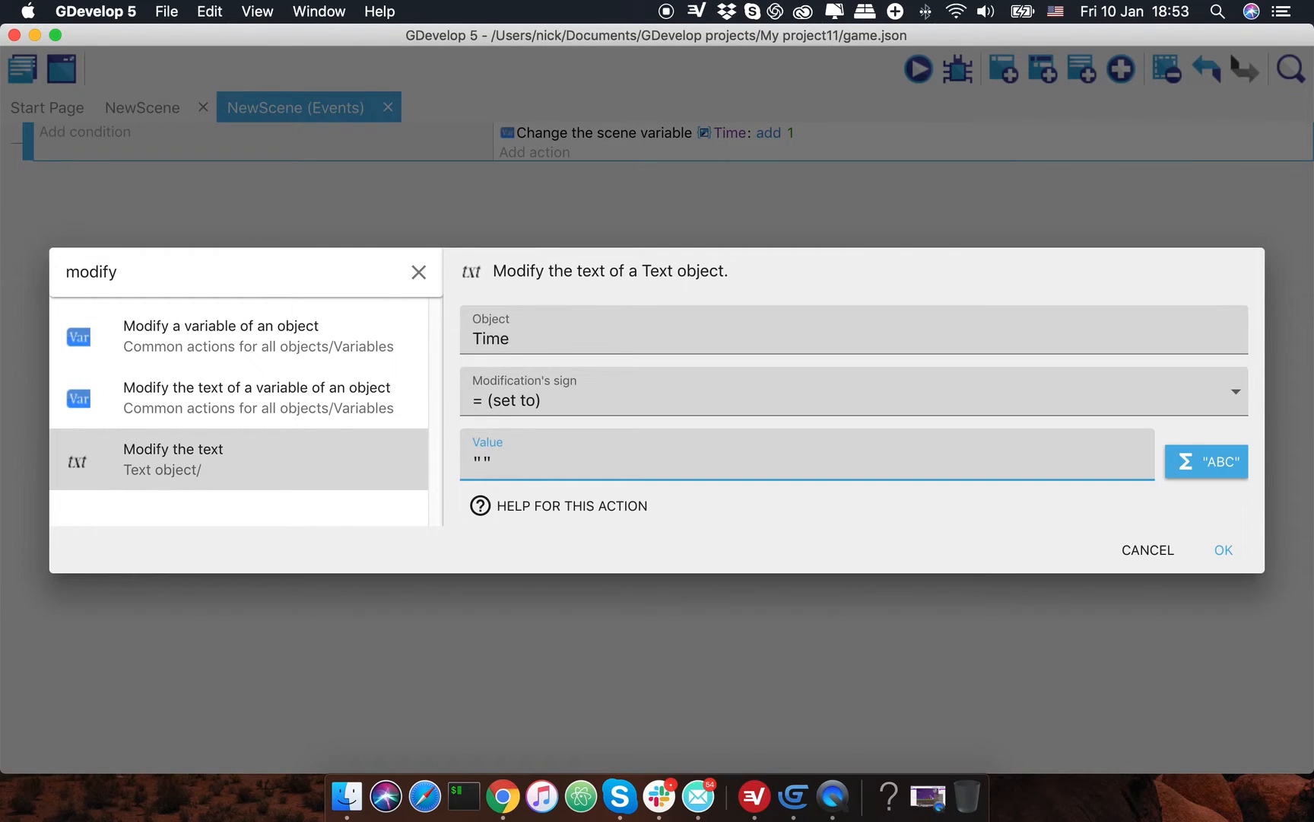
- Enter the value "Time: " + ToString(floor(Variable(Time)/60)) for the text action
text(Time:)
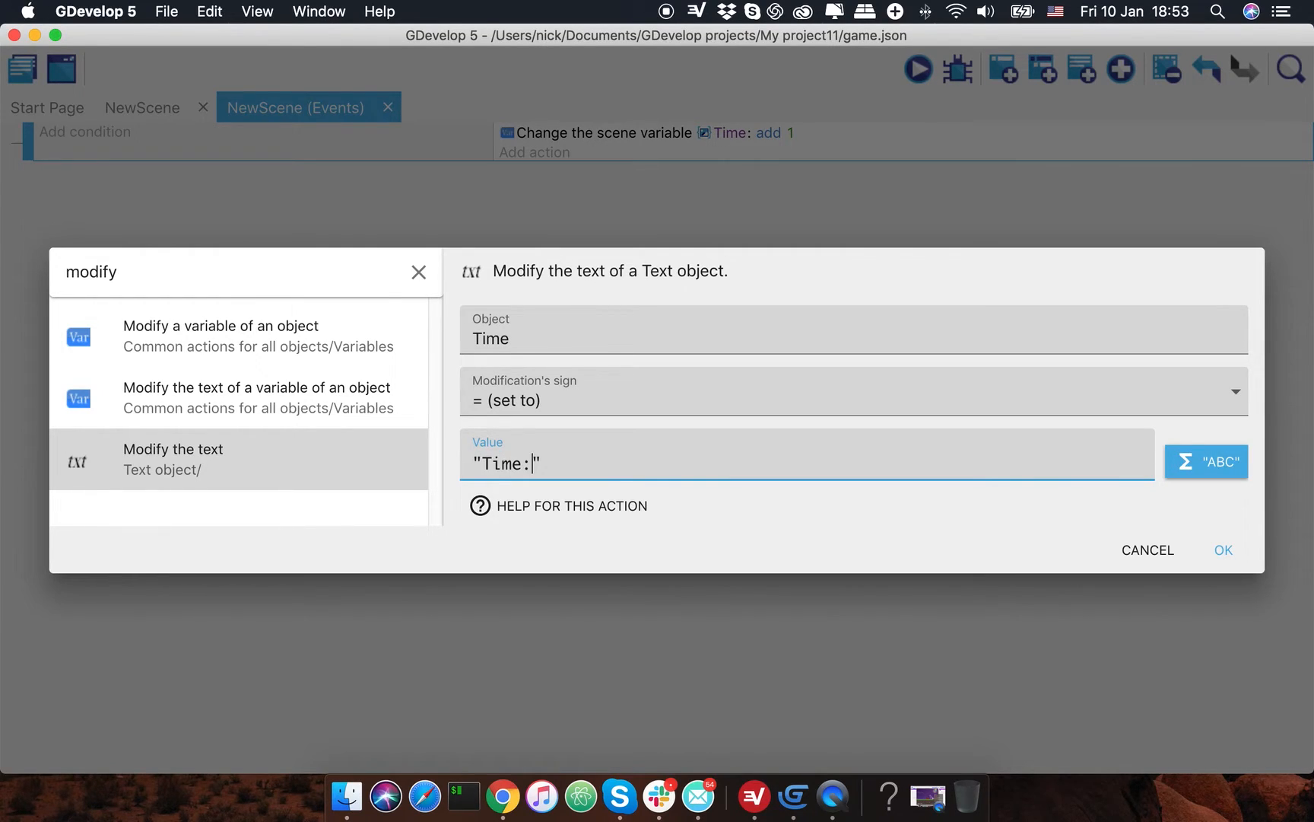
text(+)
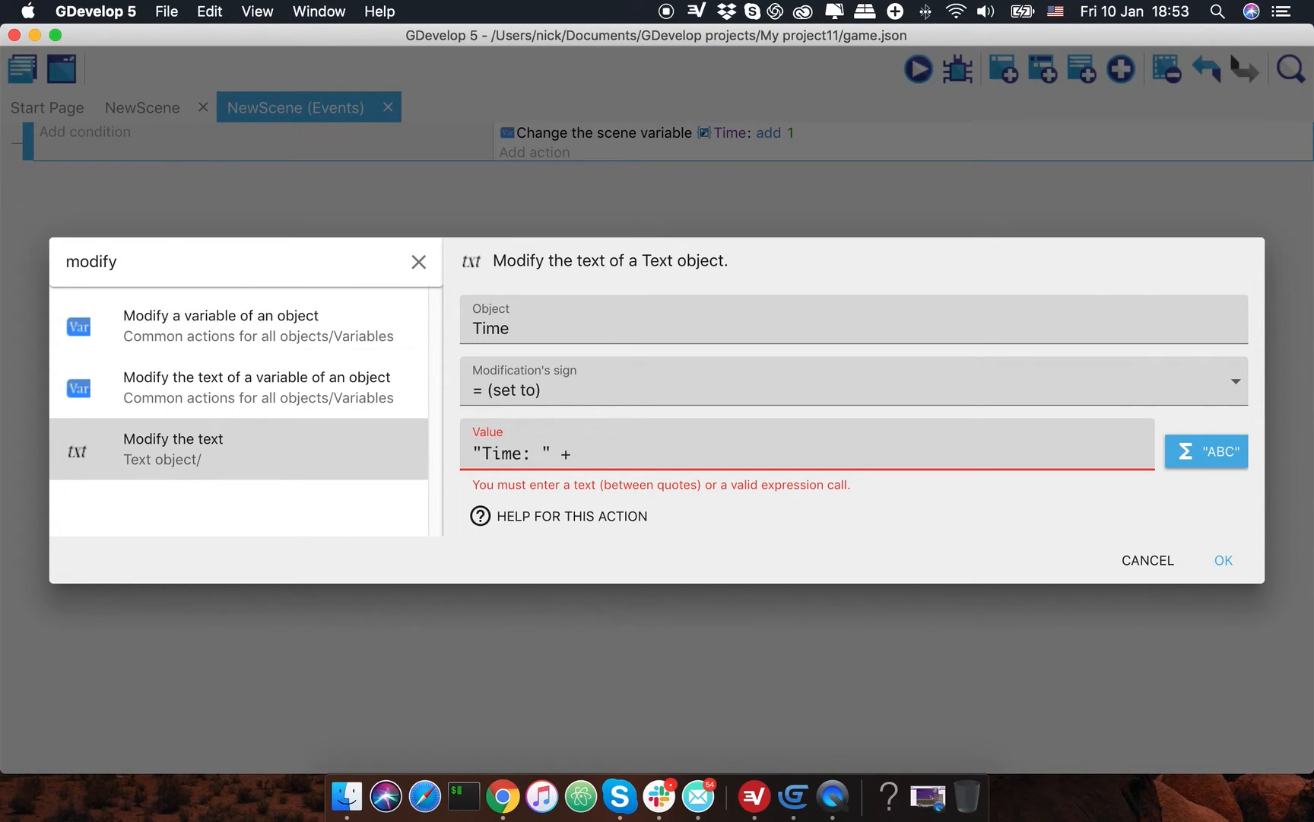
text(To)
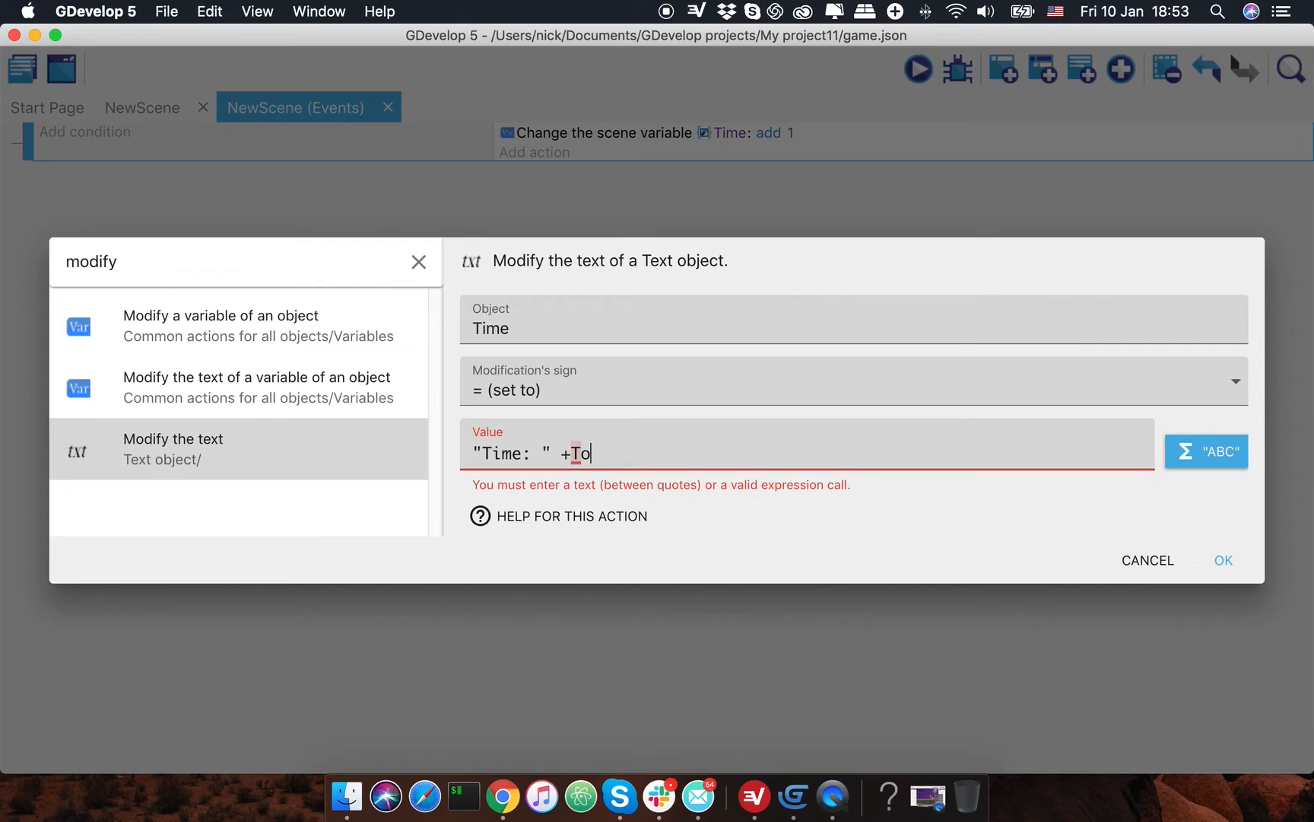
text(Strin)
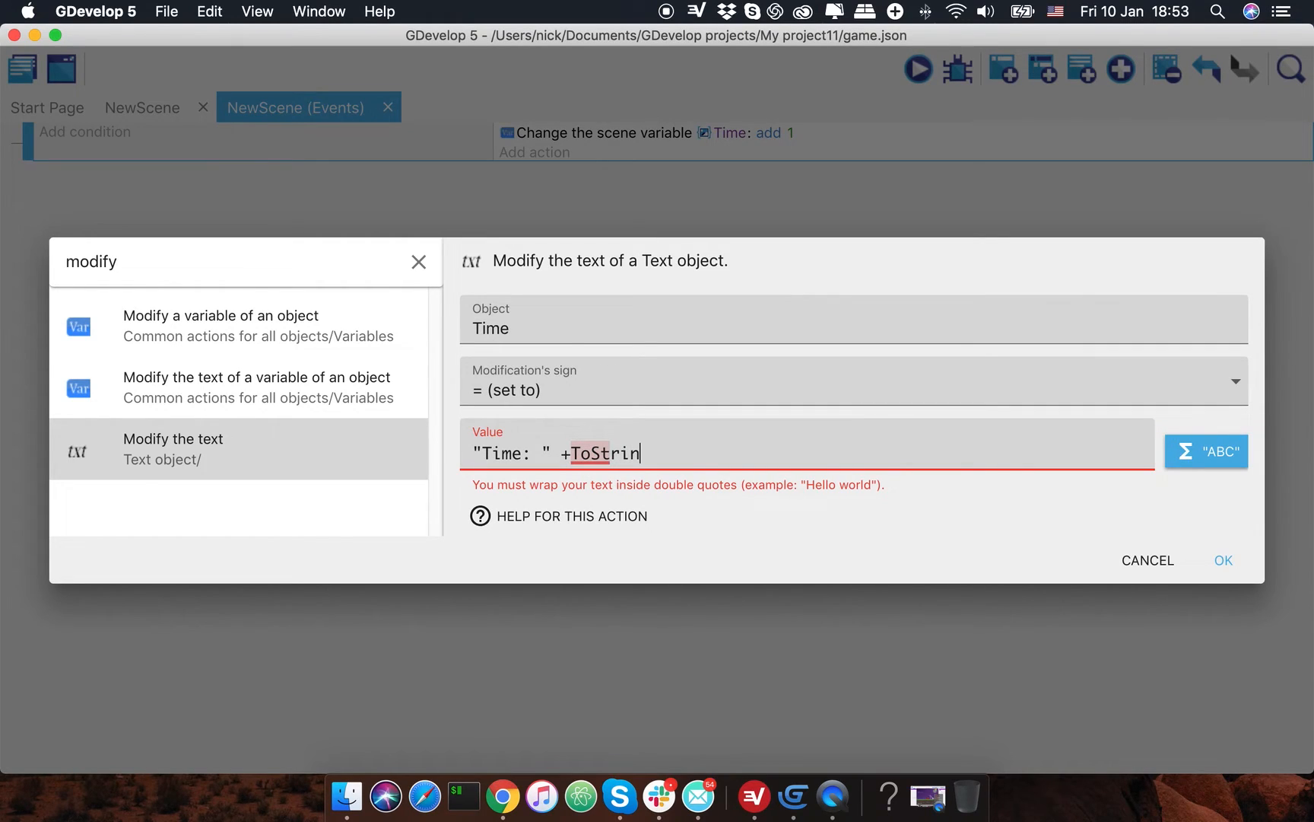
text(g())
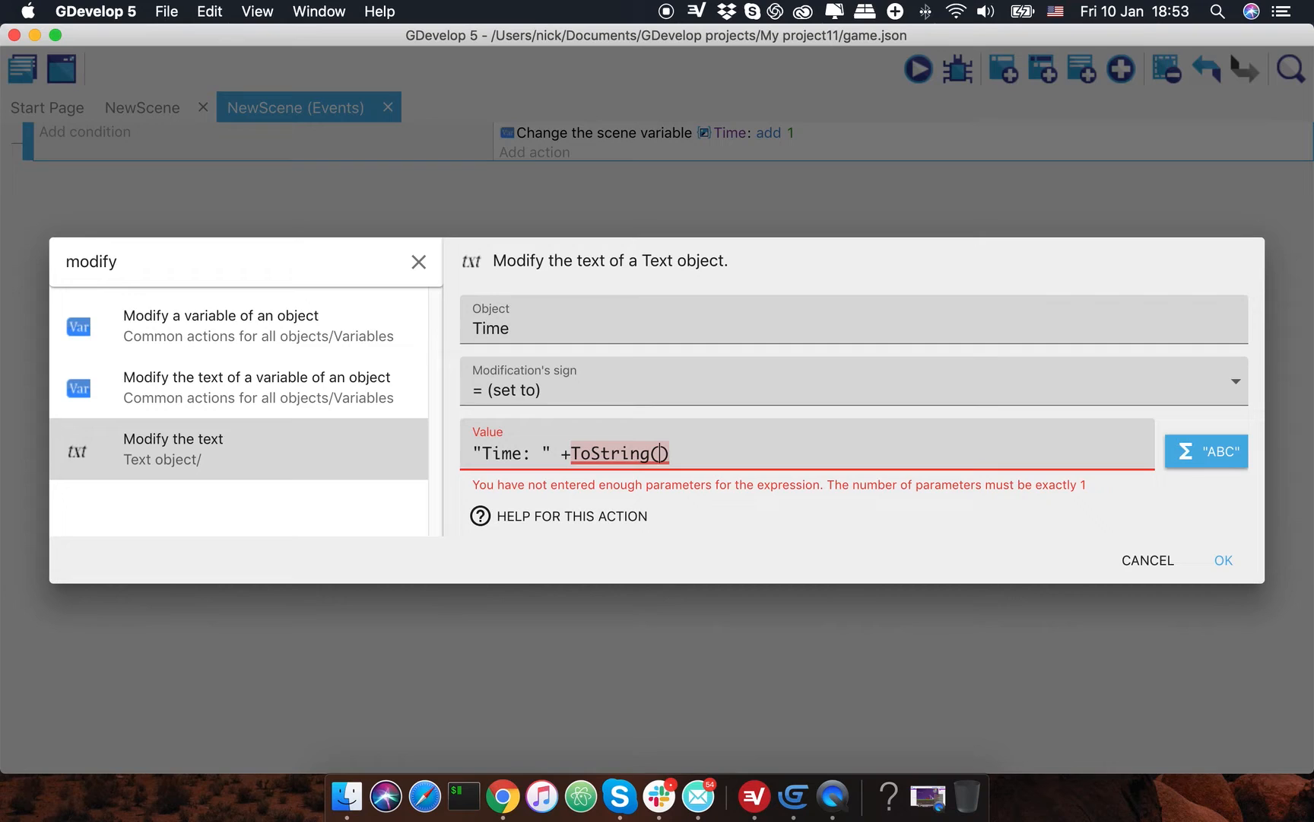
mouse_move(751, 435)
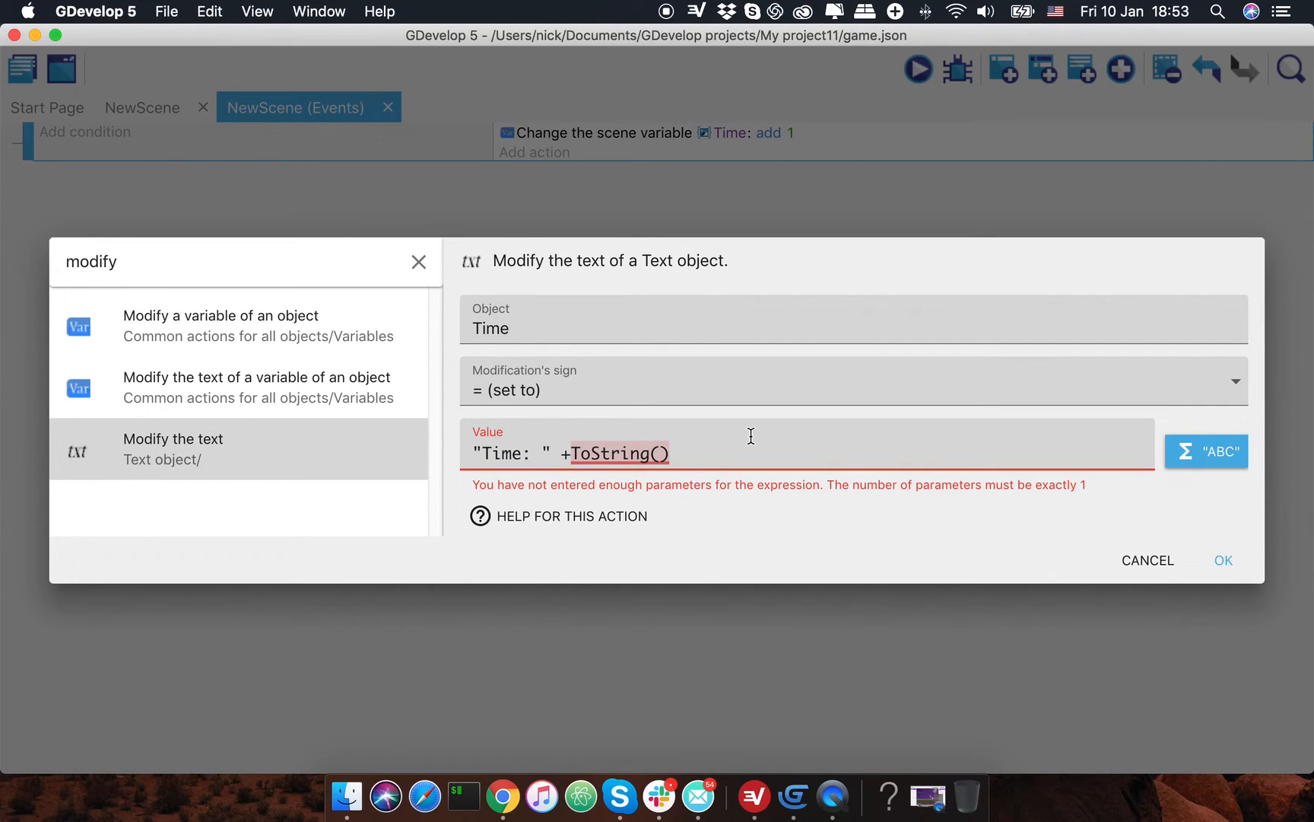
text(floor)
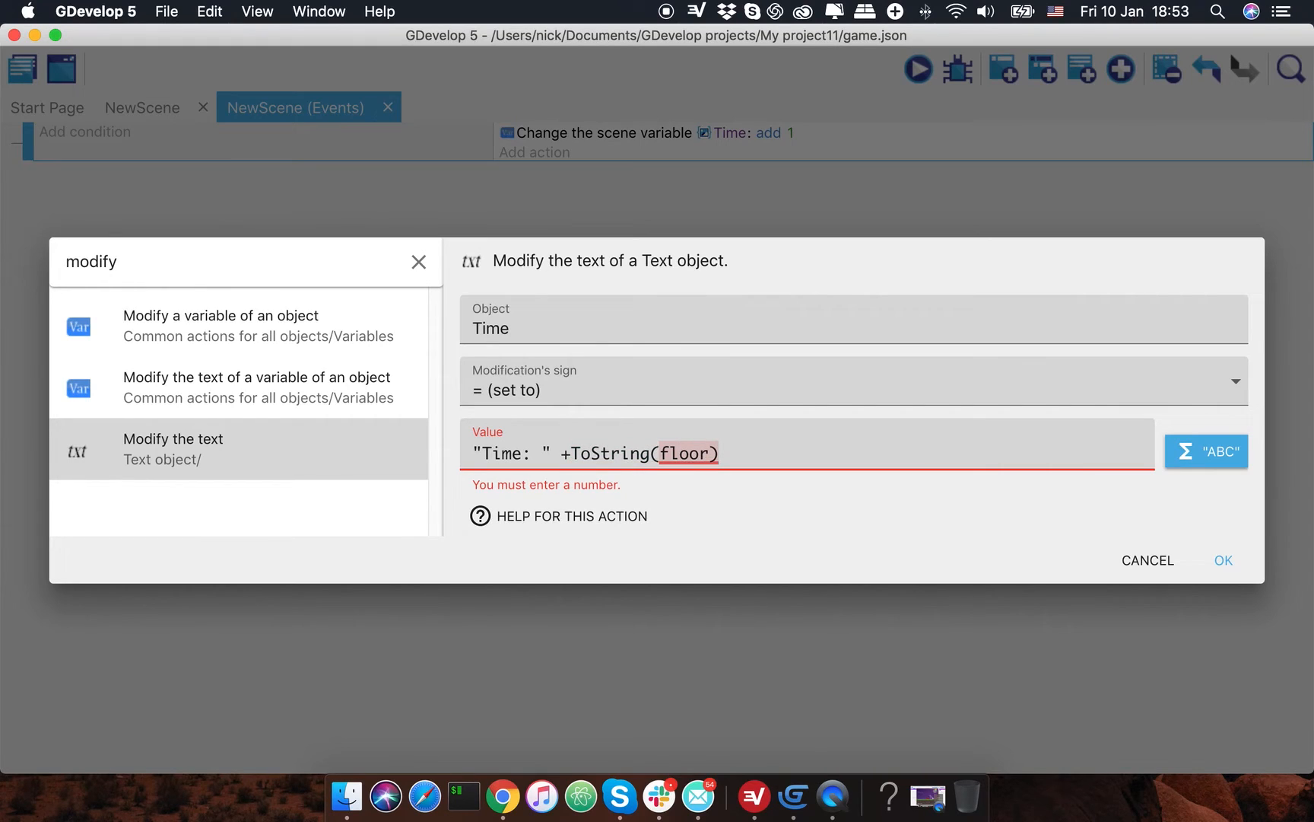
text(())
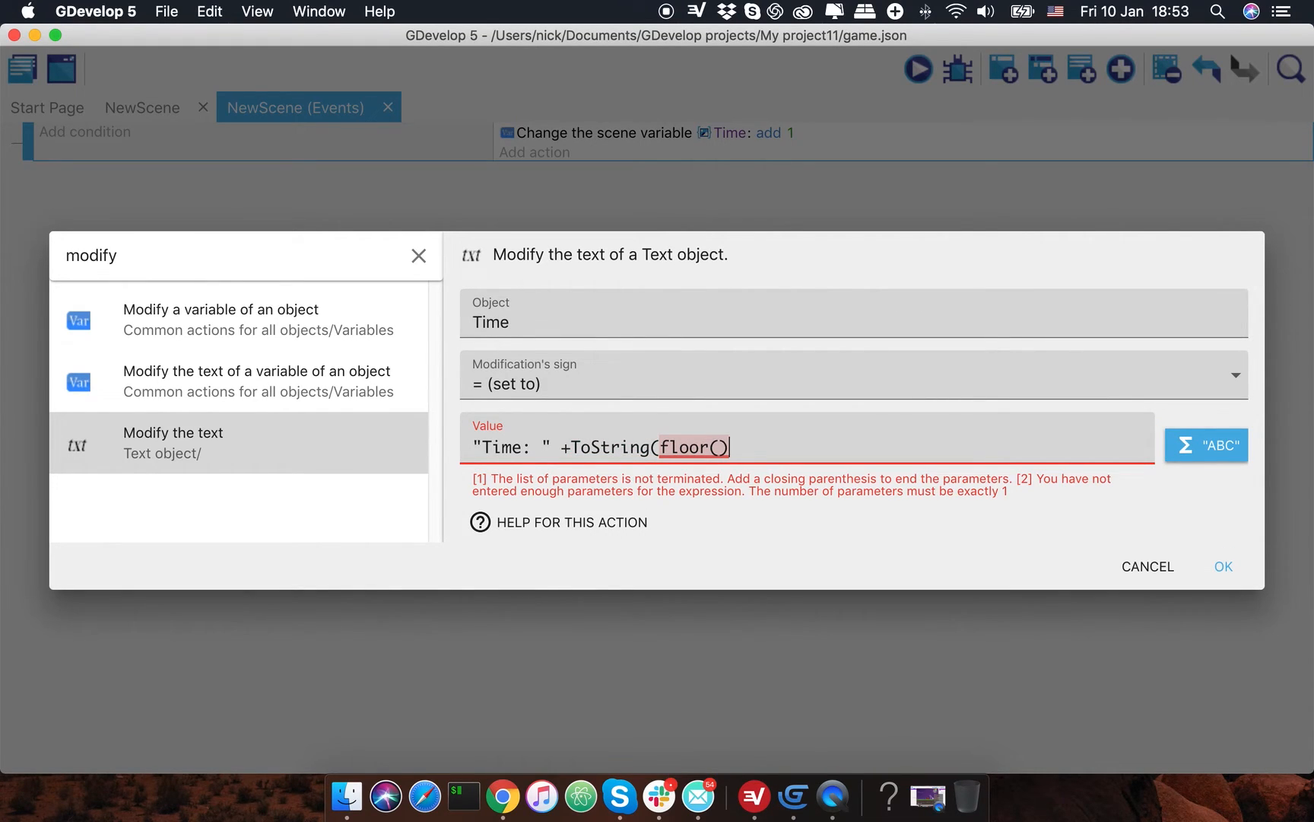
text())
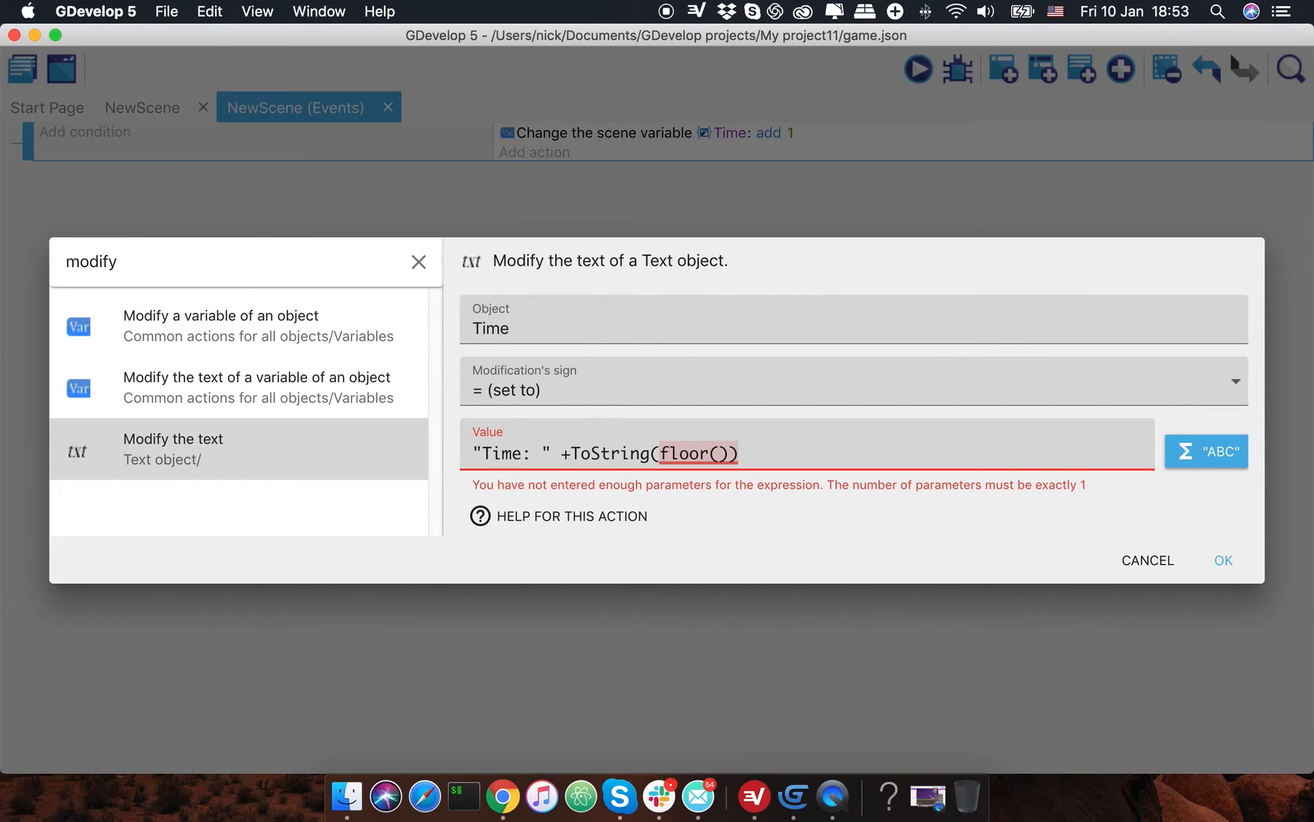
text(V)
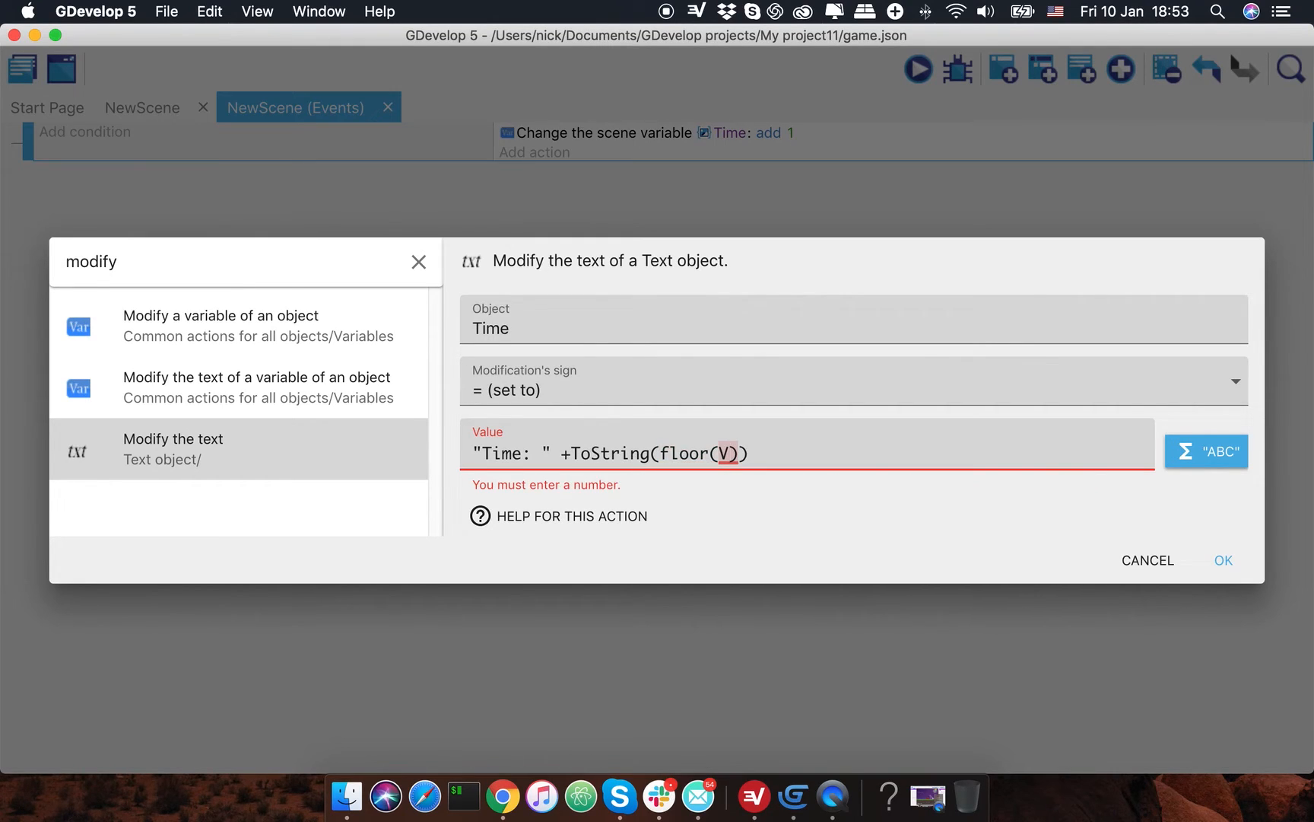
text(Variable())
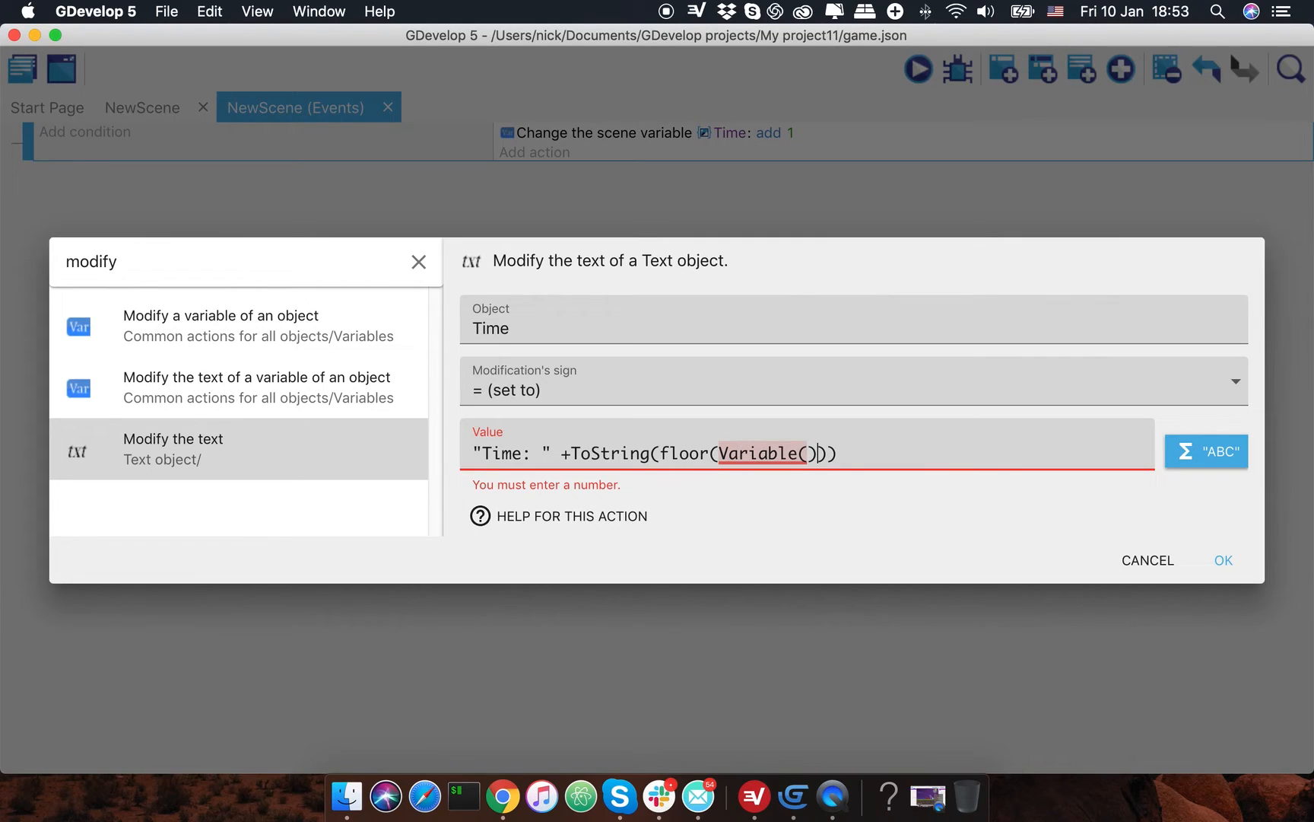
text())
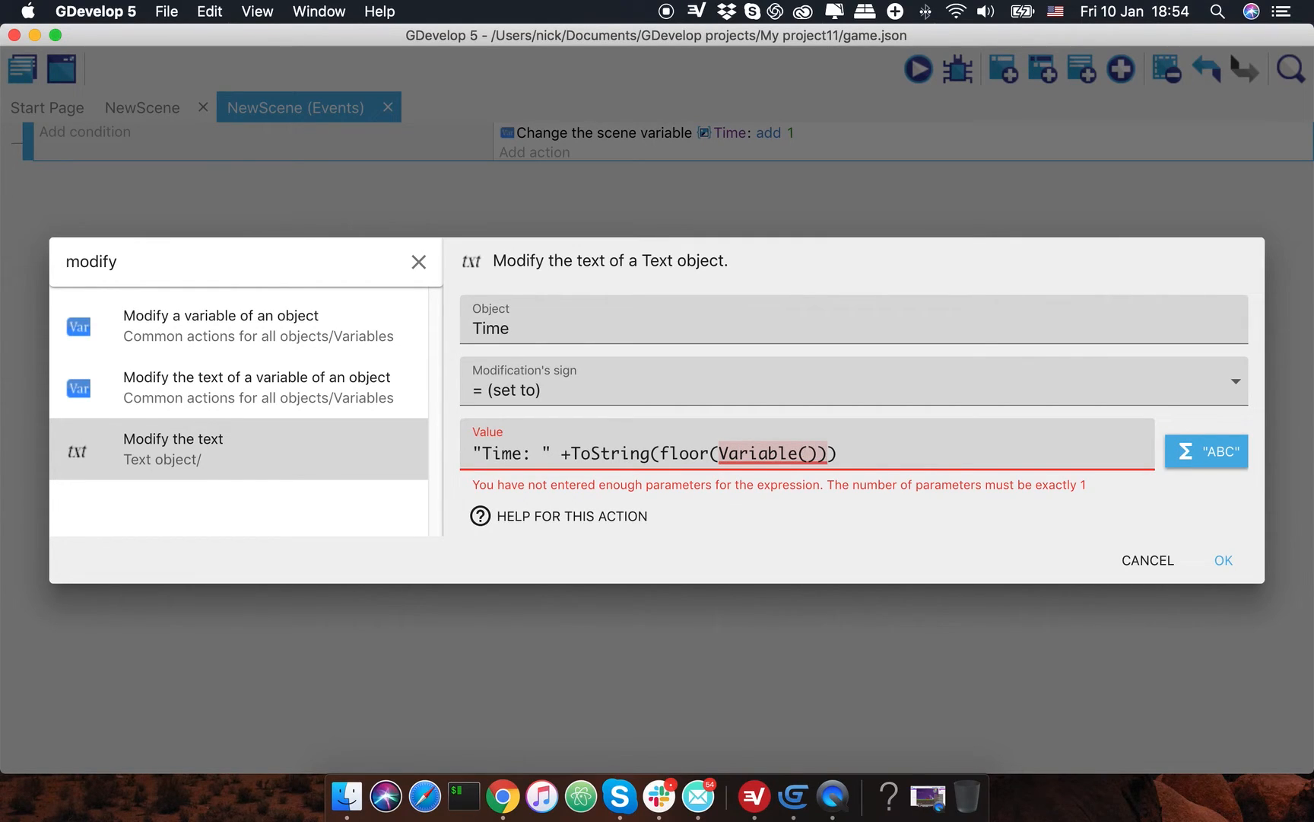
text(Time)
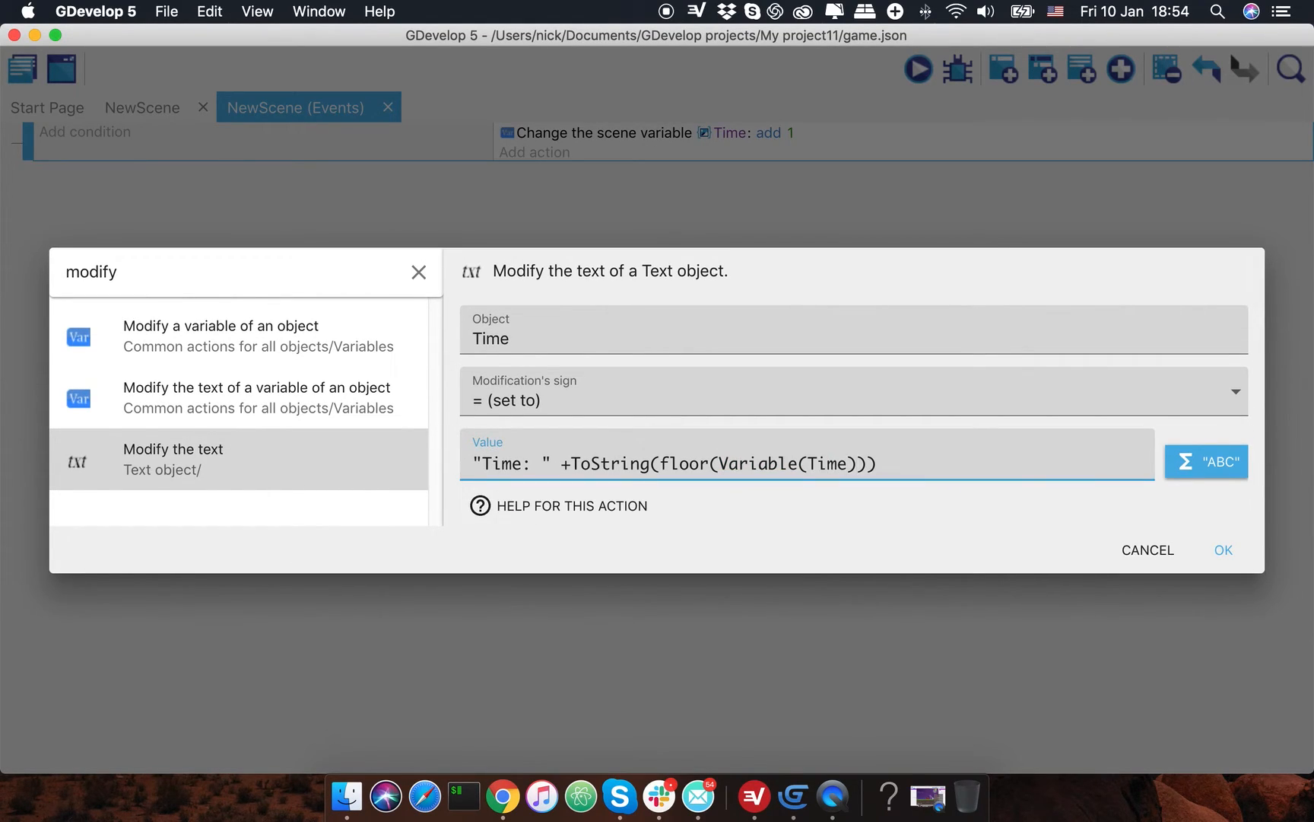
text(/)
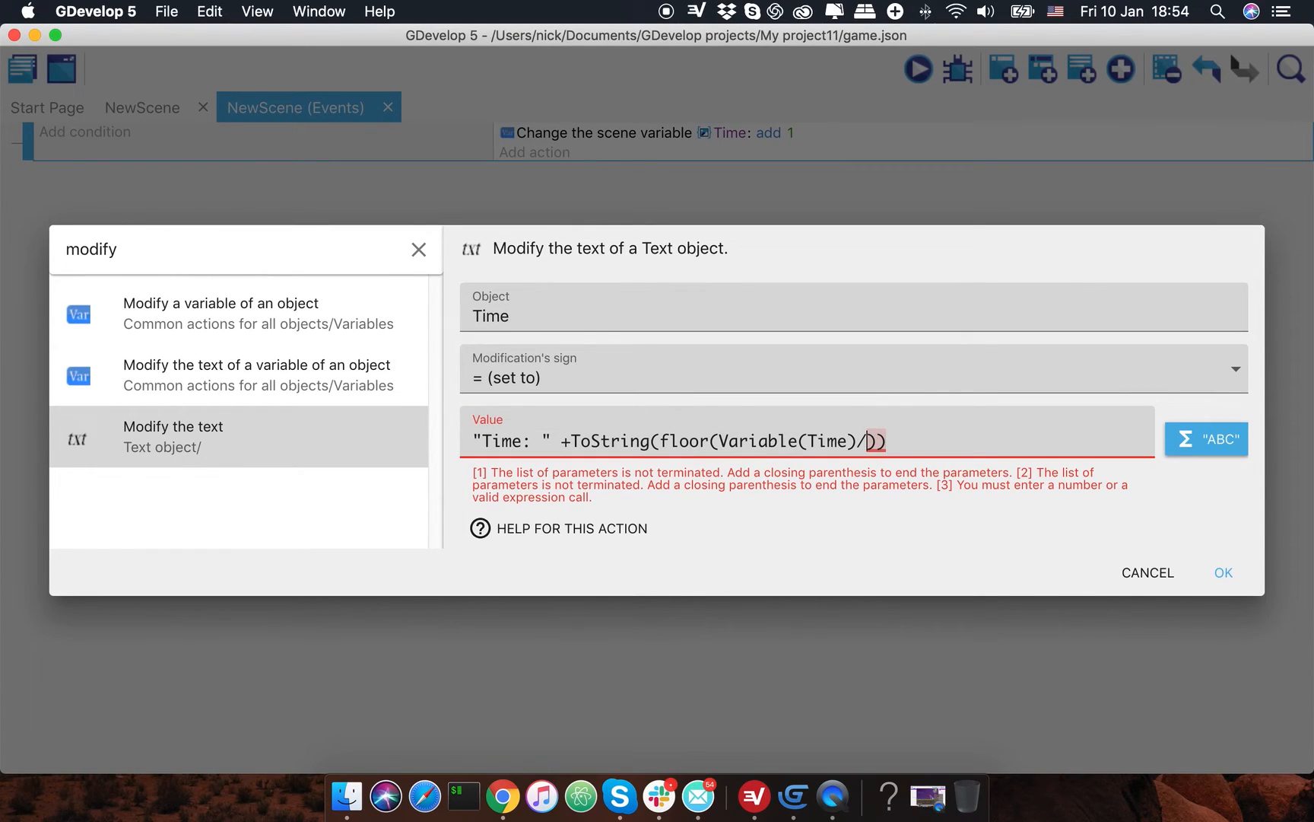
text(60)
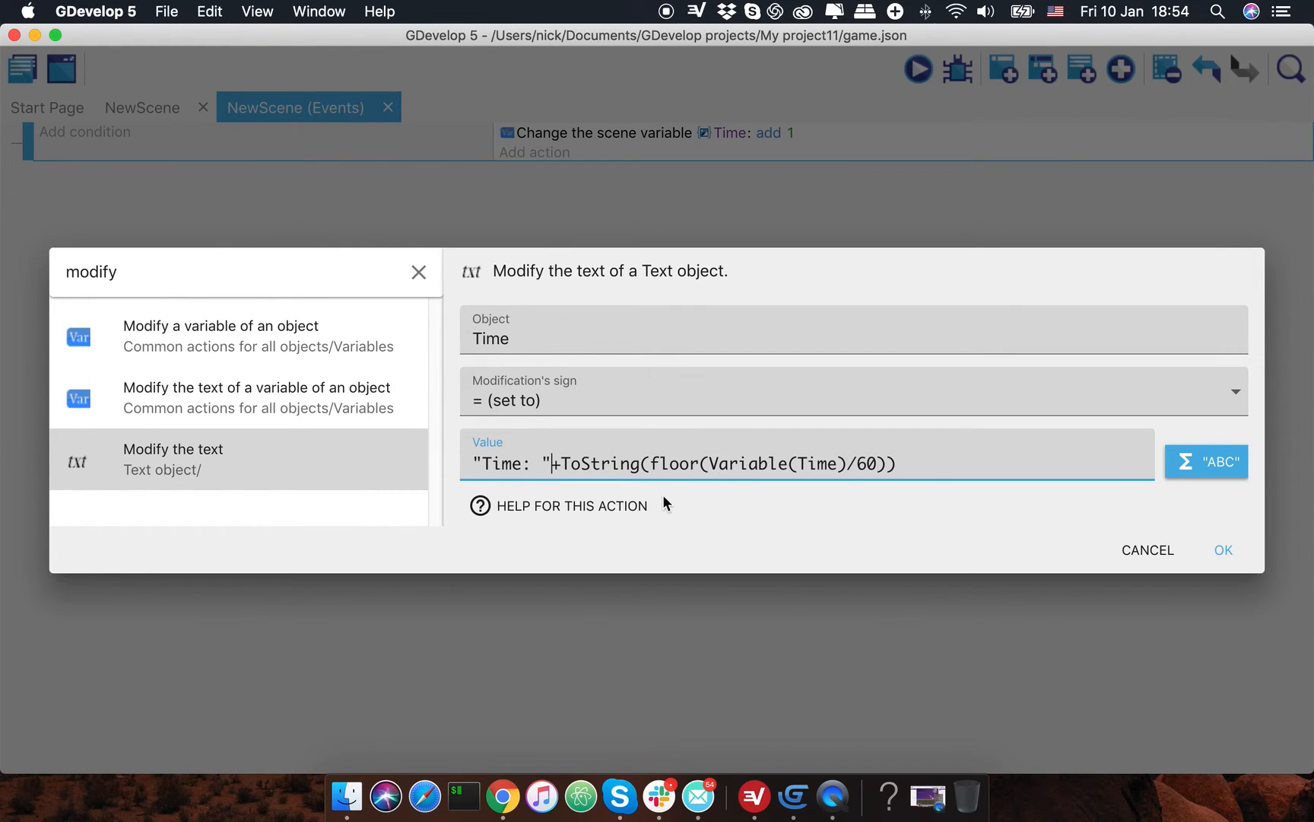
- Review the ToString argument in the text expression that divides the Time variable
double_click(752, 464)
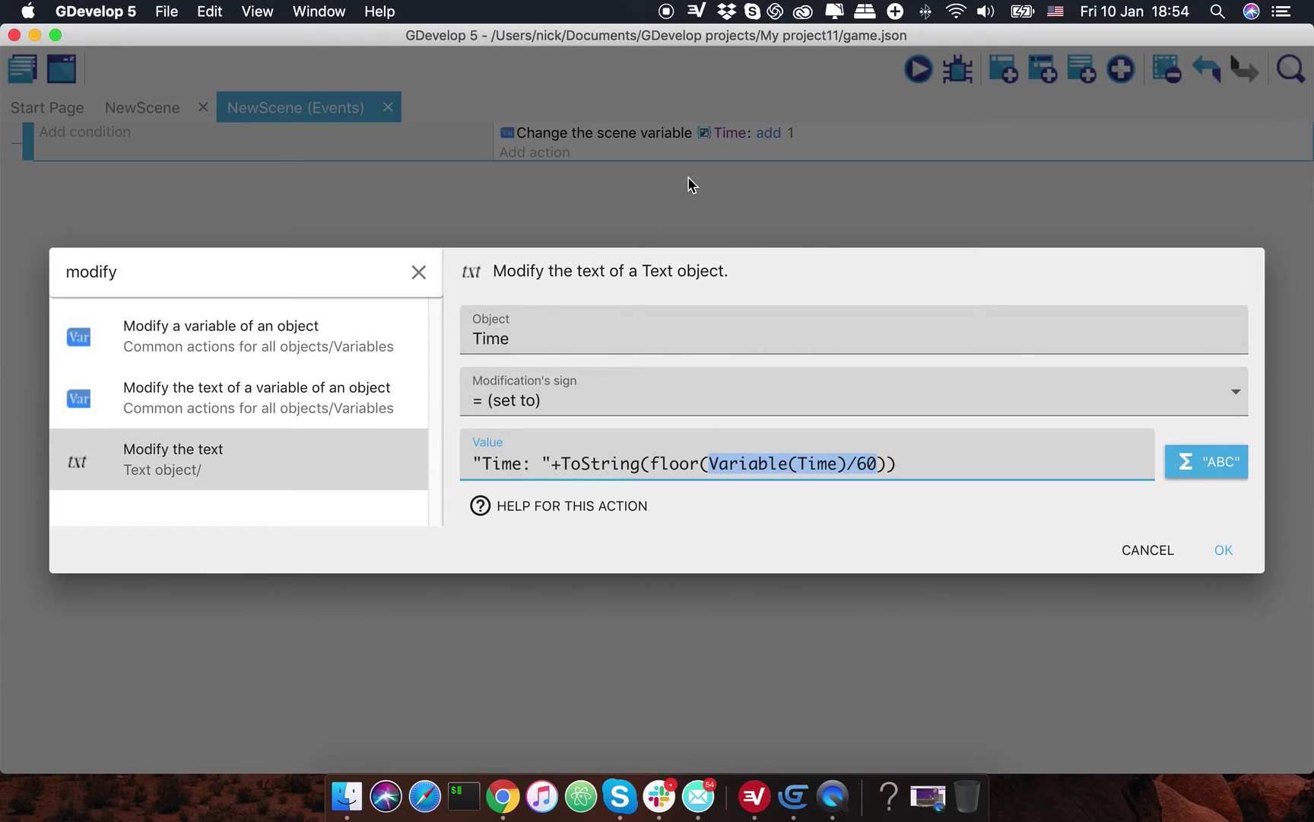
mouse_move(597, 138)
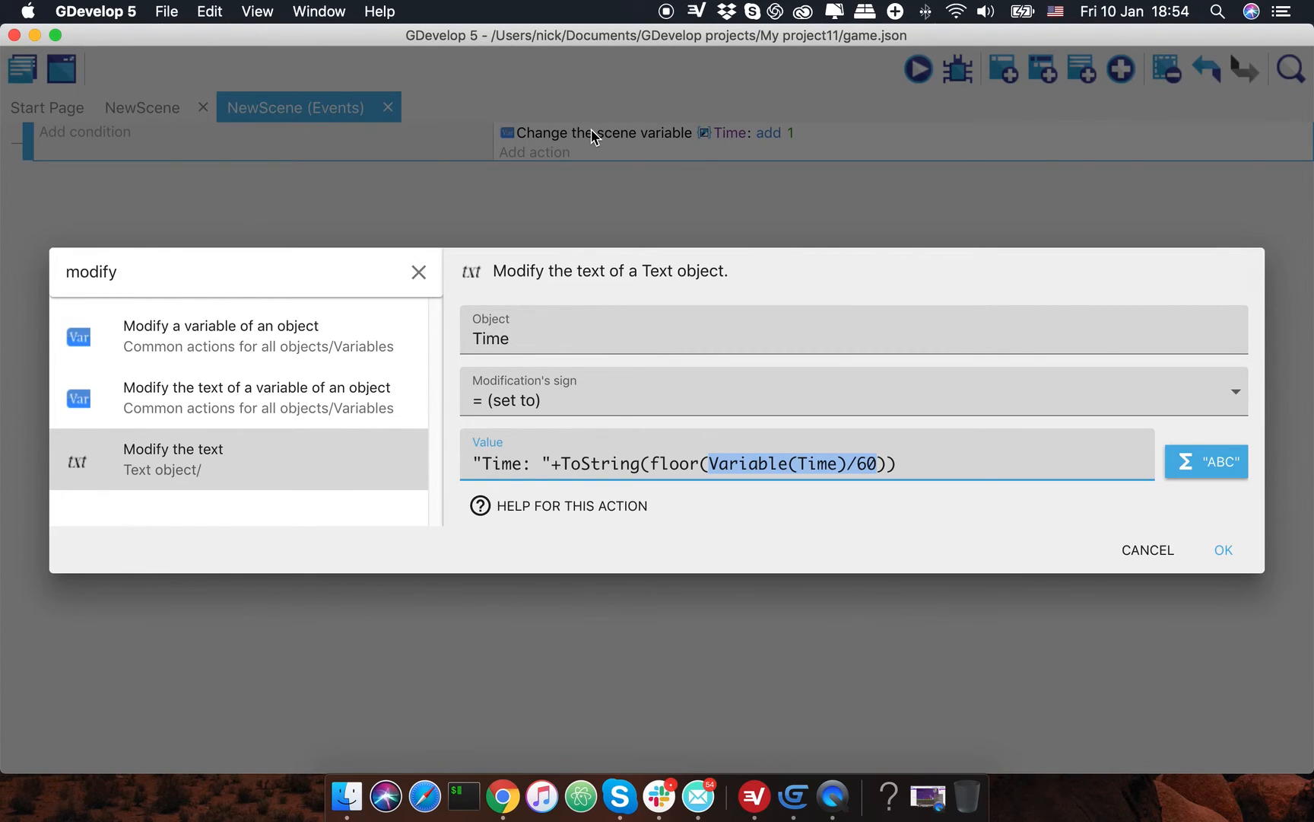
mouse_move(729, 145)
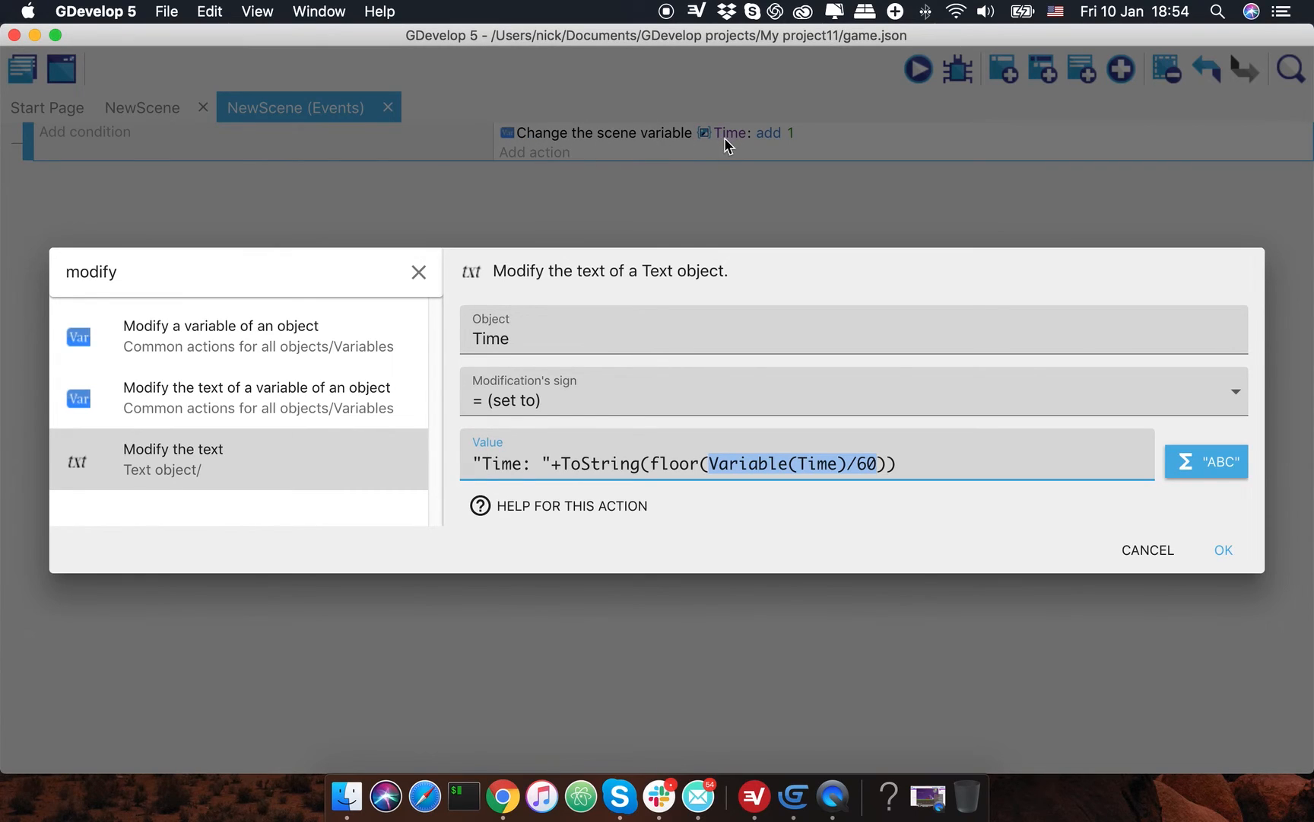
mouse_move(770, 151)
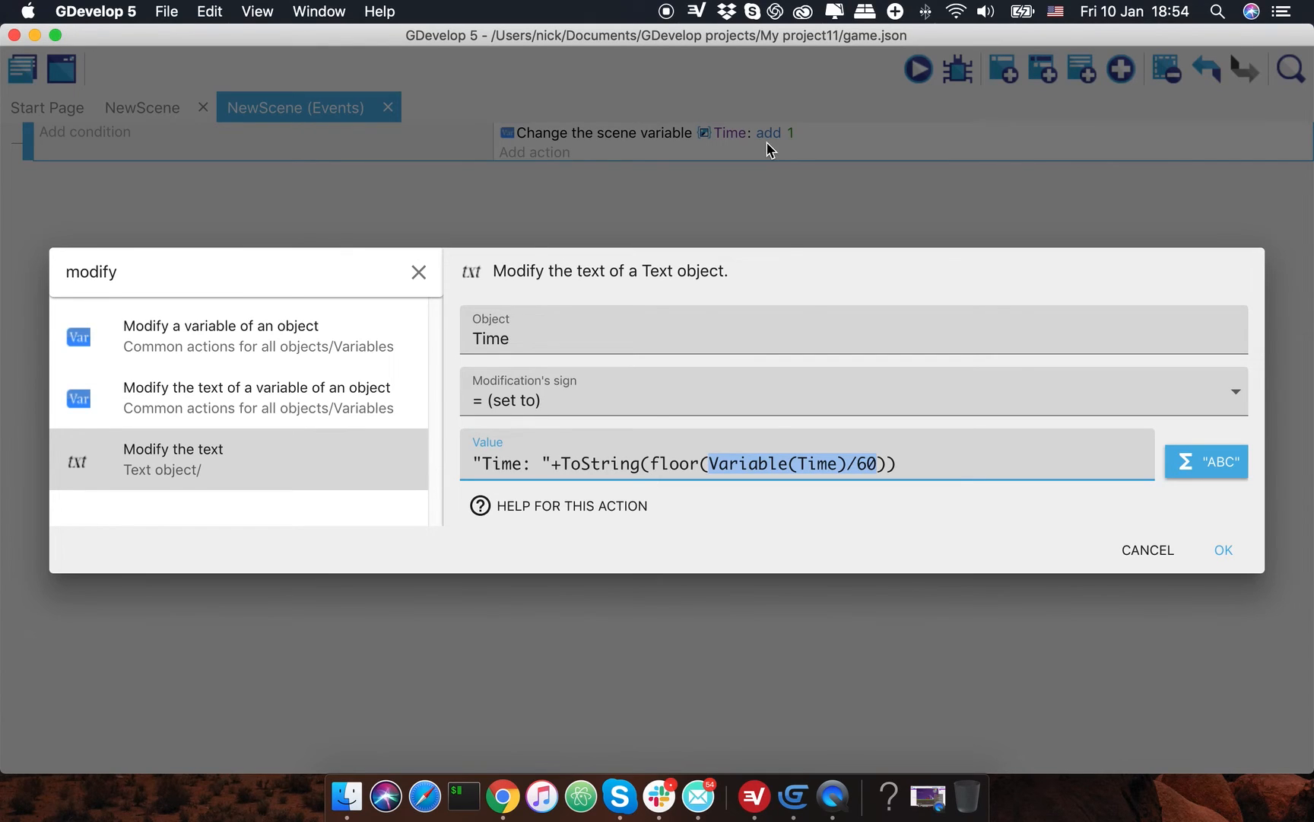
click(704, 466)
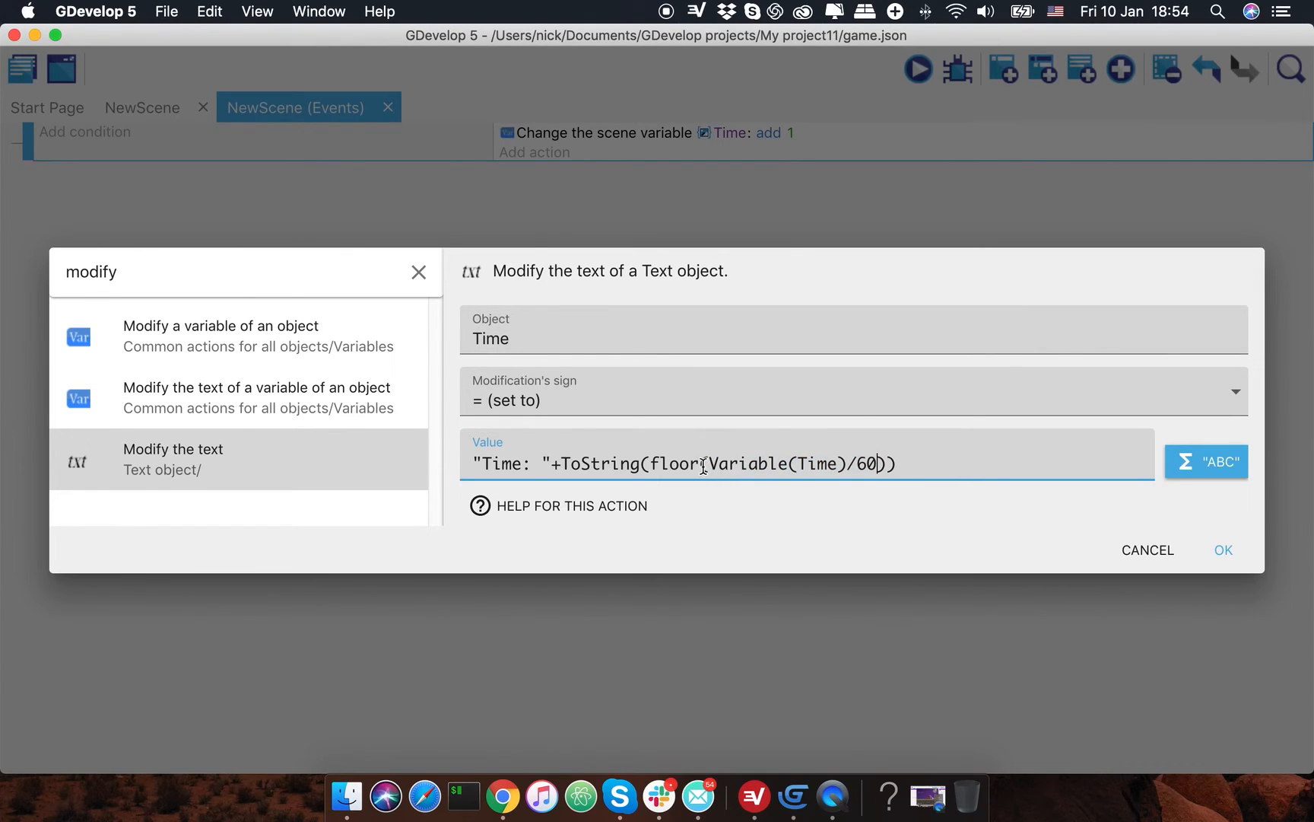
drag(705, 464, 895, 464)
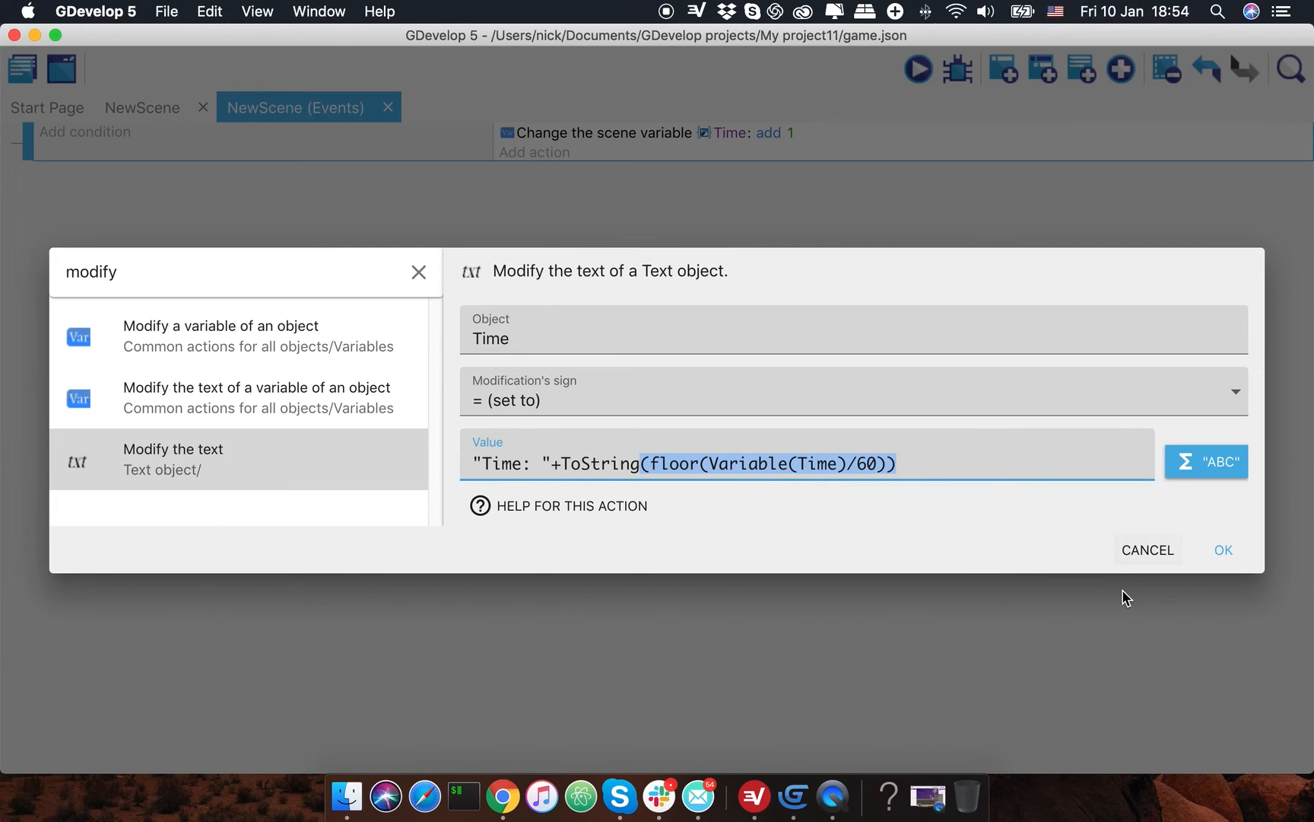
- Confirm the text-change action and launch a preview showing 'Time: 0'
click(1223, 551)
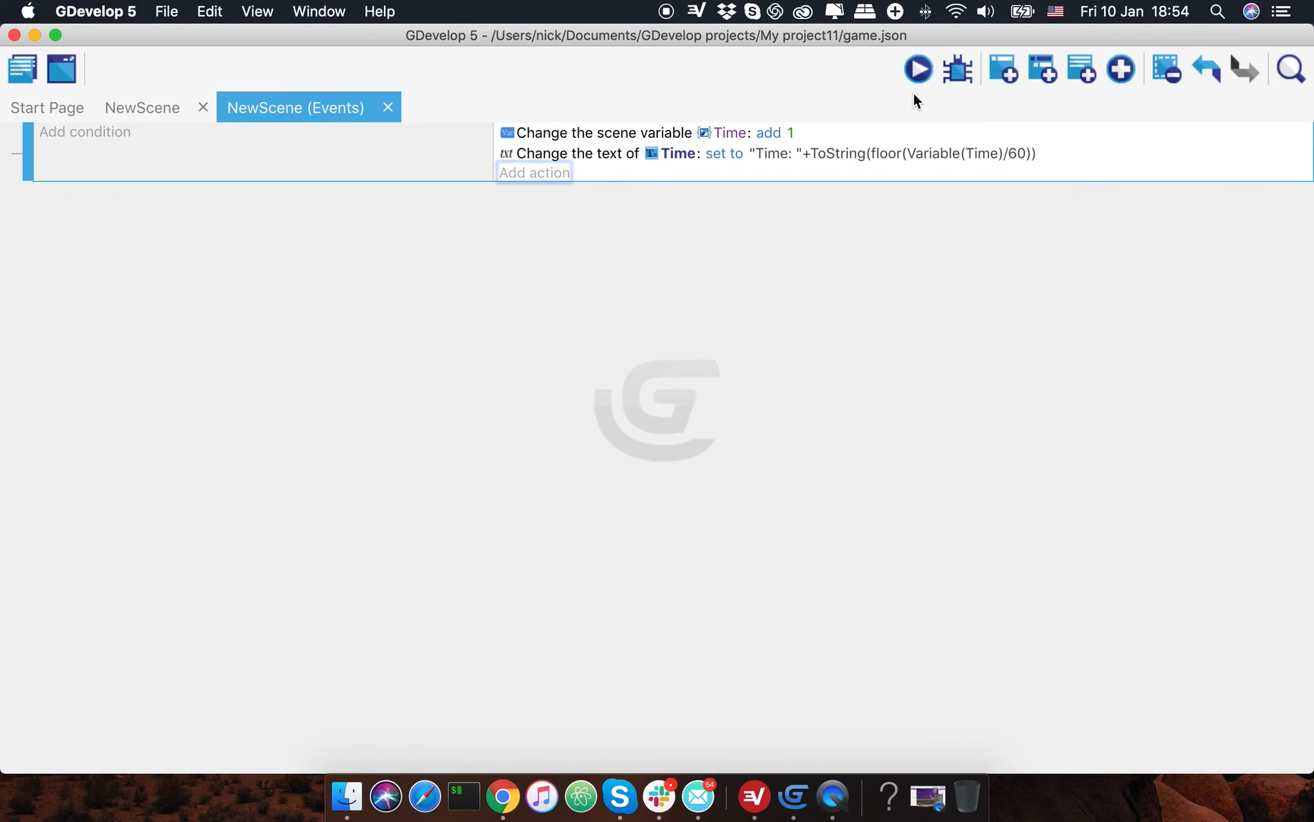
click(919, 70)
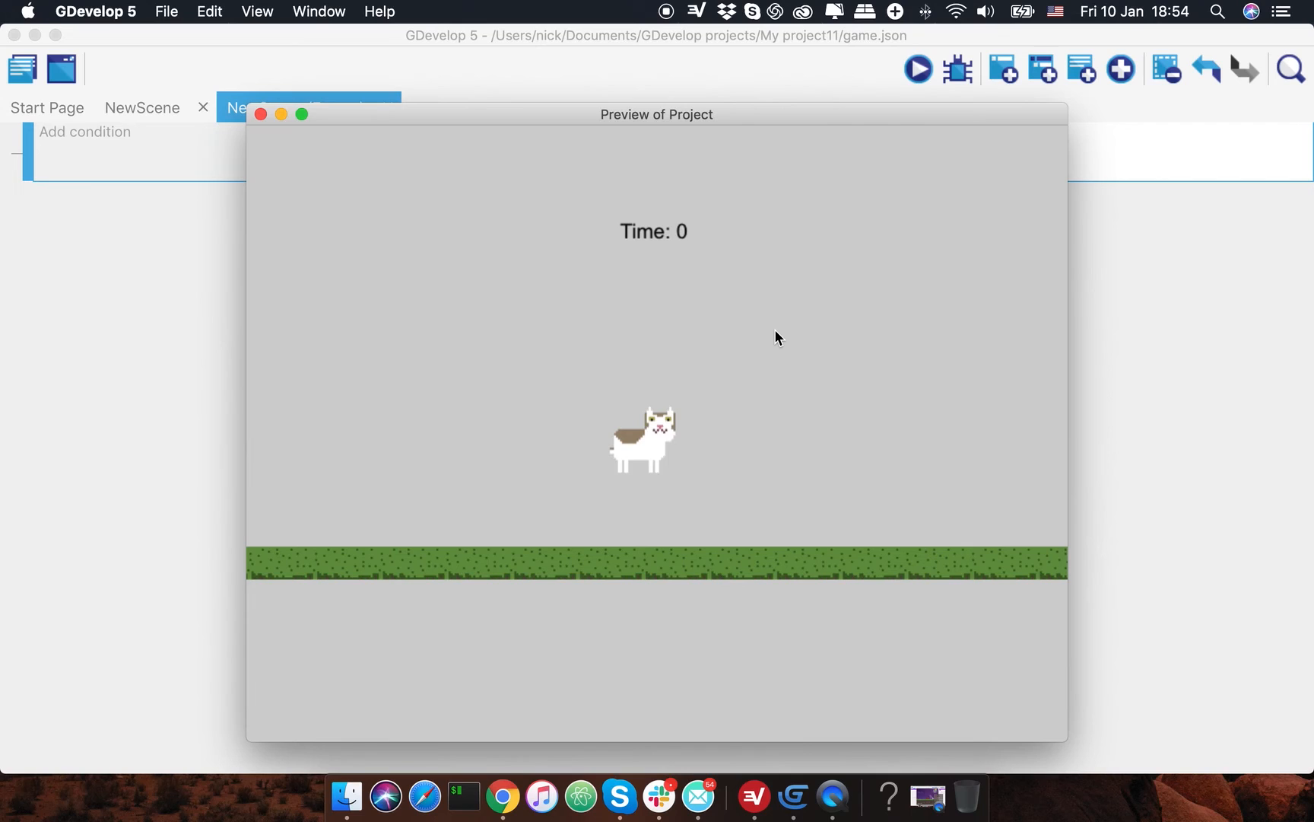